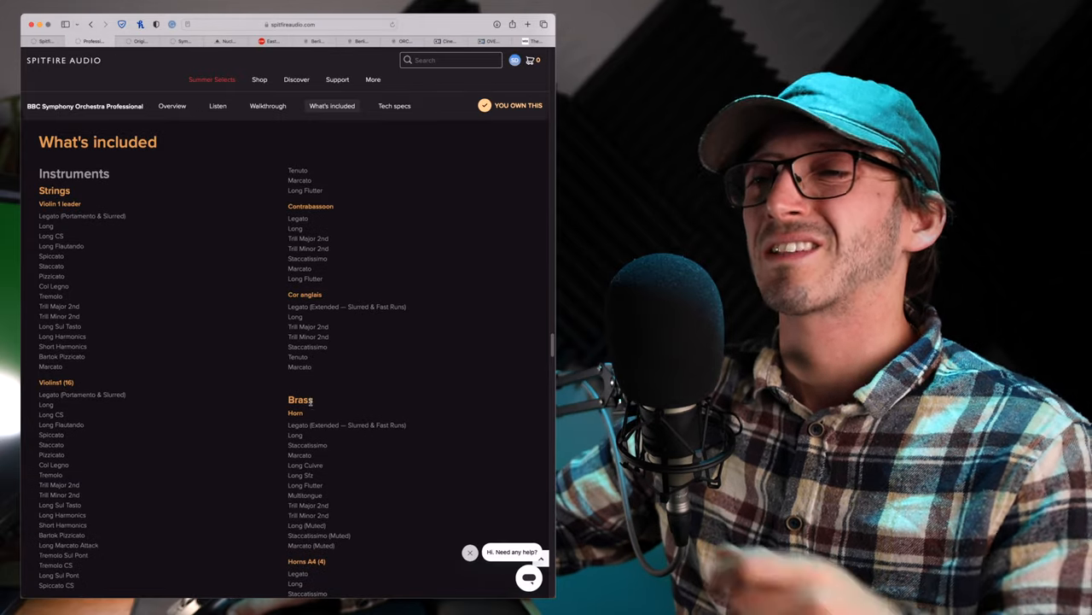
Step: Scroll up and down through the current Spitfire Audio bundle page
scroll(down, 3)
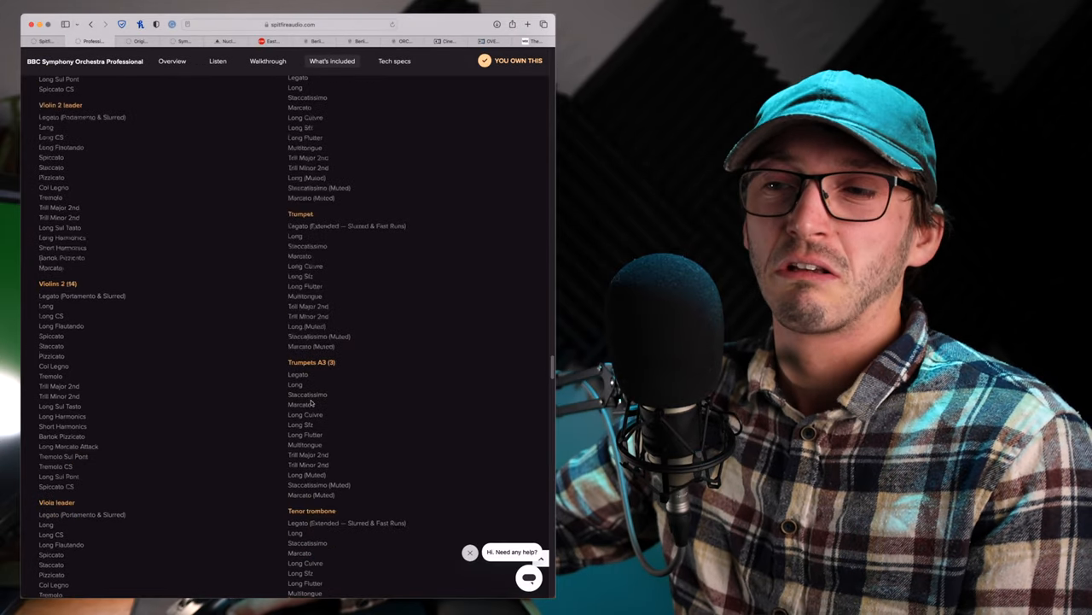
scroll(down, 3)
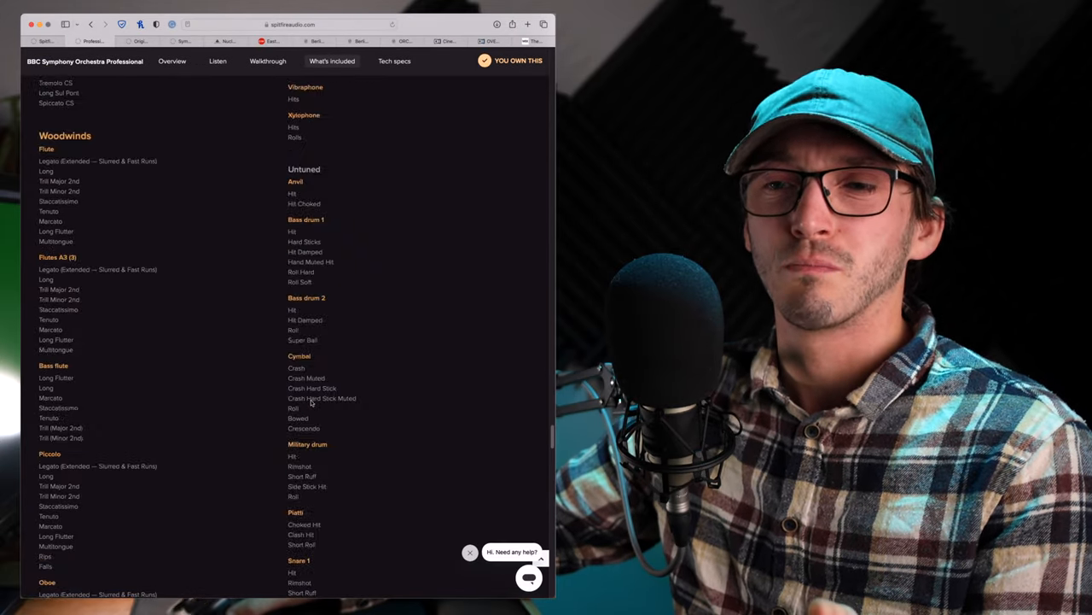
scroll(down, 3)
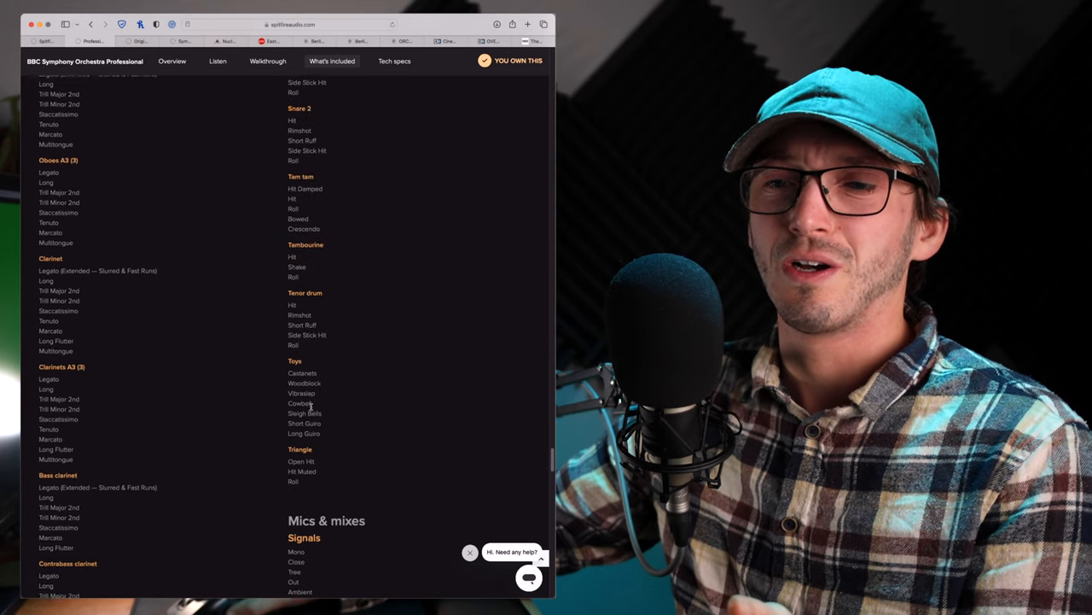
scroll(down, 3)
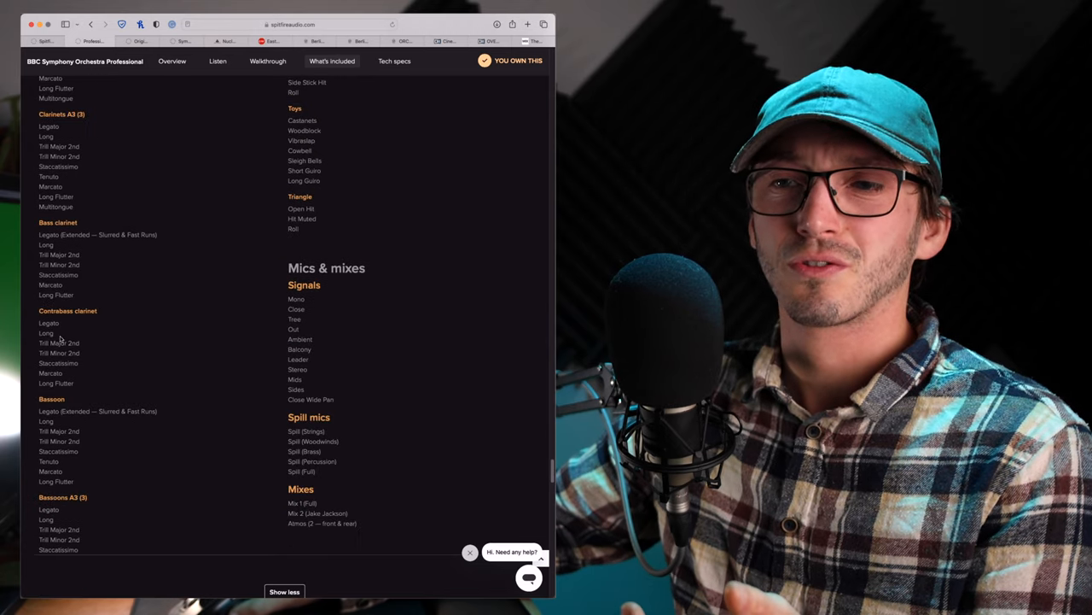
mouse_move(80, 359)
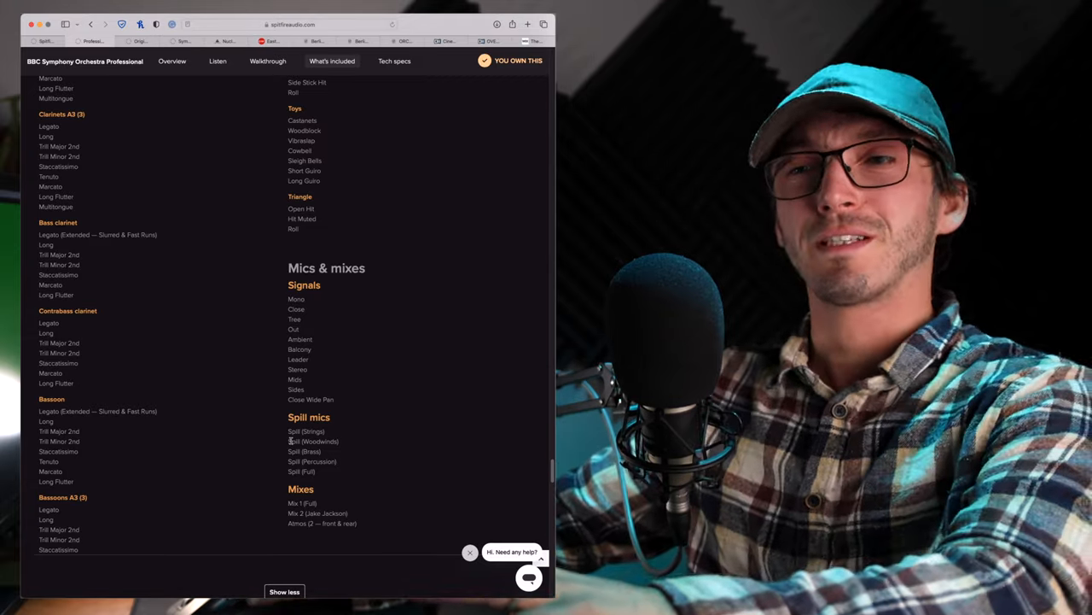
scroll(up, 3)
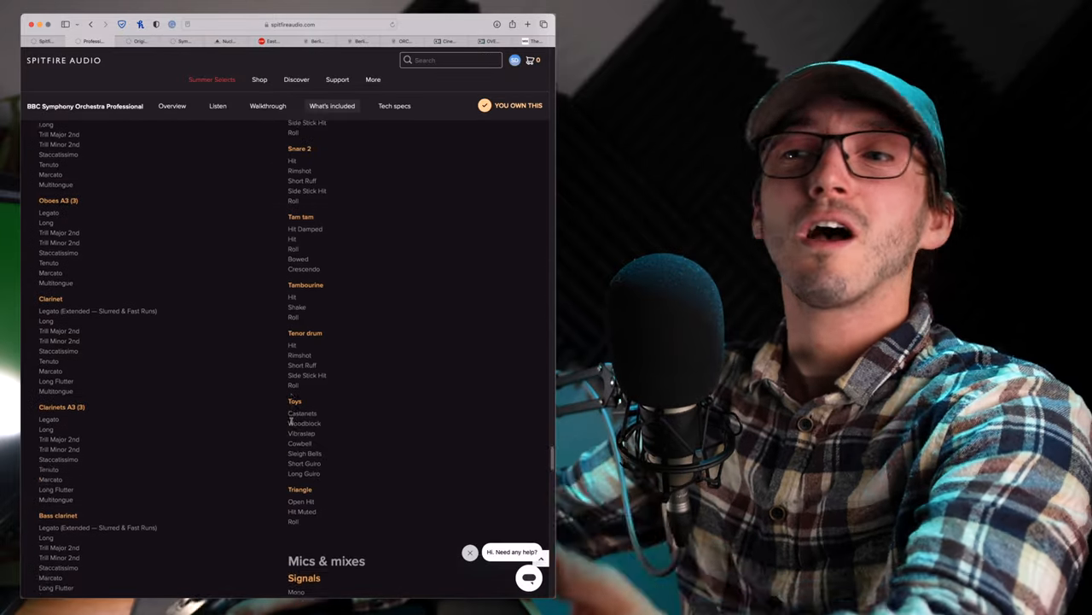
scroll(up, 3)
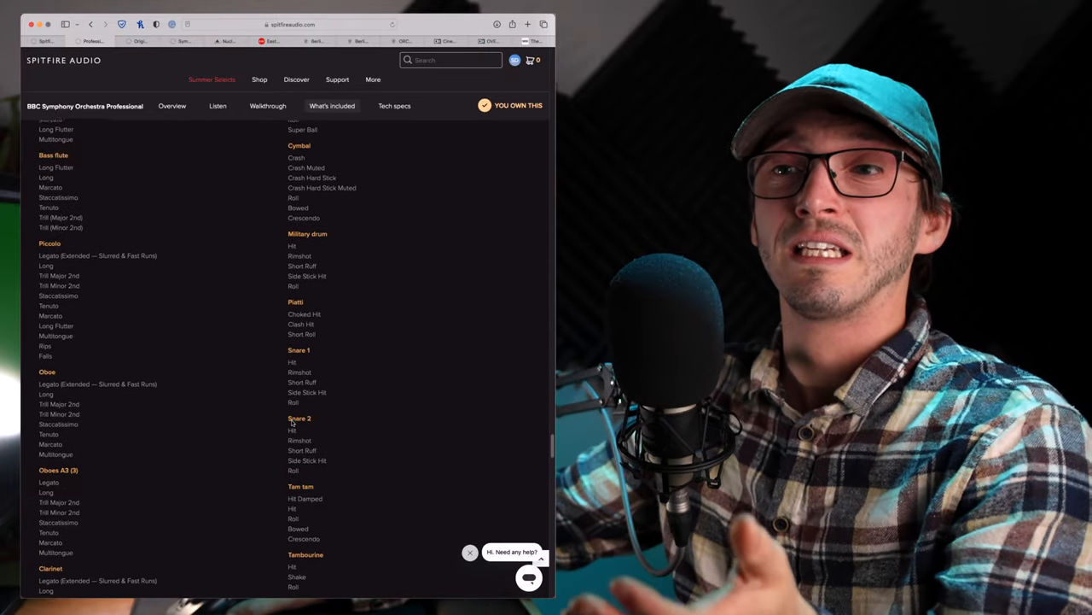
scroll(down, 3)
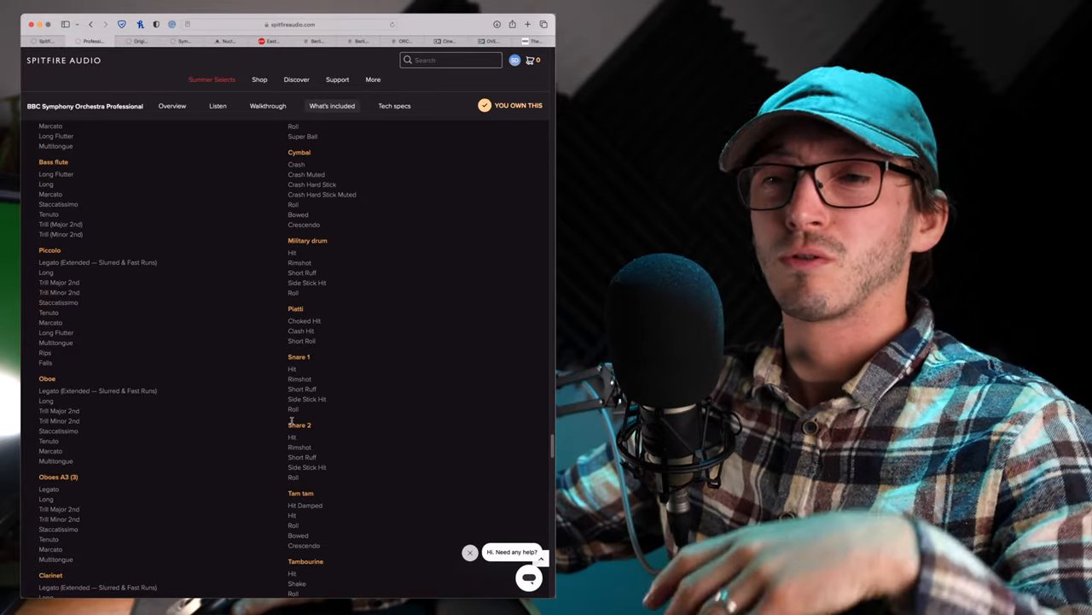
scroll(up, 3)
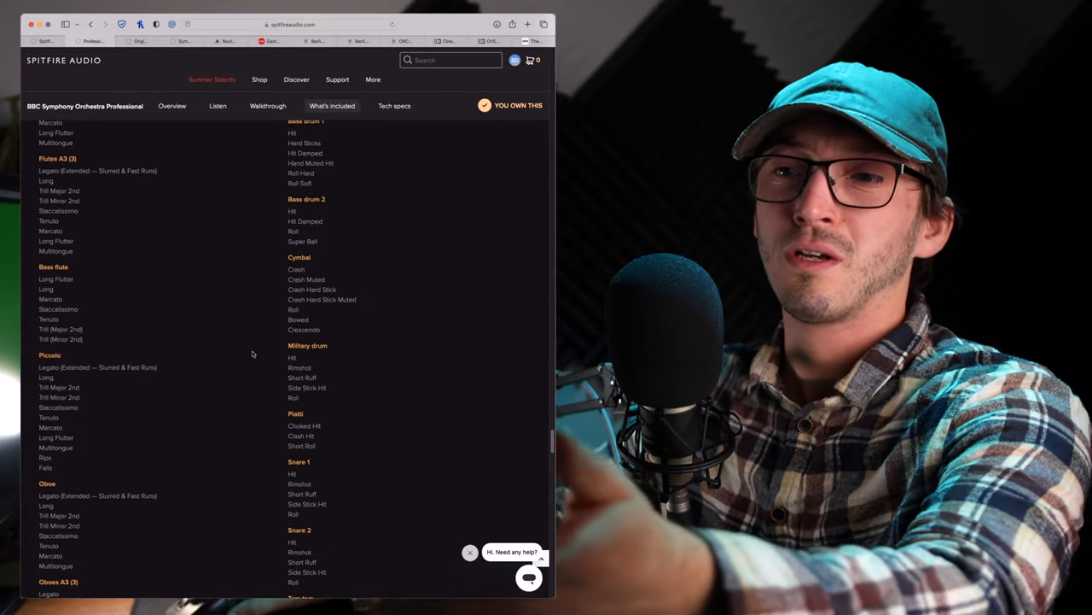
scroll(up, 3)
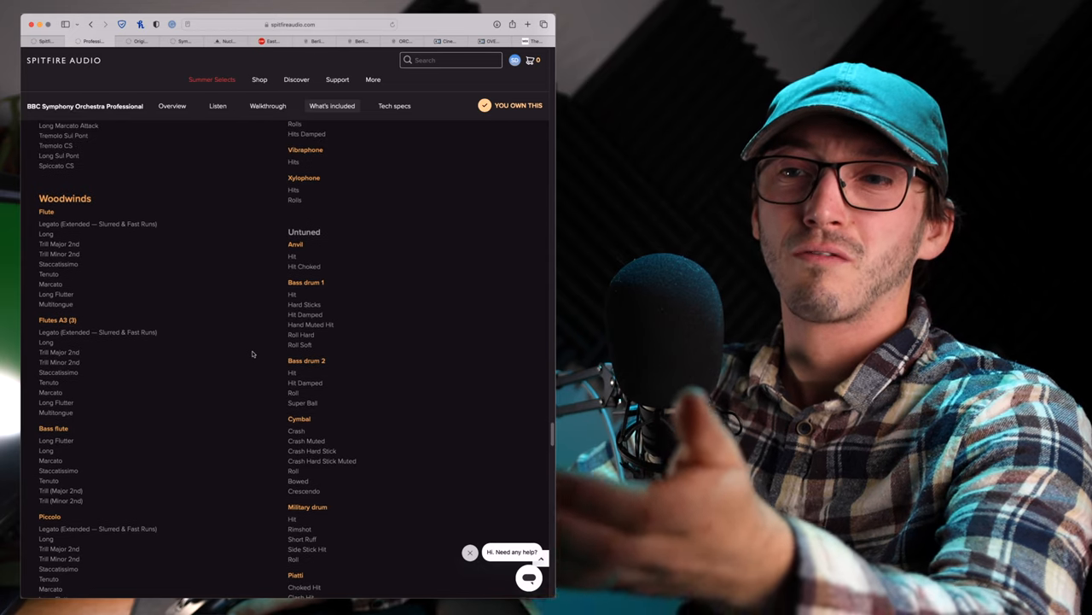
scroll(up, 3)
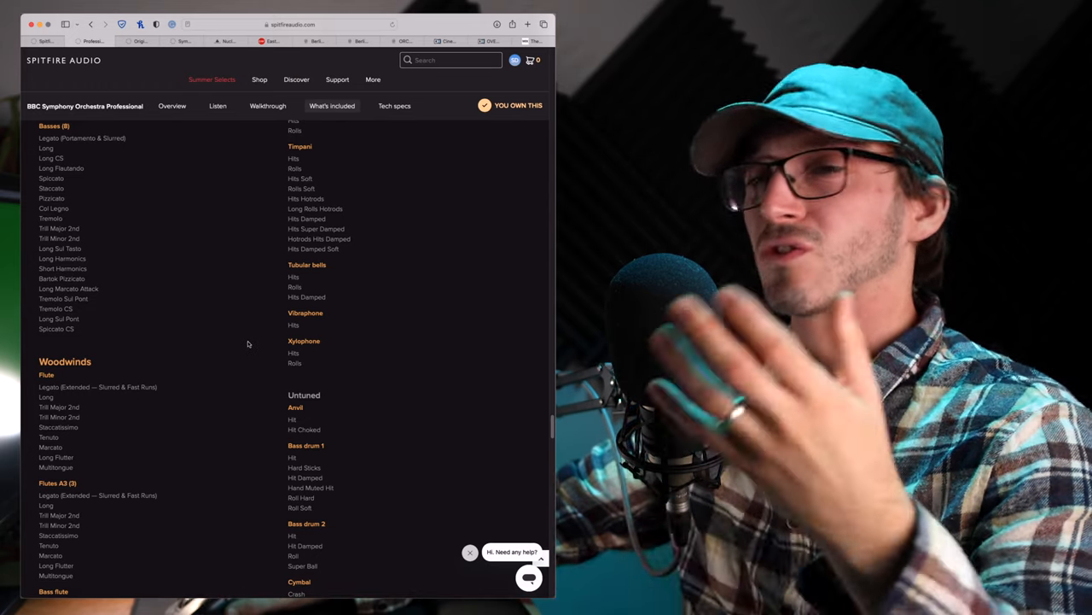
scroll(up, 3)
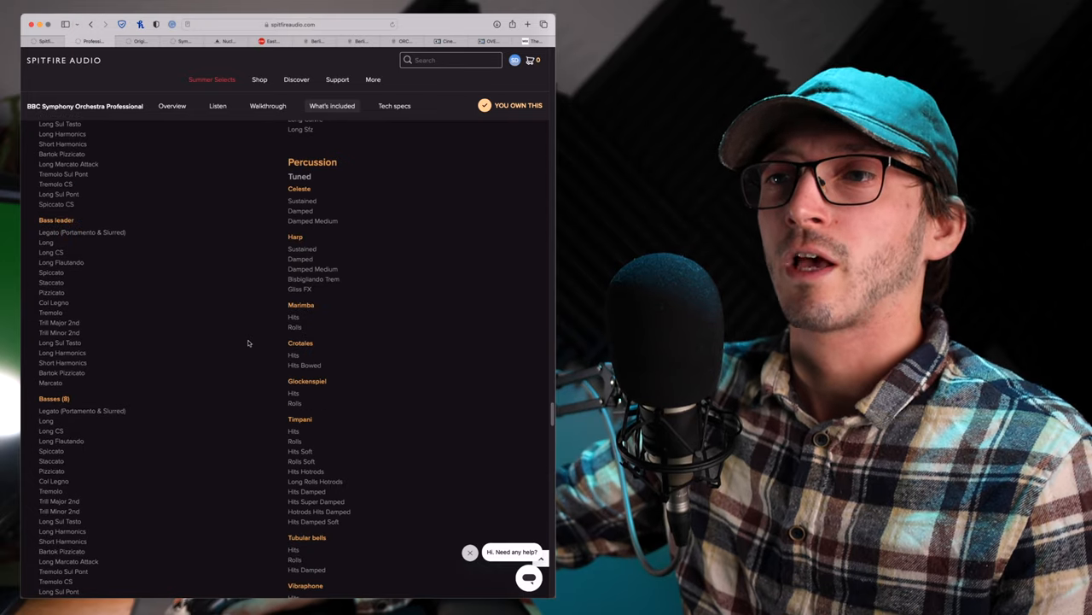
scroll(up, 3)
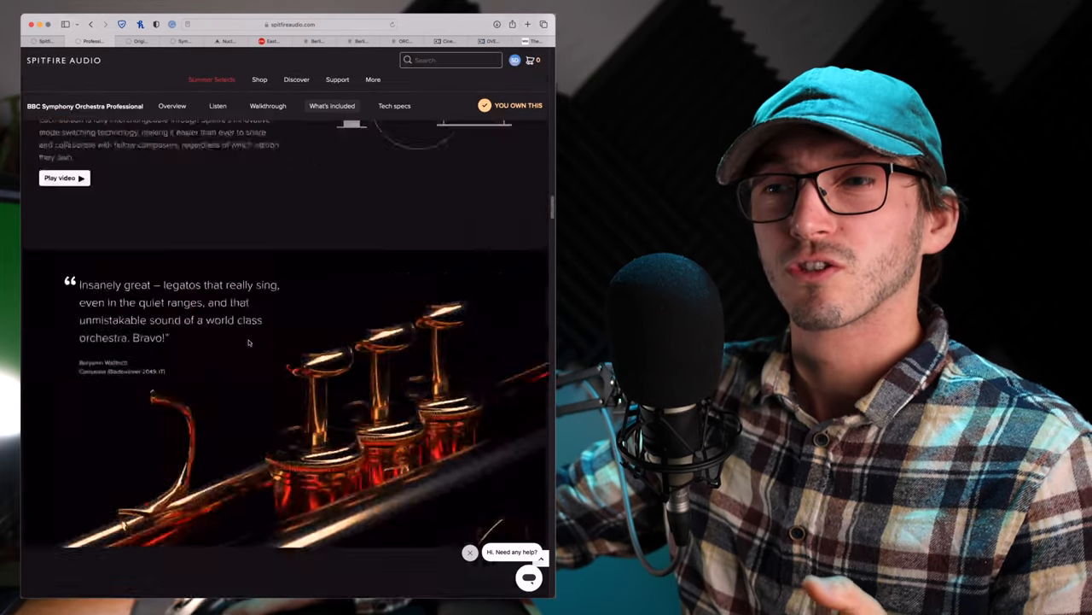
scroll(down, 3)
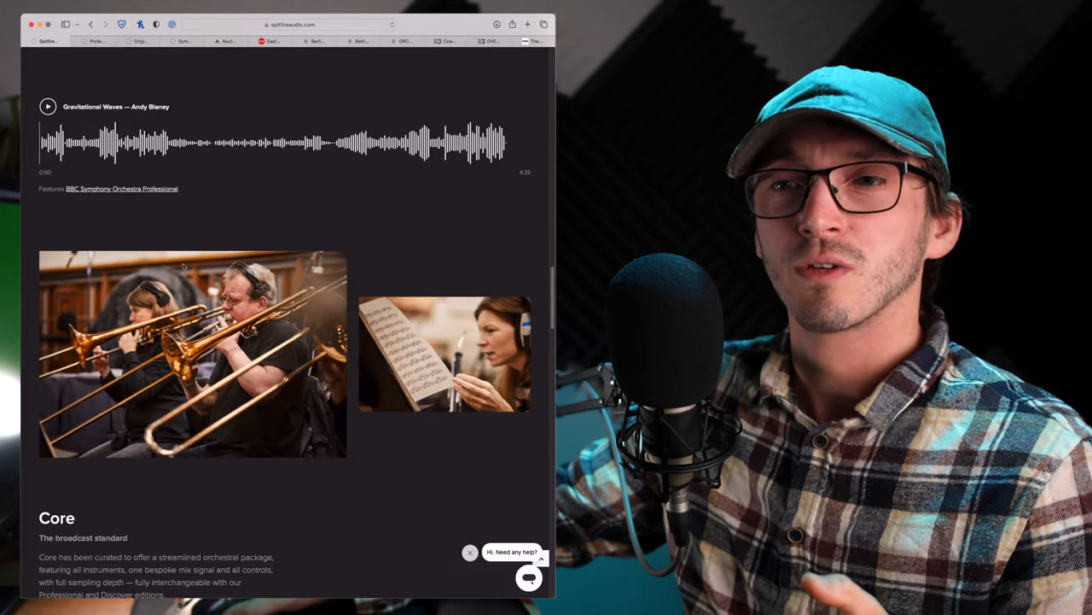
scroll(down, 3)
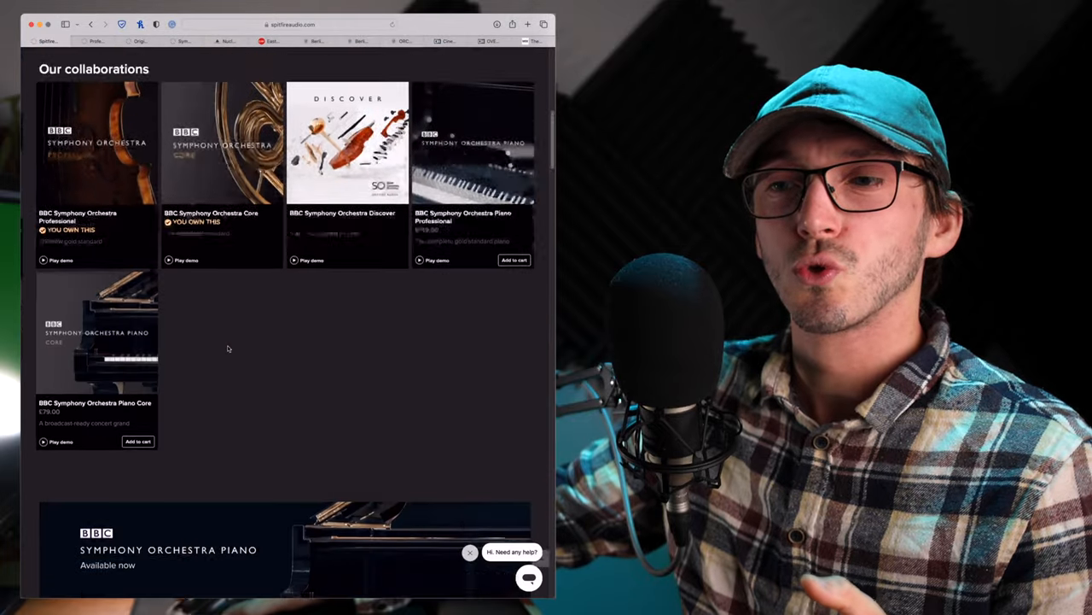
scroll(up, 3)
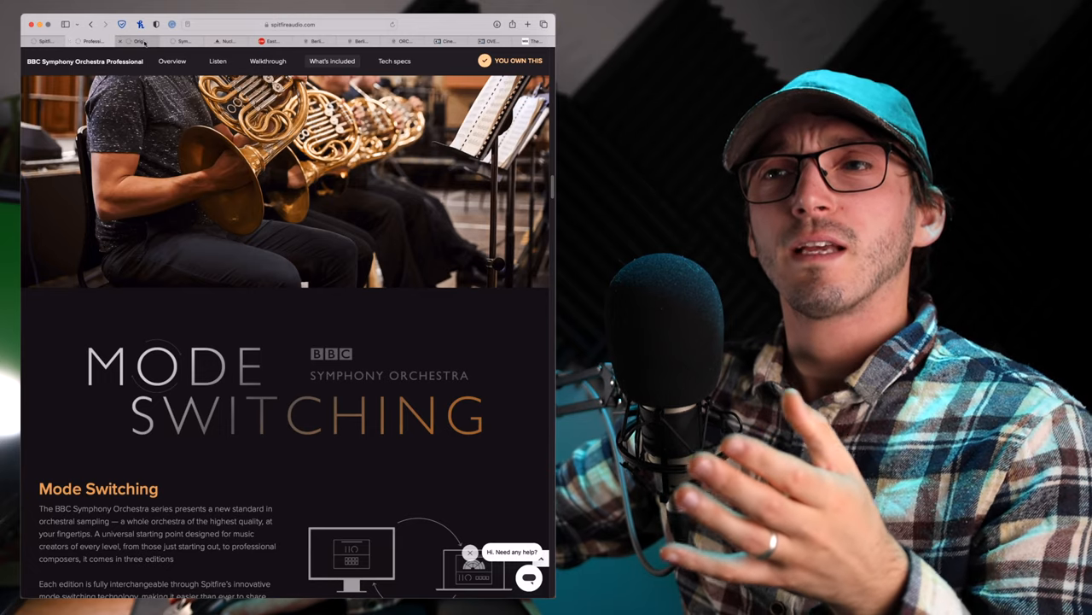
Step: Review the £99.00 Originals Orchestra bundle's overview and included libraries
click(137, 41)
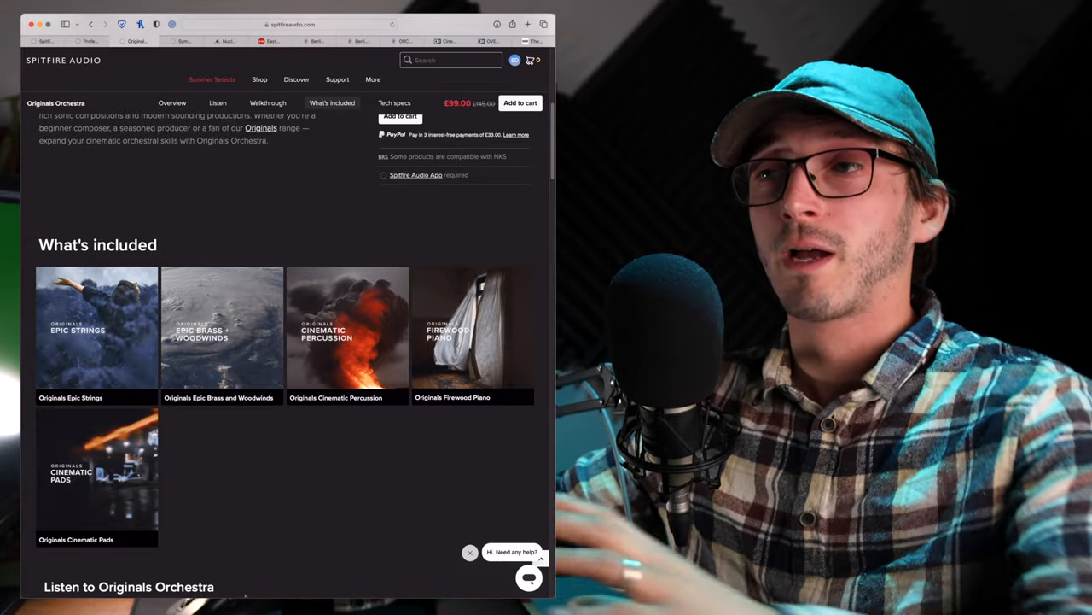
scroll(up, 3)
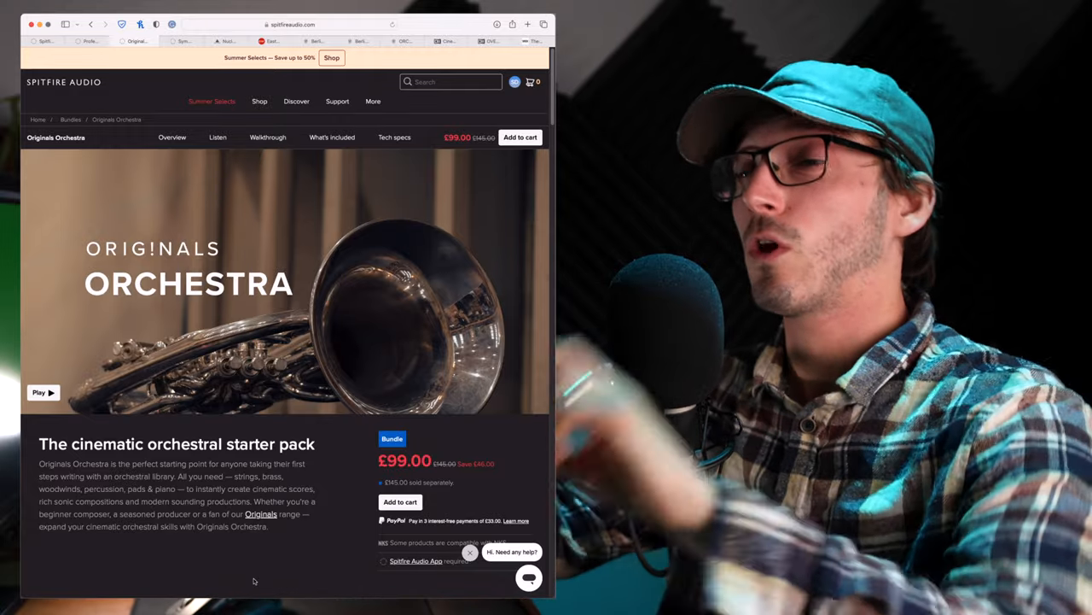
scroll(down, 3)
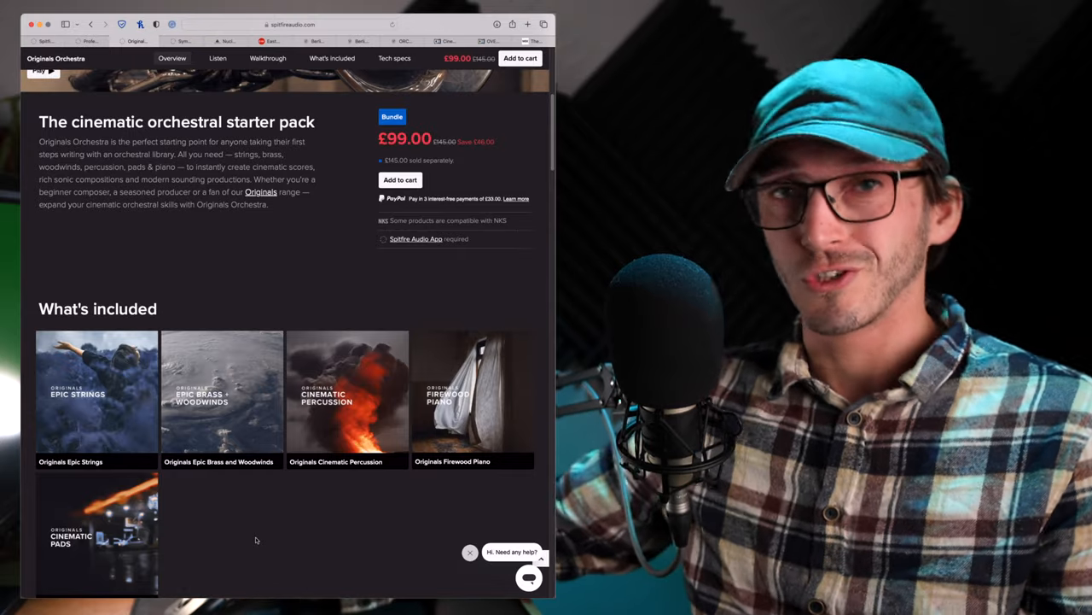
scroll(up, 3)
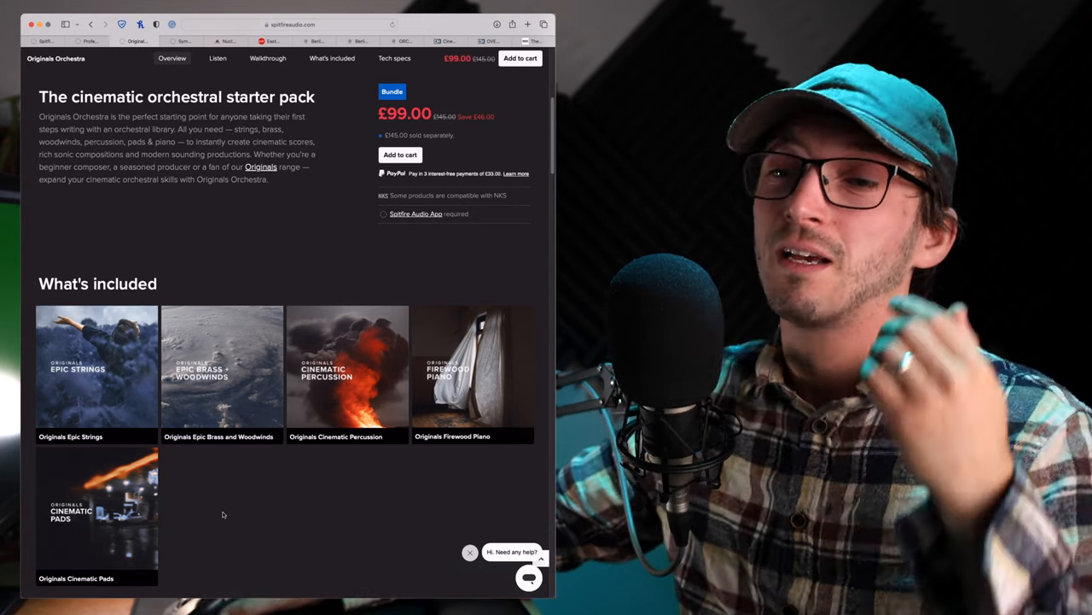
scroll(up, 3)
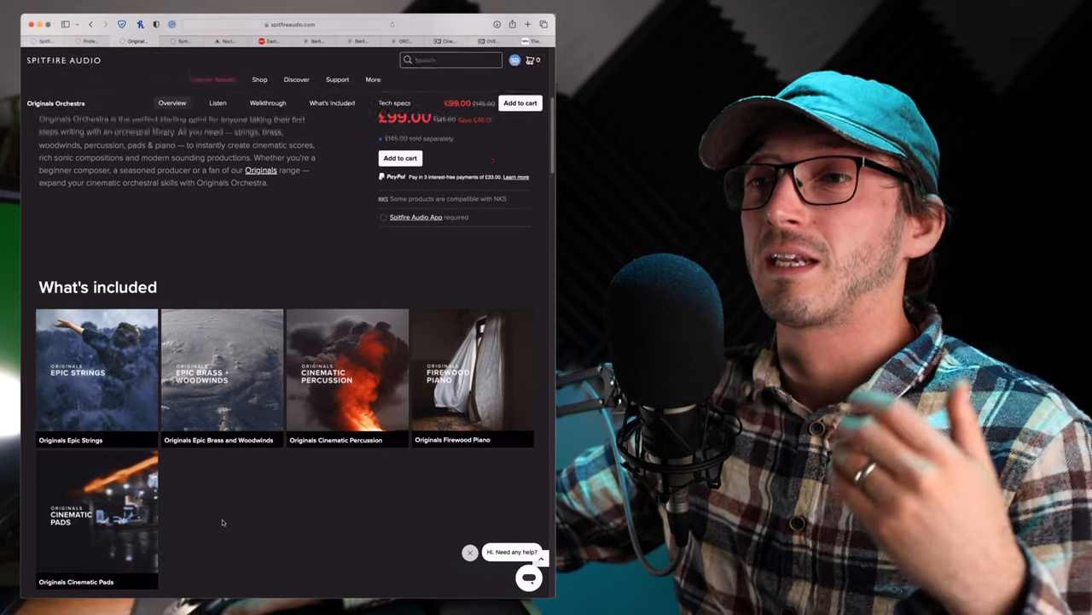
scroll(down, 3)
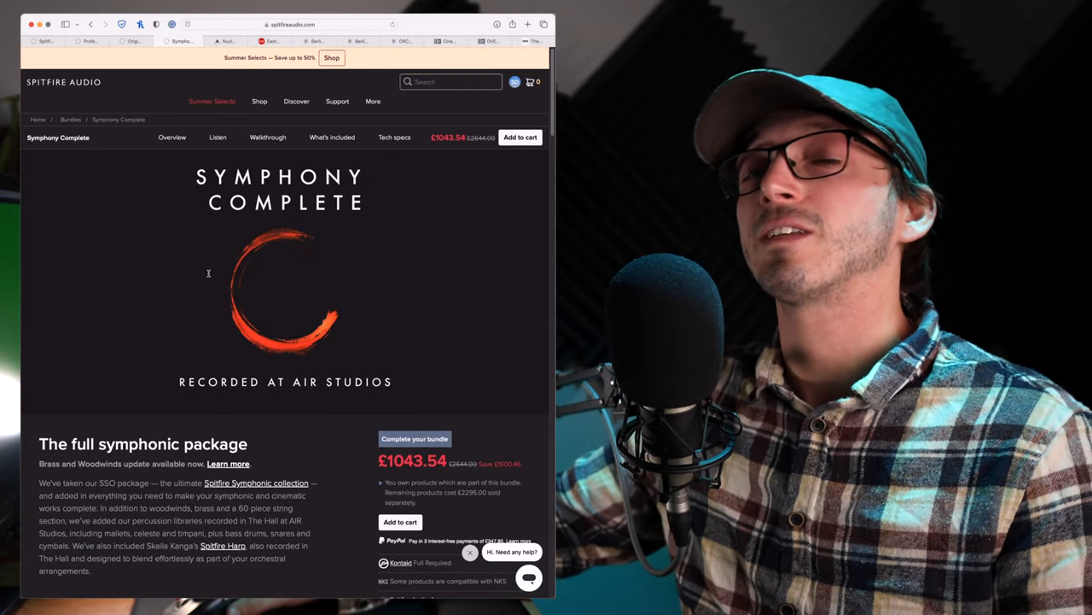
Step: Scroll through the Symphony Complete bundle's included libraries
scroll(down, 3)
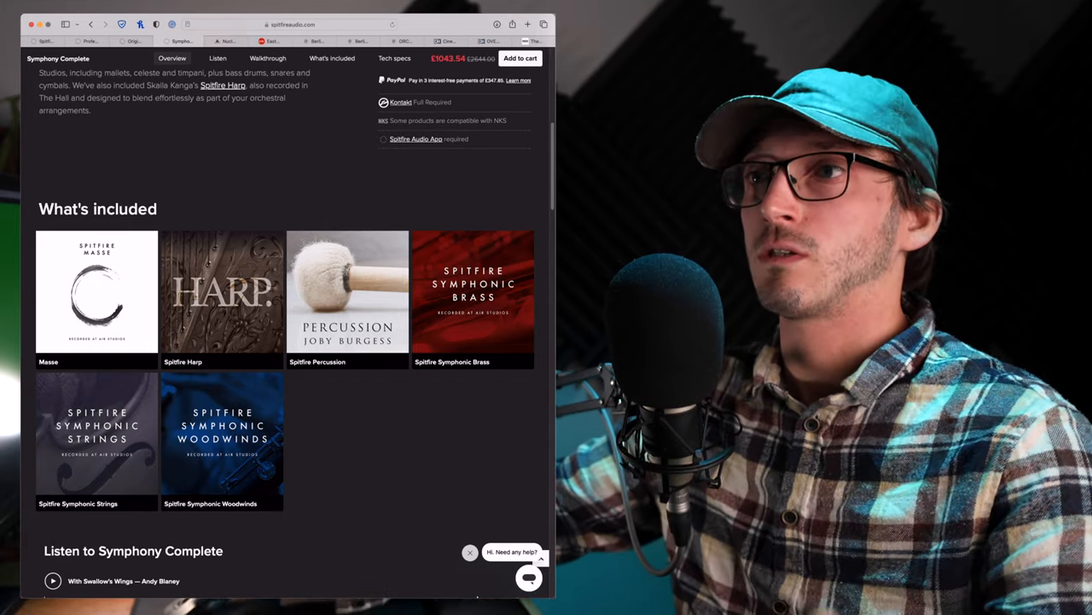
scroll(up, 3)
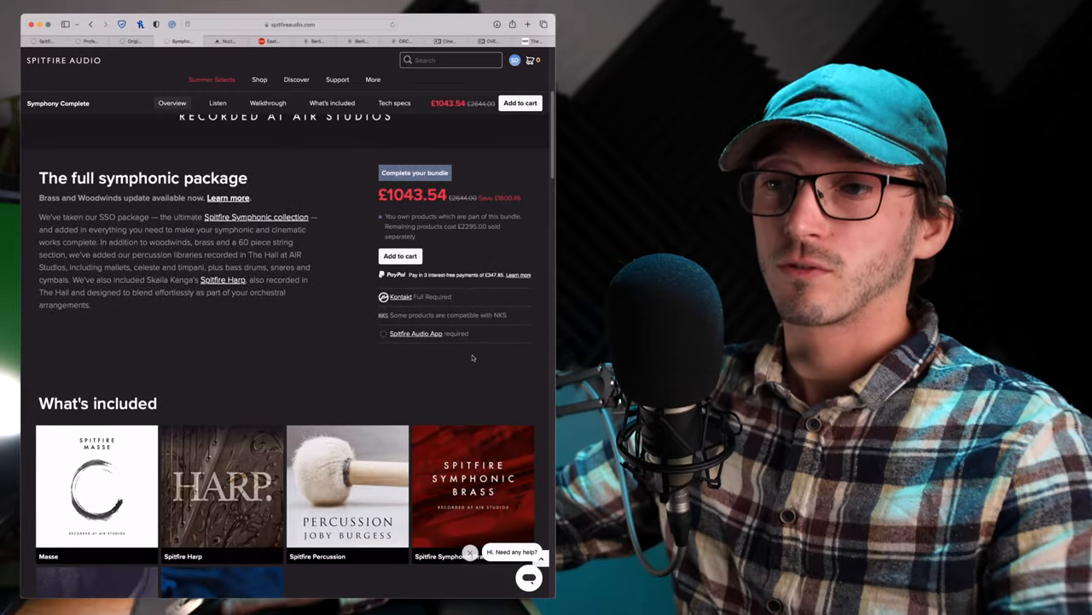
scroll(down, 3)
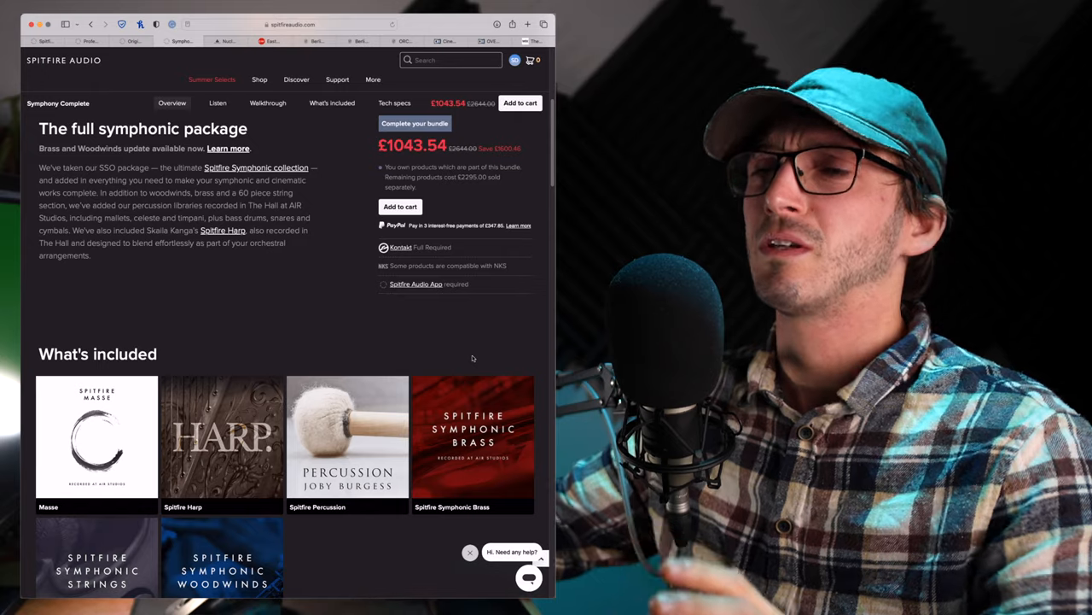
scroll(down, 3)
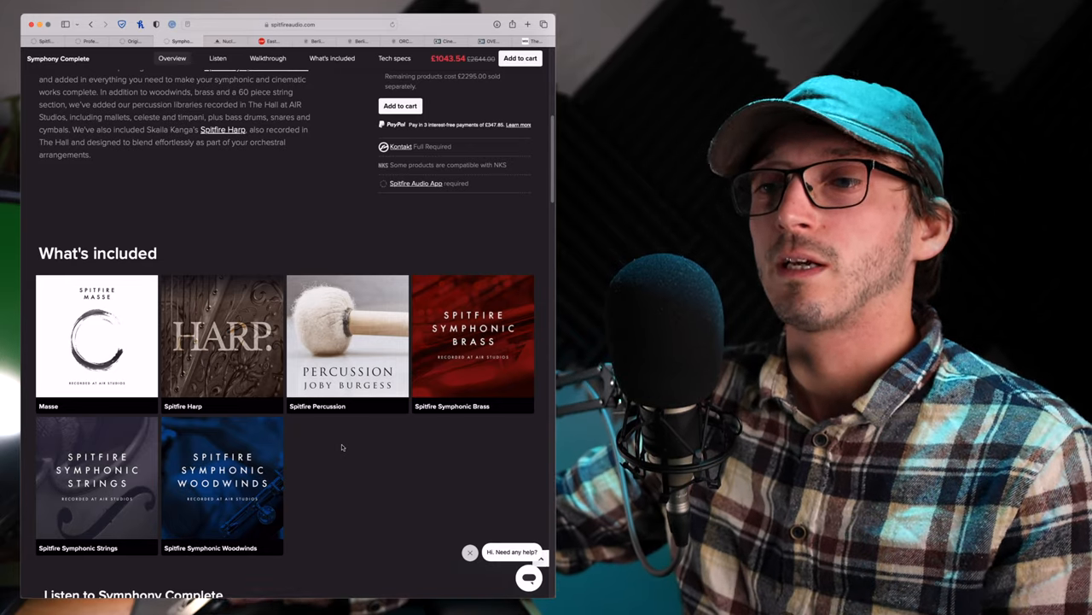
mouse_move(222, 375)
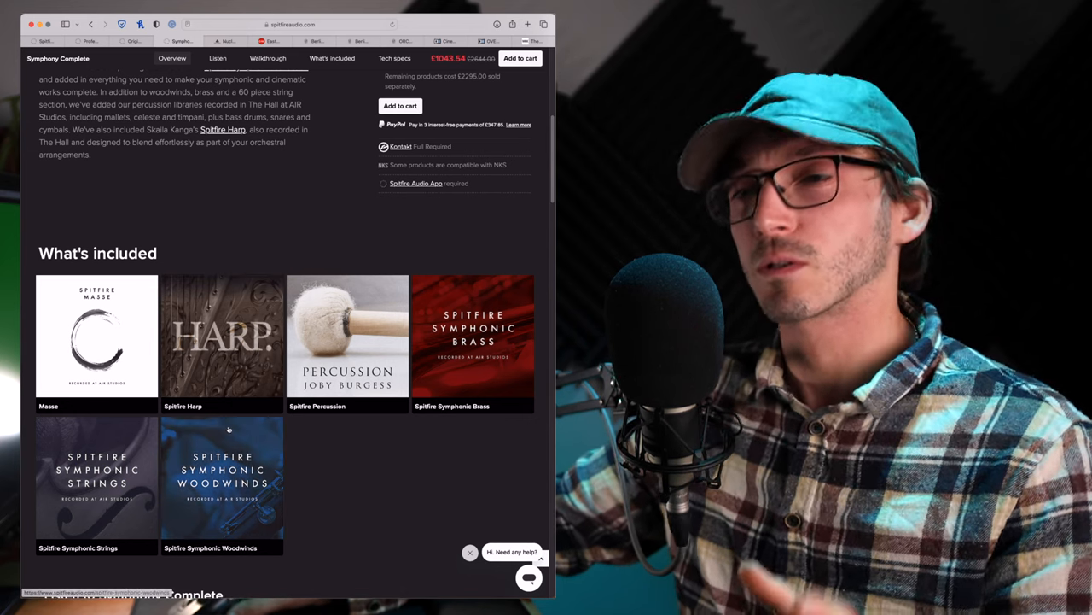
scroll(up, 3)
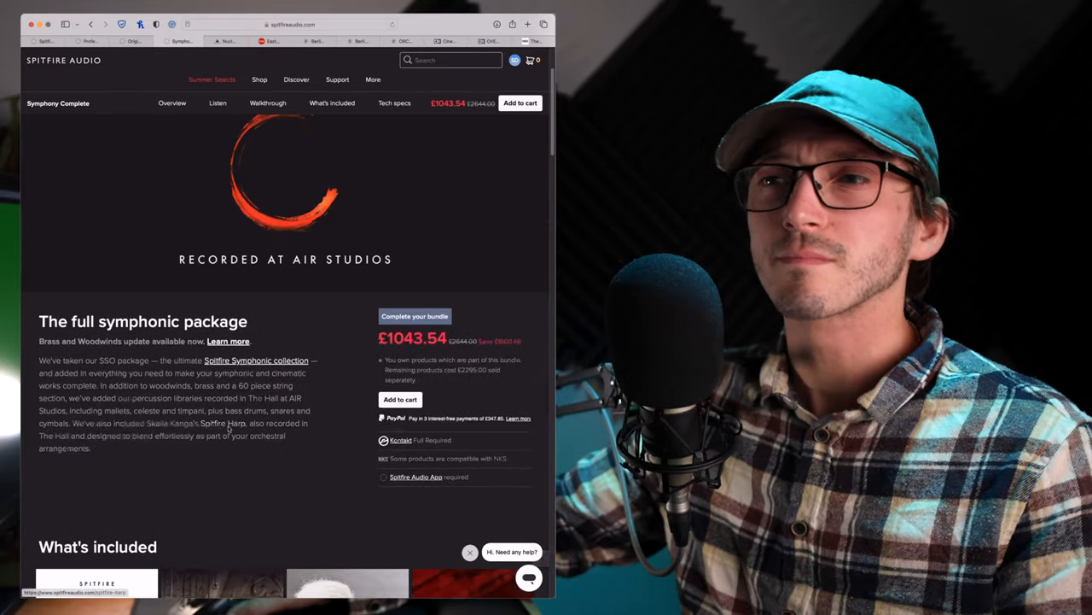
scroll(up, 3)
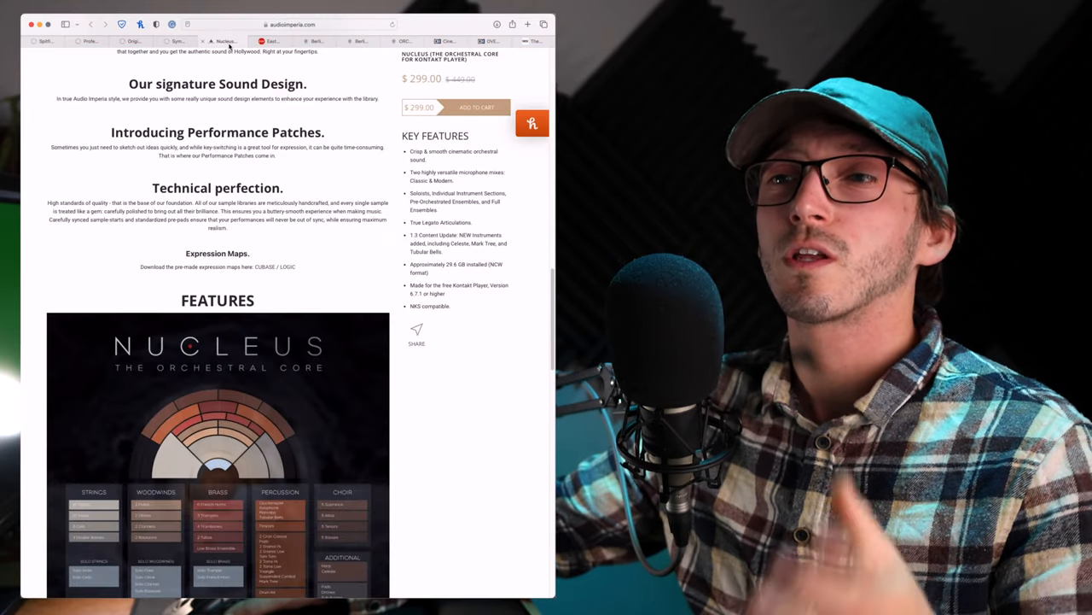
scroll(up, 3)
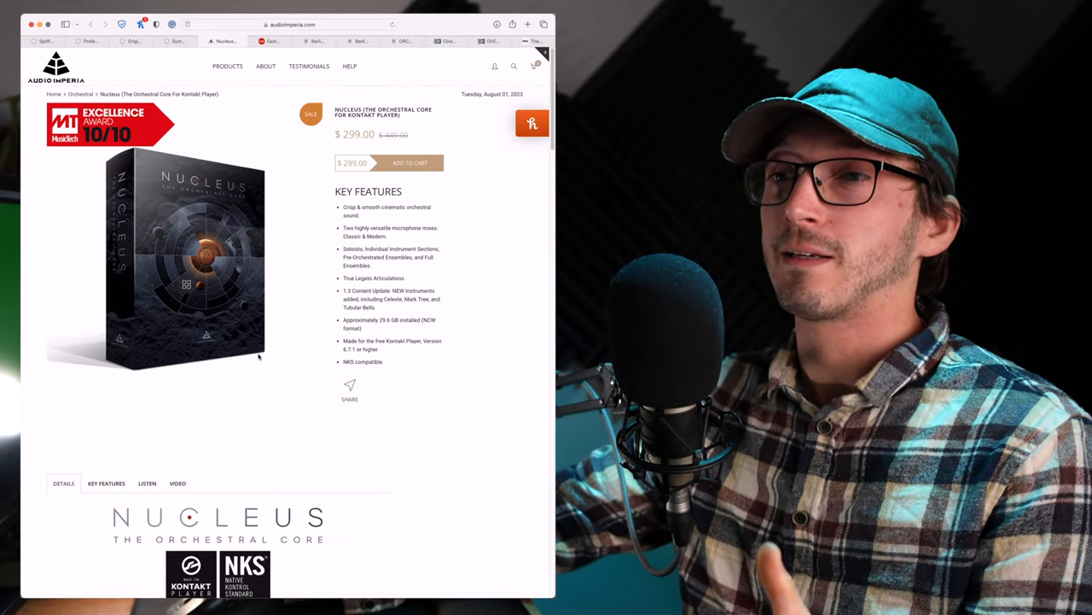
mouse_move(299, 369)
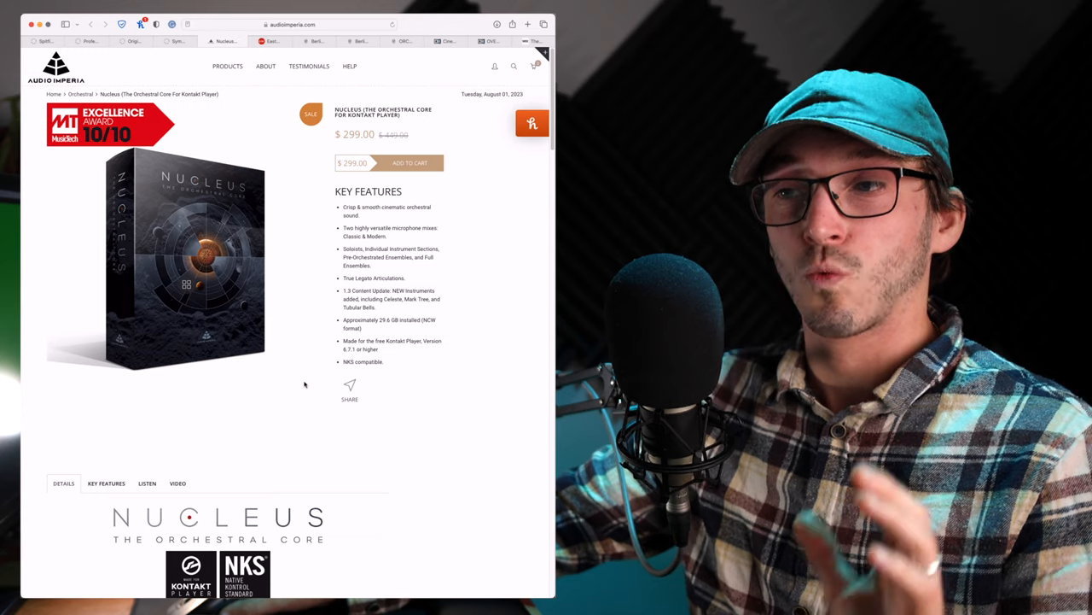
scroll(down, 3)
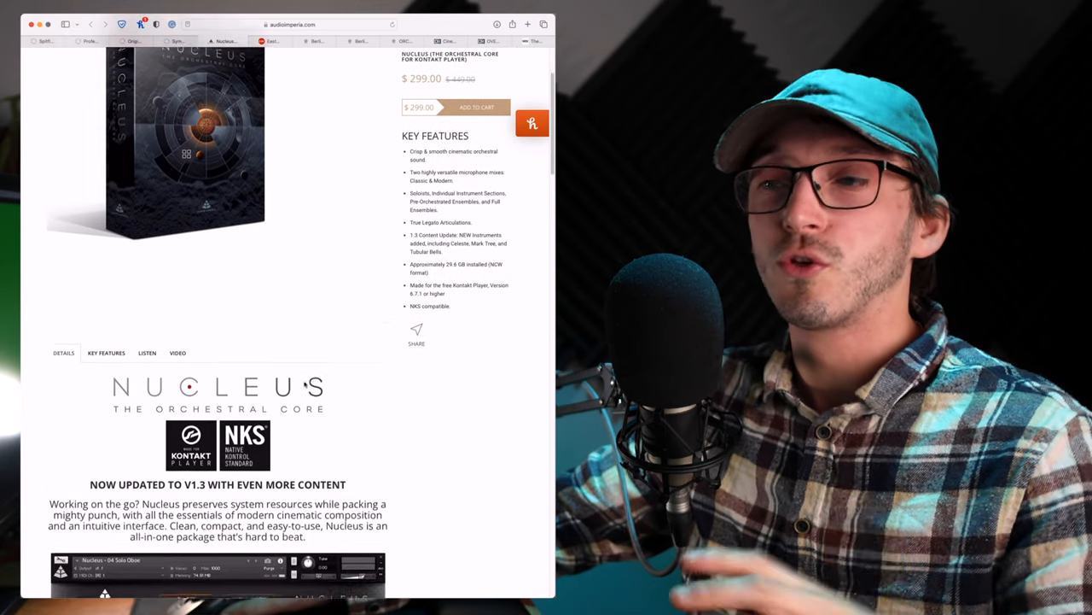
scroll(up, 3)
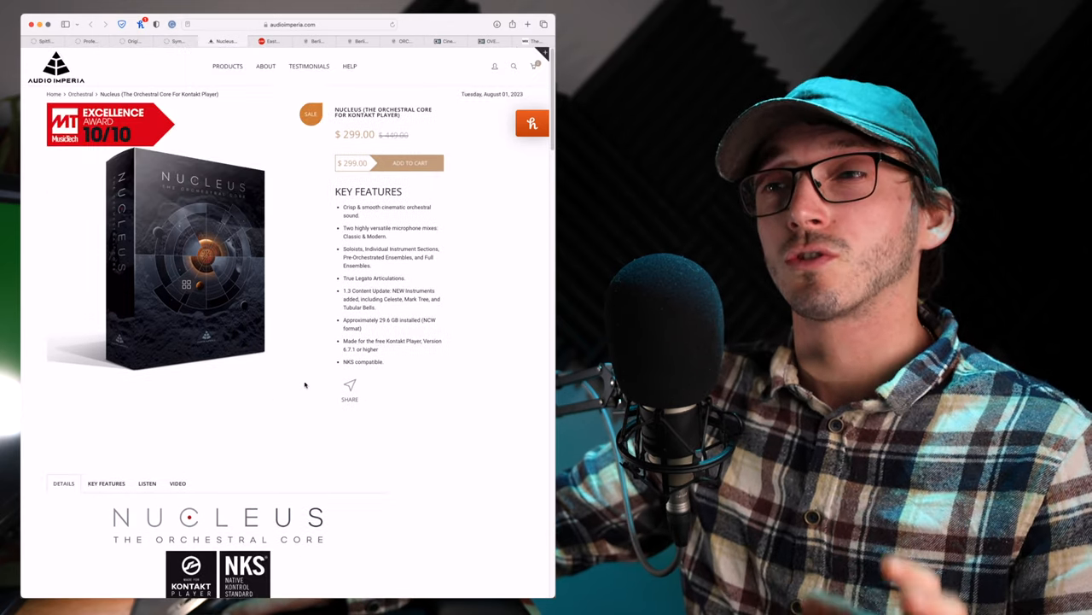
scroll(down, 3)
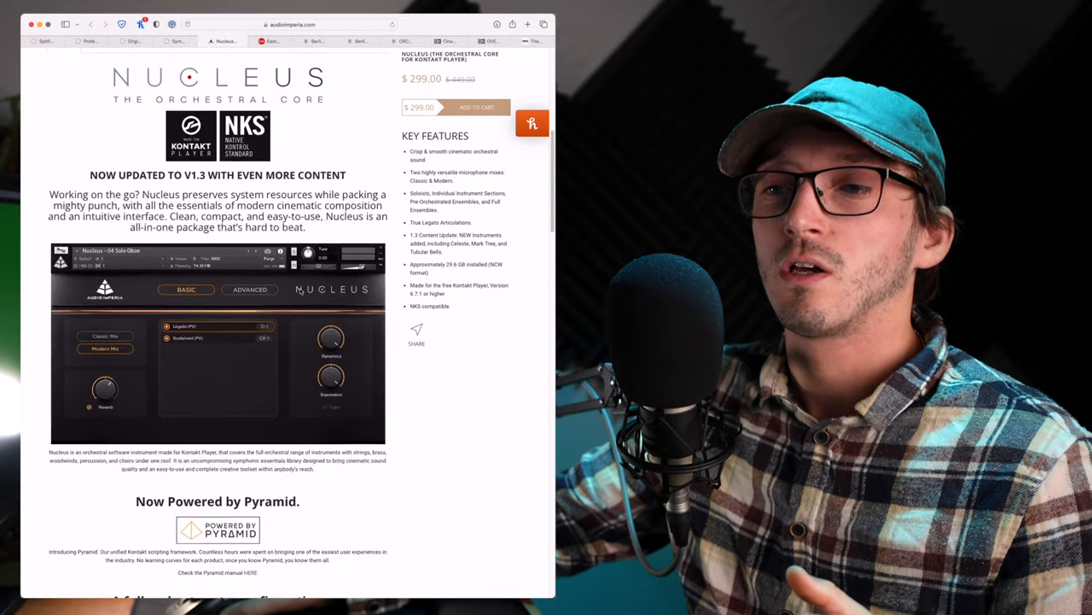
scroll(down, 3)
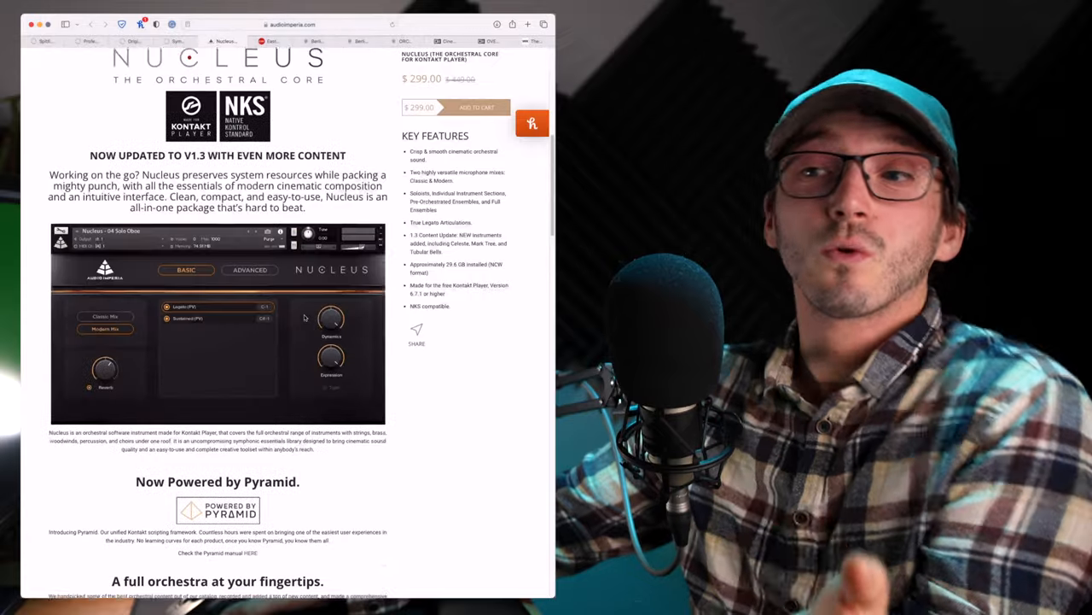
scroll(down, 3)
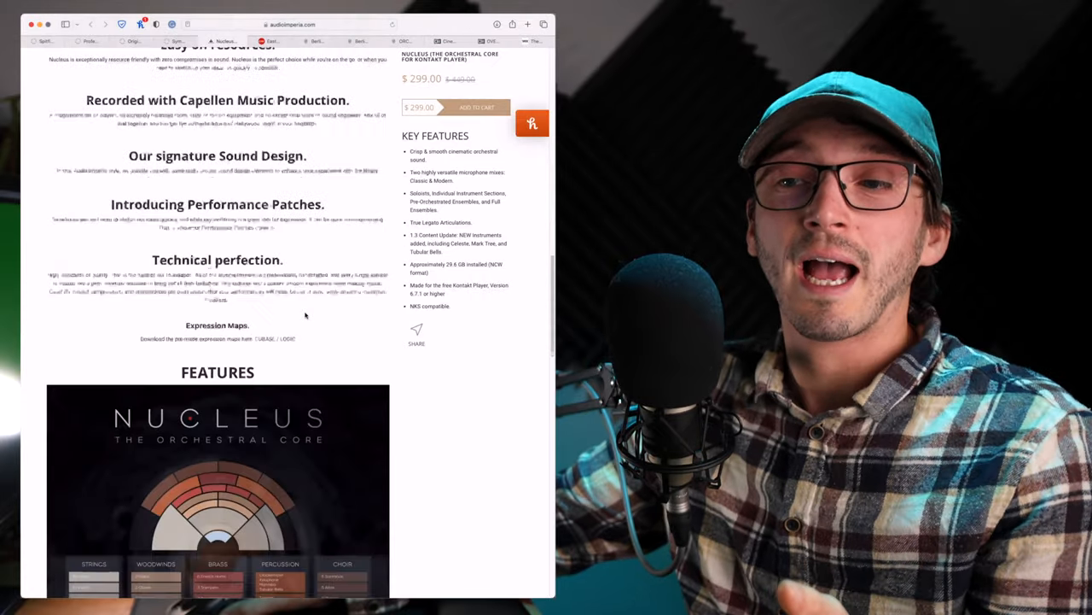
scroll(down, 3)
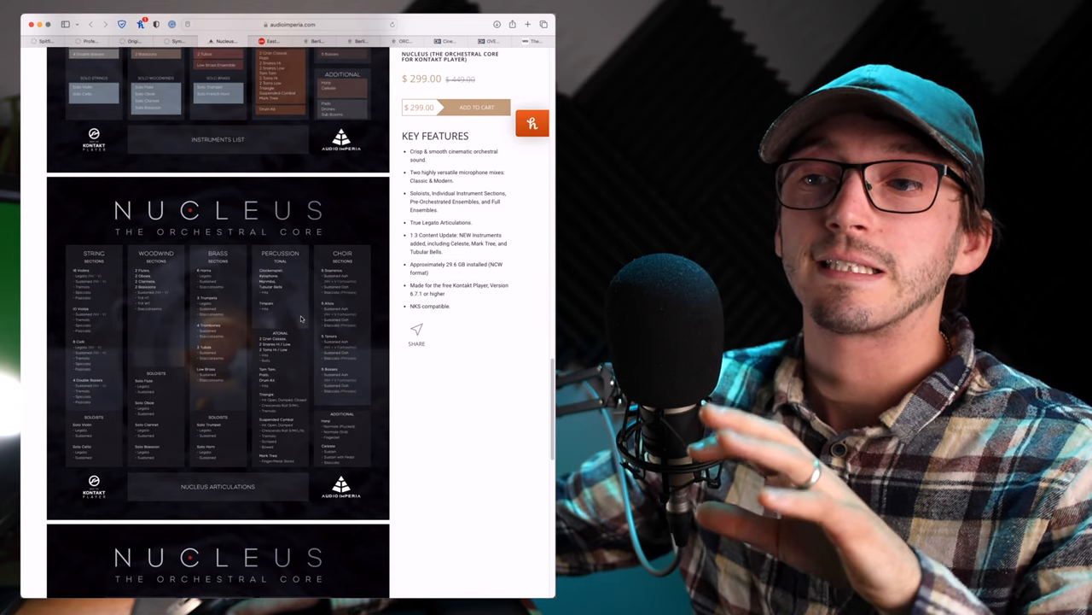
mouse_move(284, 359)
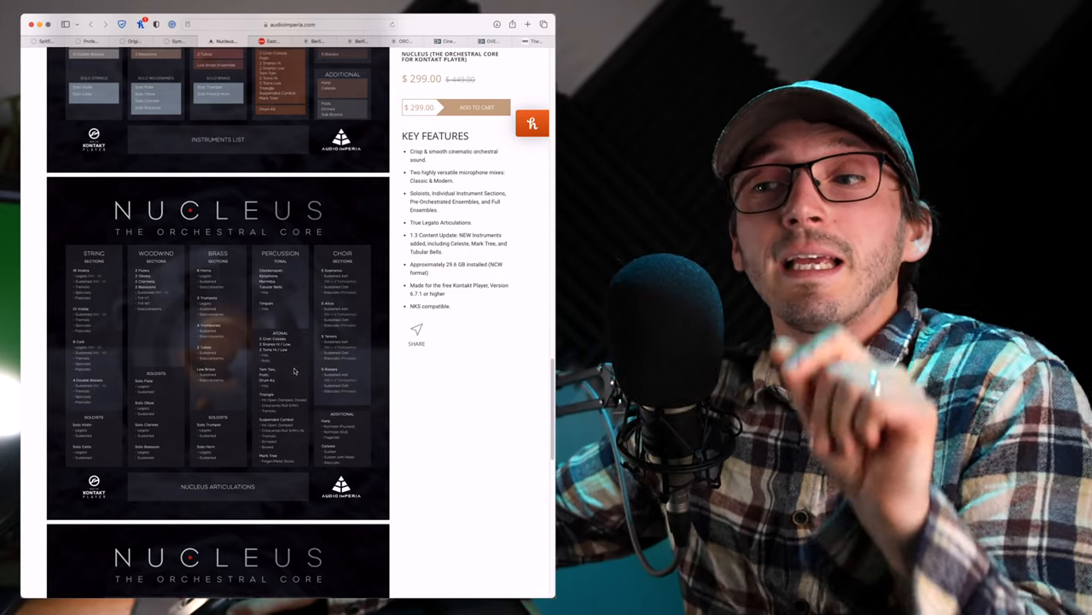
scroll(down, 3)
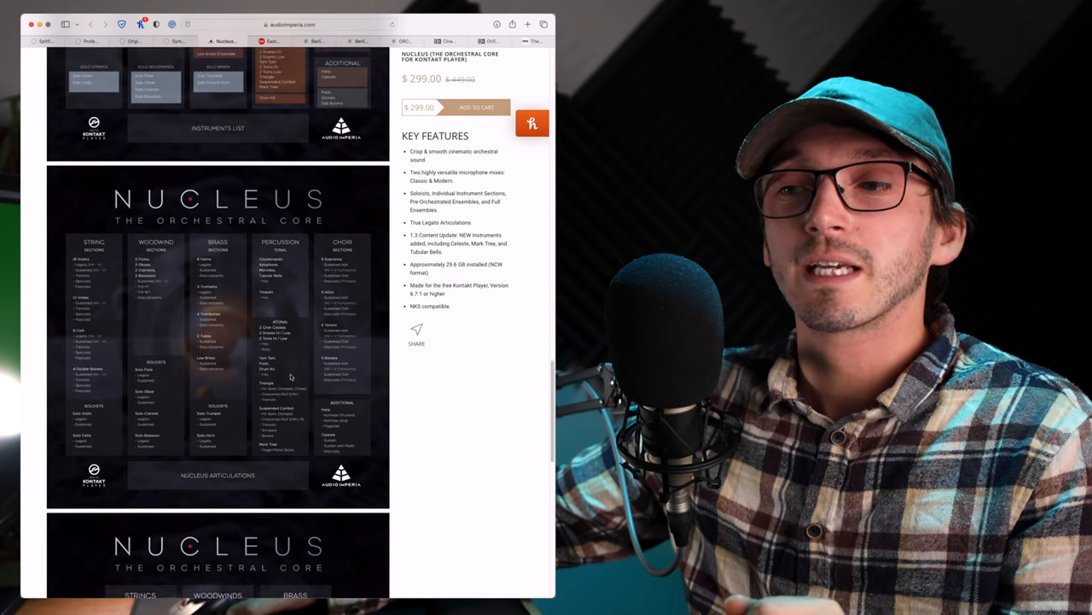
scroll(down, 3)
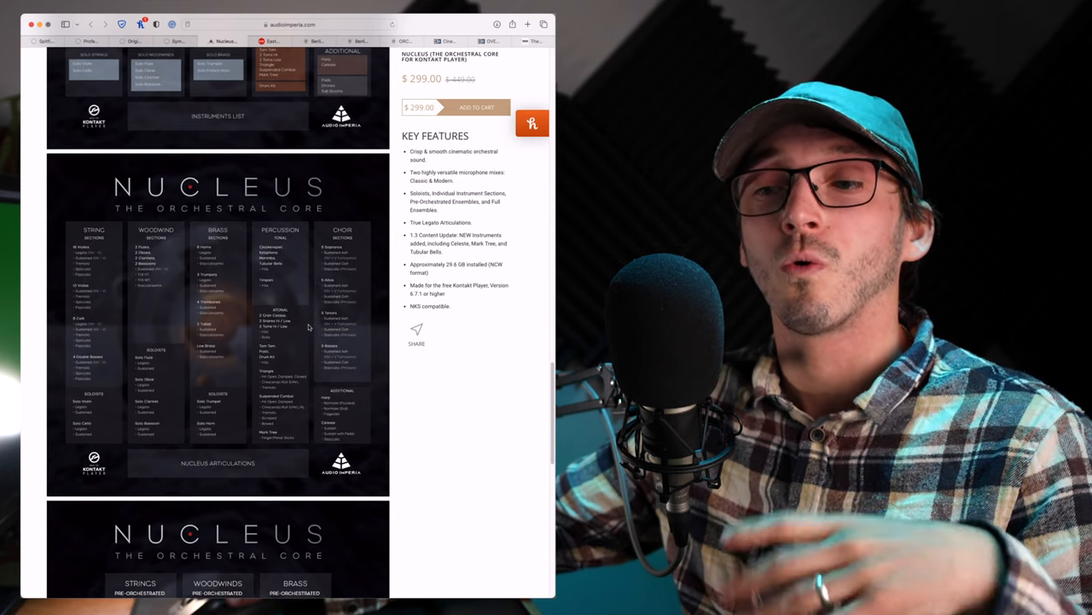
scroll(down, 3)
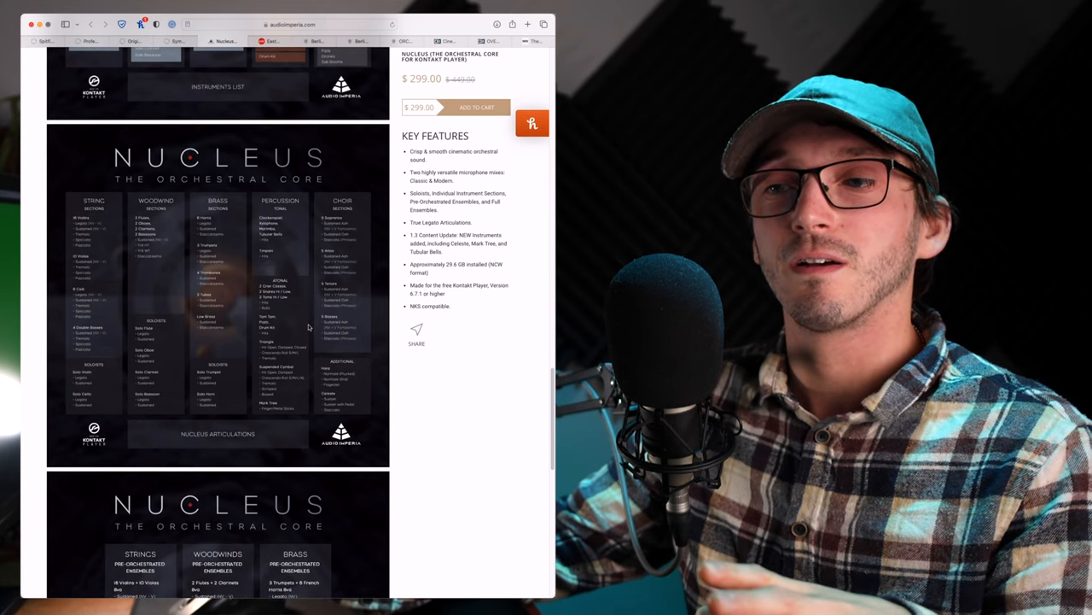
scroll(down, 3)
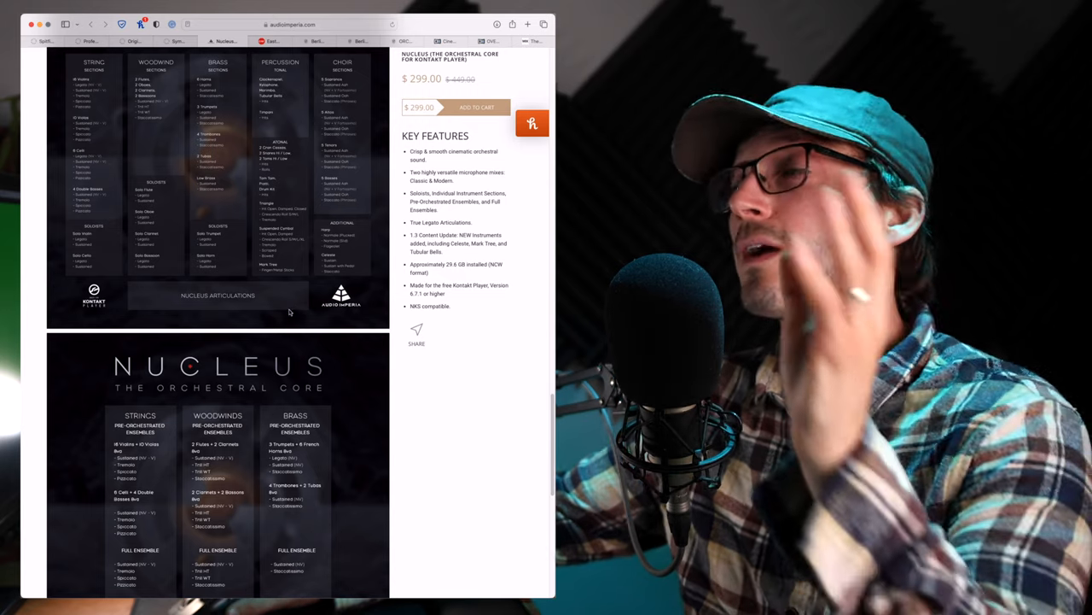
scroll(down, 3)
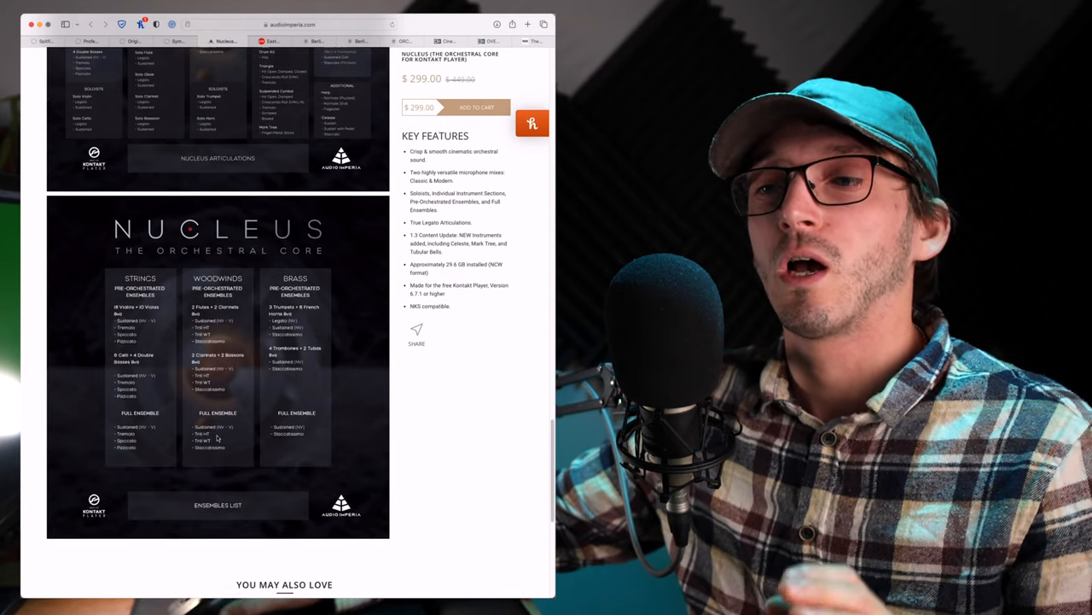
scroll(up, 3)
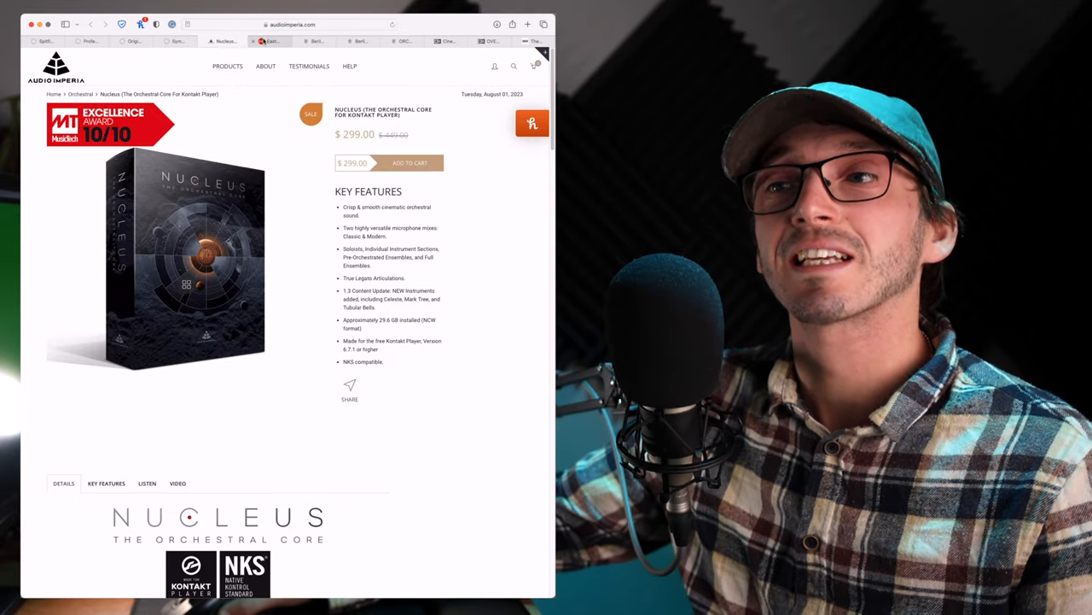
Step: Scroll through the EastWest ComposerCloud+ page priced at $149/year
click(269, 41)
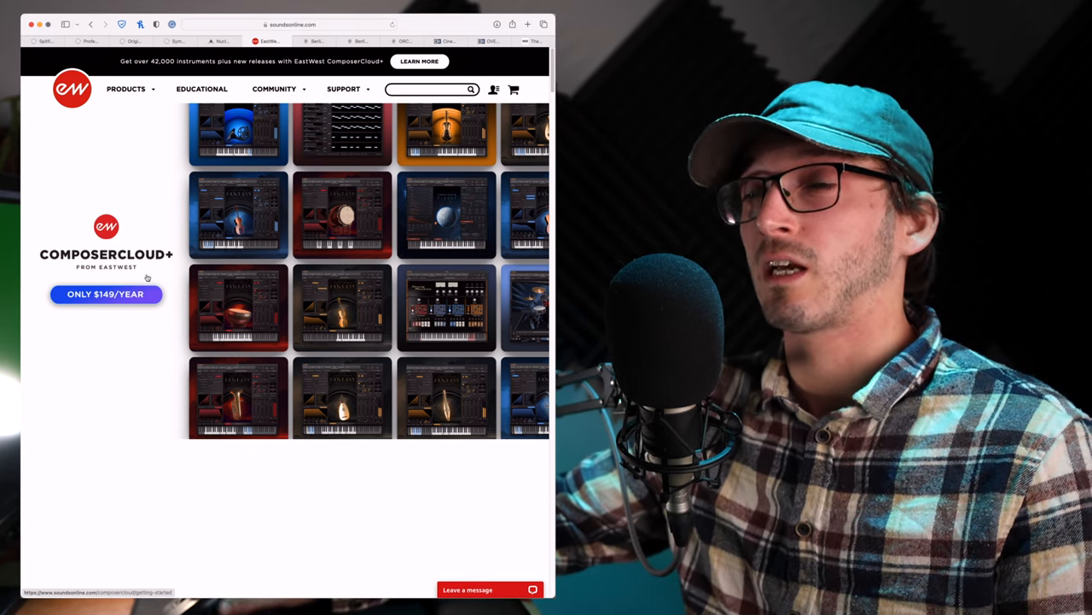
scroll(down, 3)
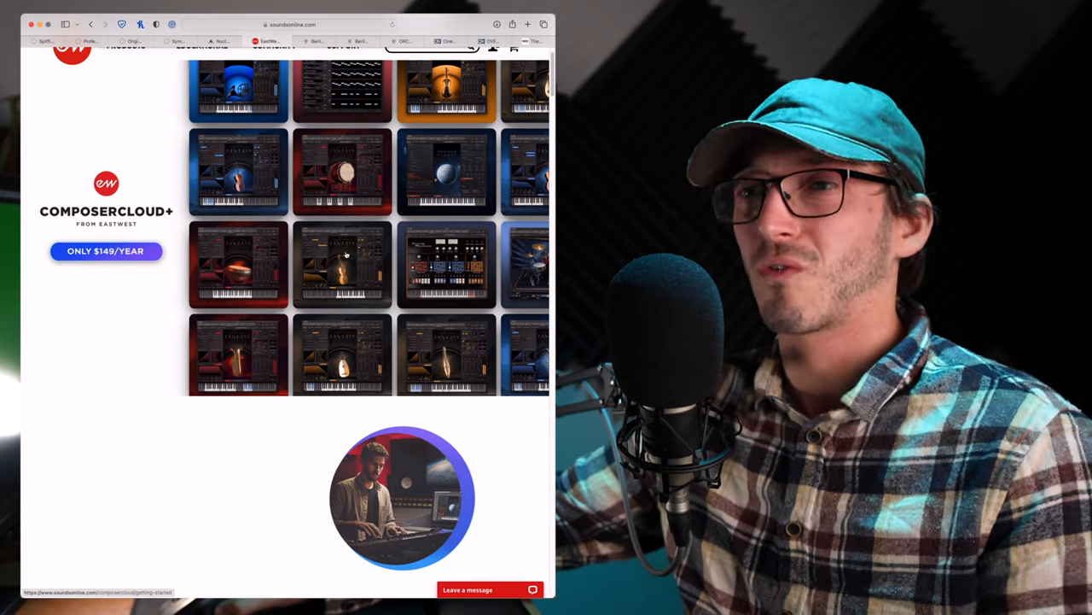
scroll(down, 3)
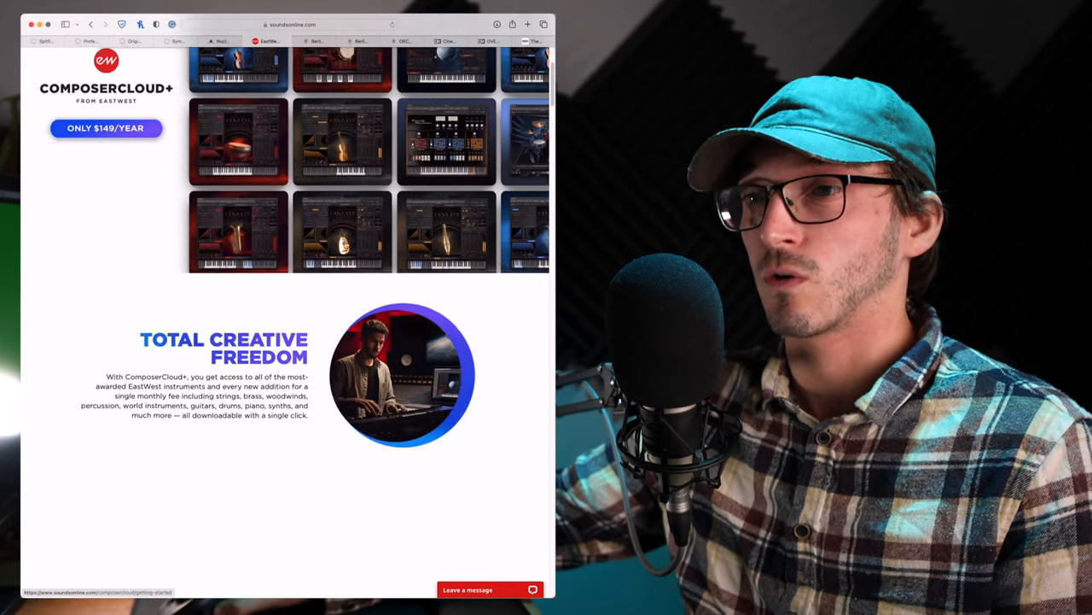
scroll(down, 3)
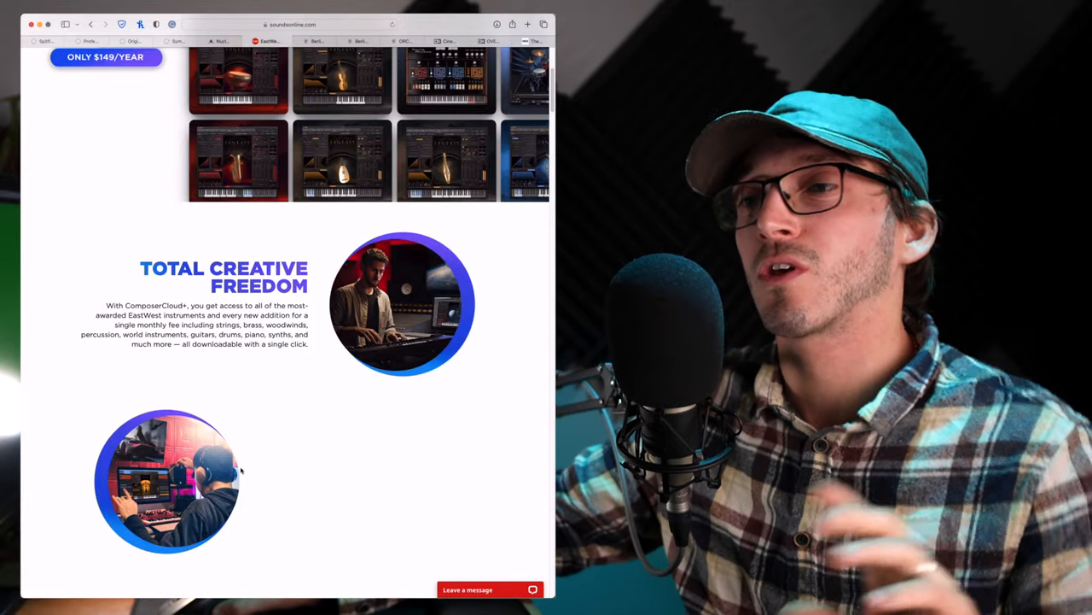
scroll(up, 3)
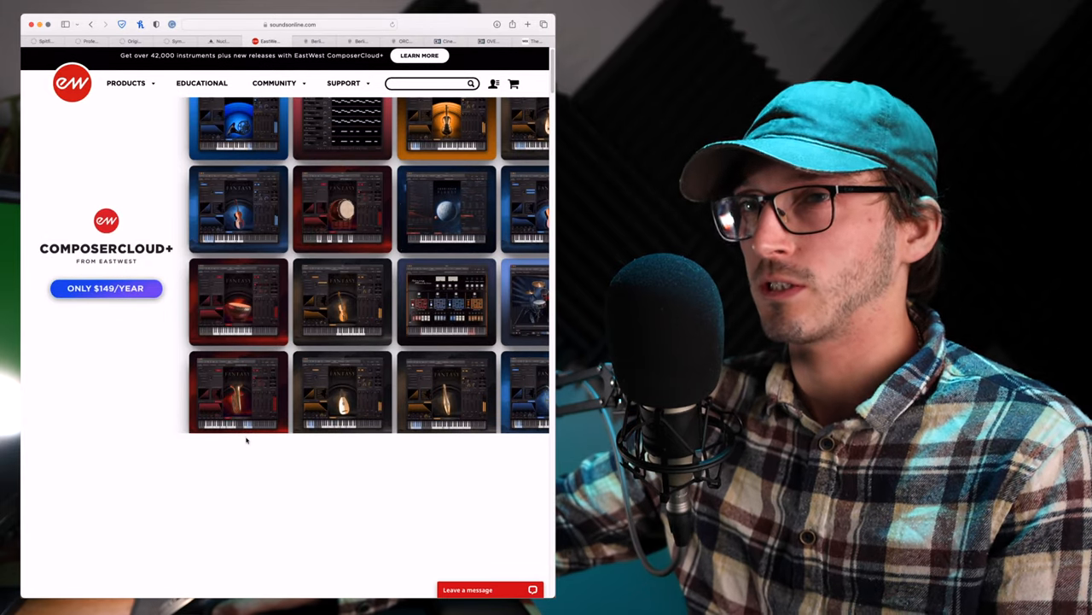
scroll(down, 3)
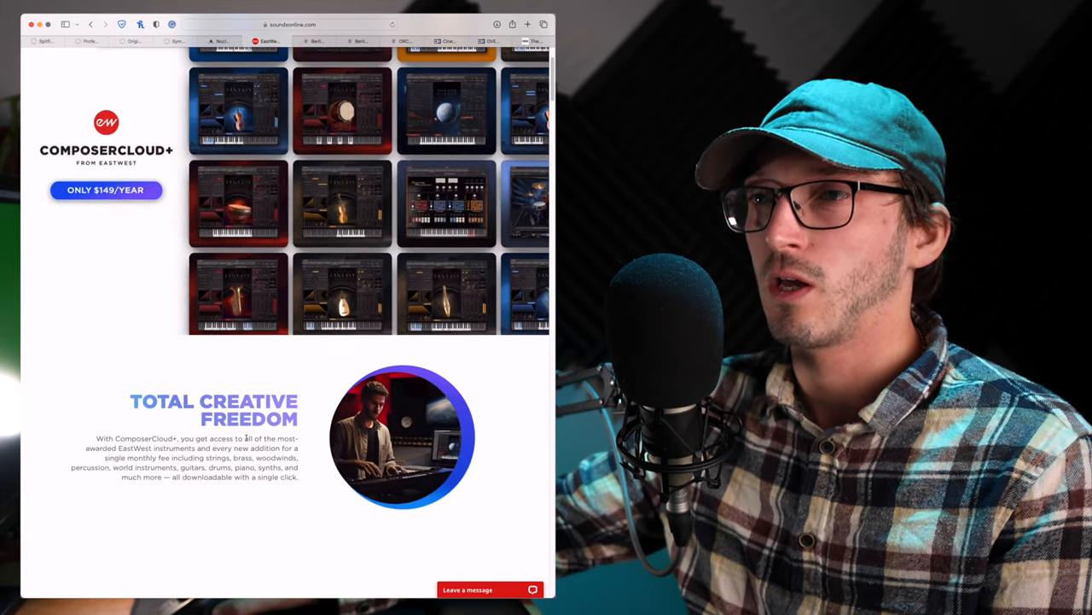
Step: Go to Orchestral Tools' Berlin Orchestra page at 849,00 €
scroll(up, 3)
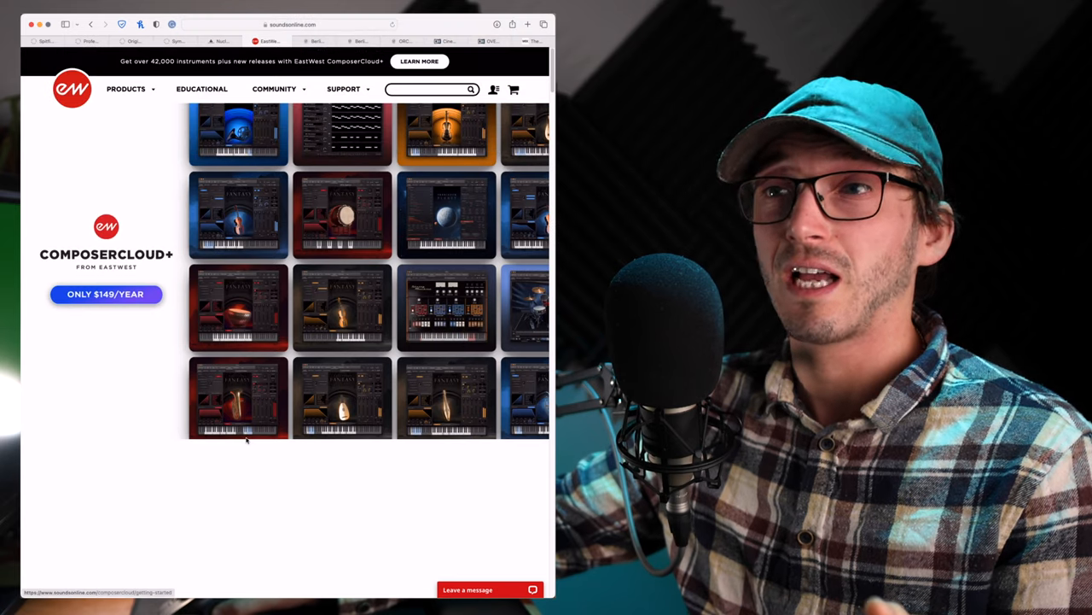
mouse_move(122, 72)
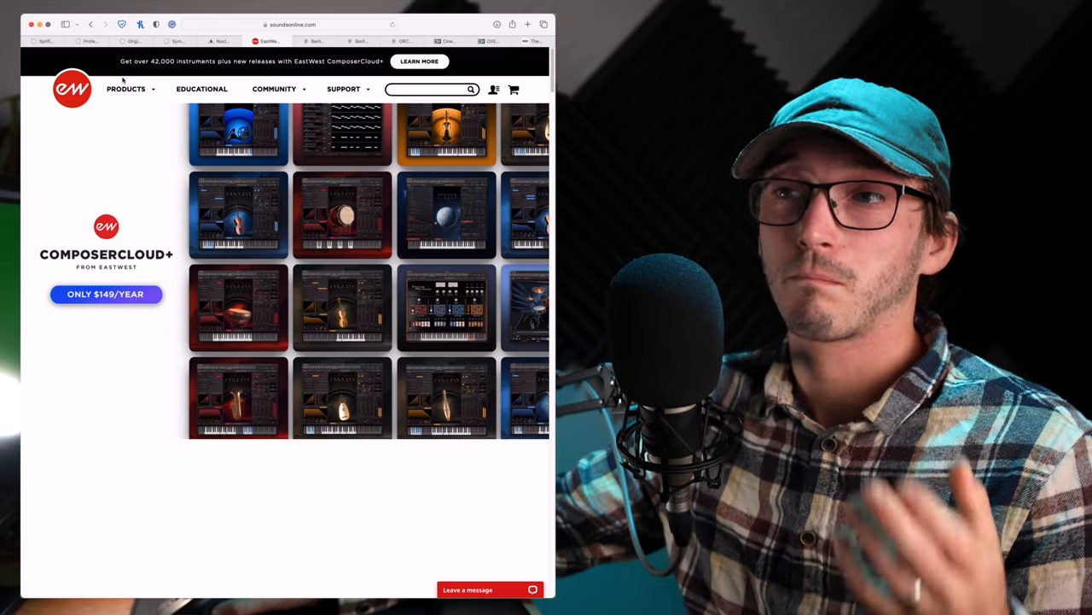
click(126, 89)
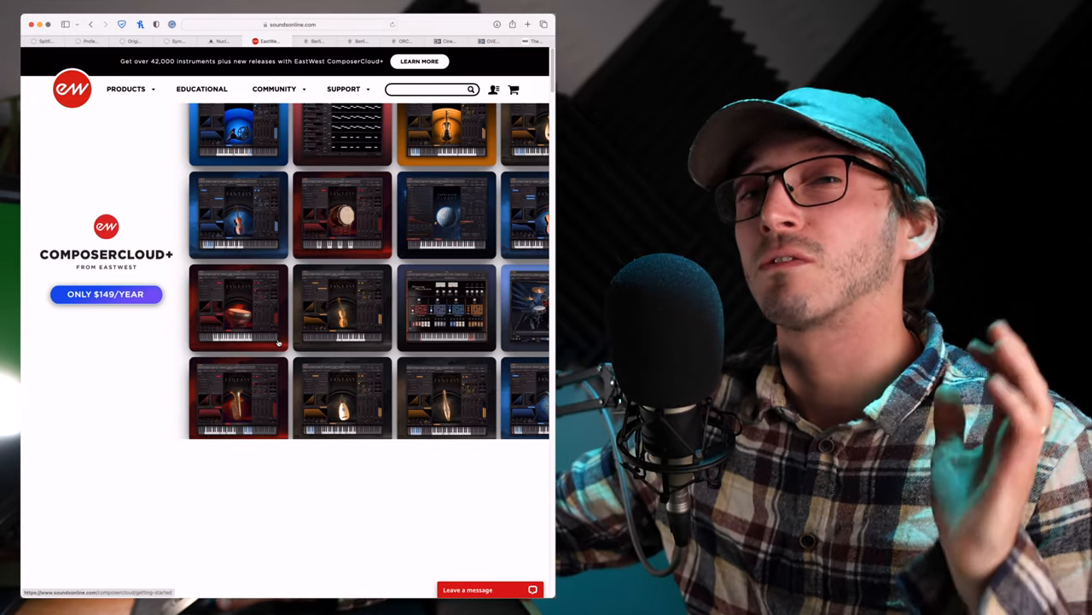
scroll(down, 3)
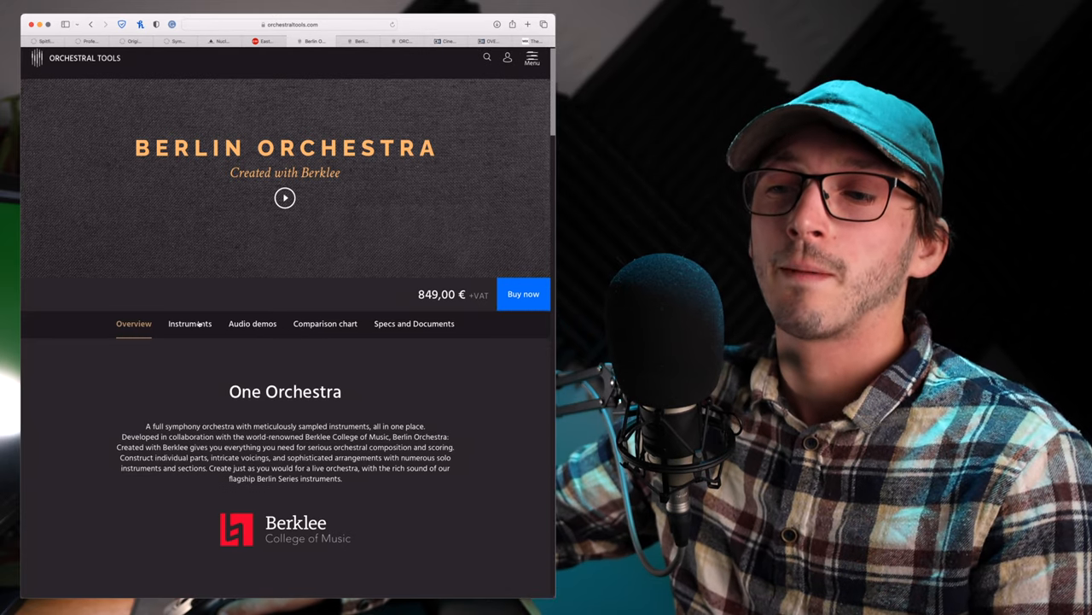
Step: Show Berlin Orchestra's instrument list and open Solo Violin I's details
click(189, 322)
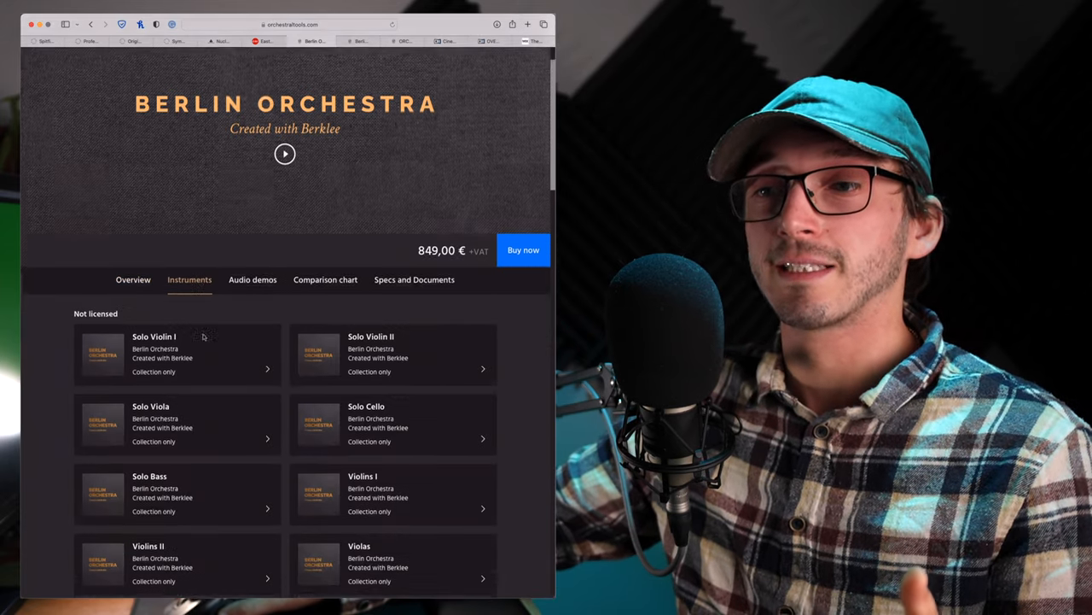
scroll(down, 3)
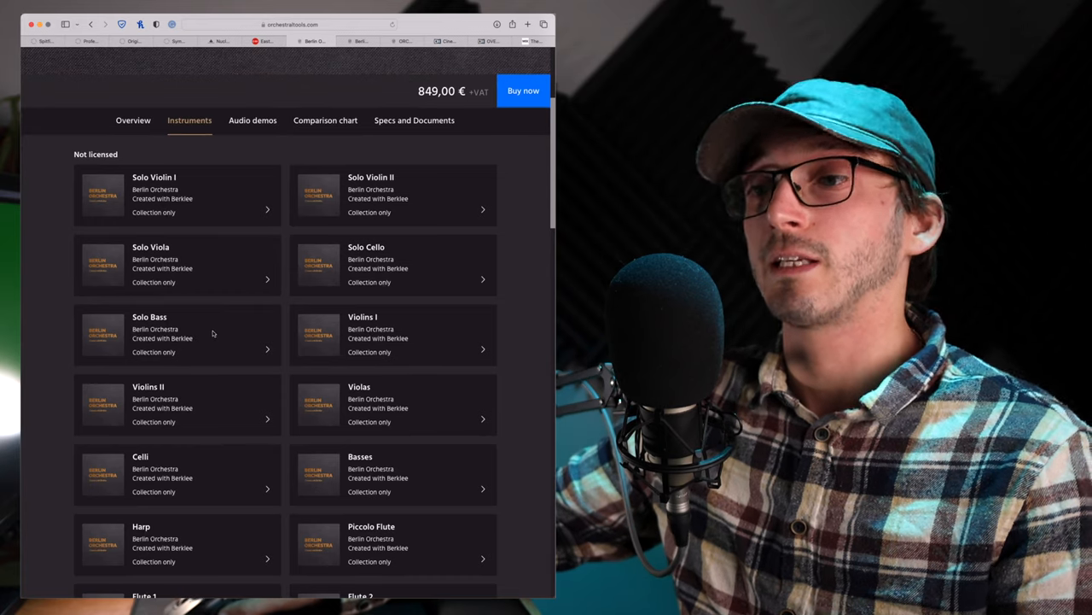
scroll(down, 3)
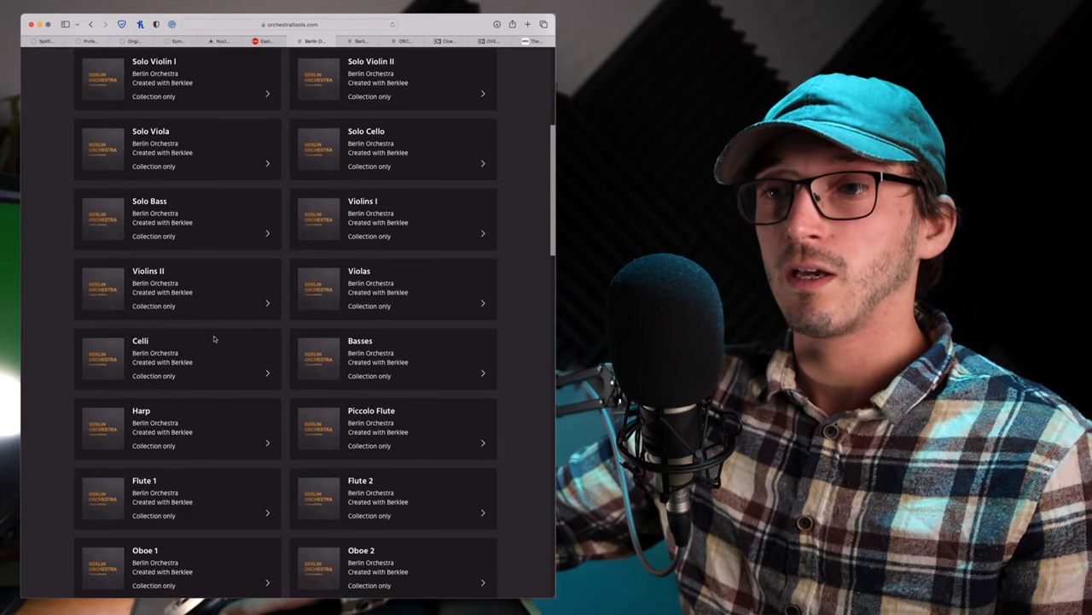
scroll(up, 3)
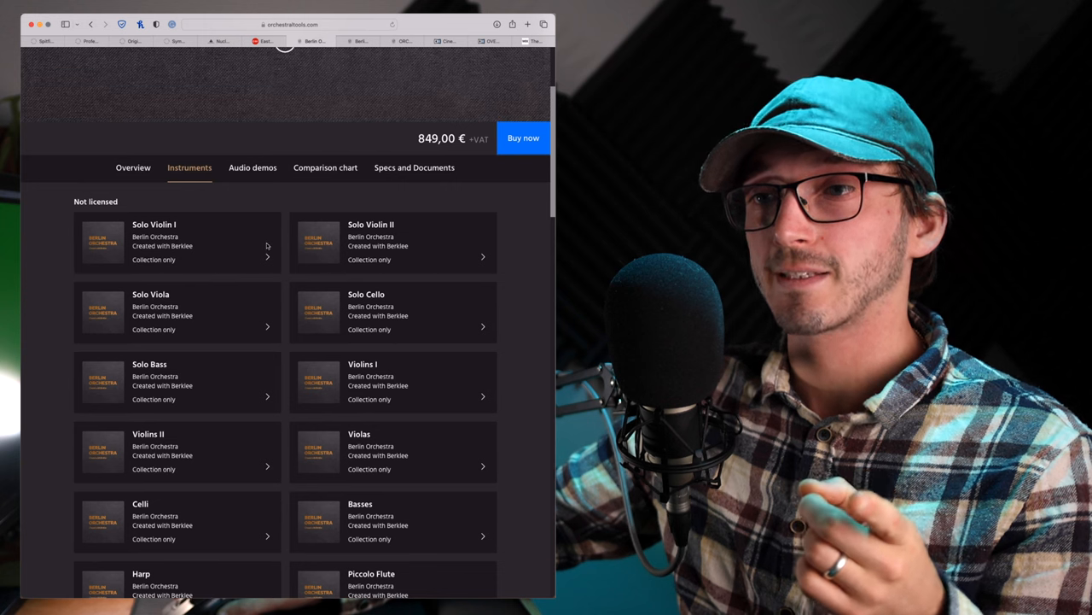
click(153, 243)
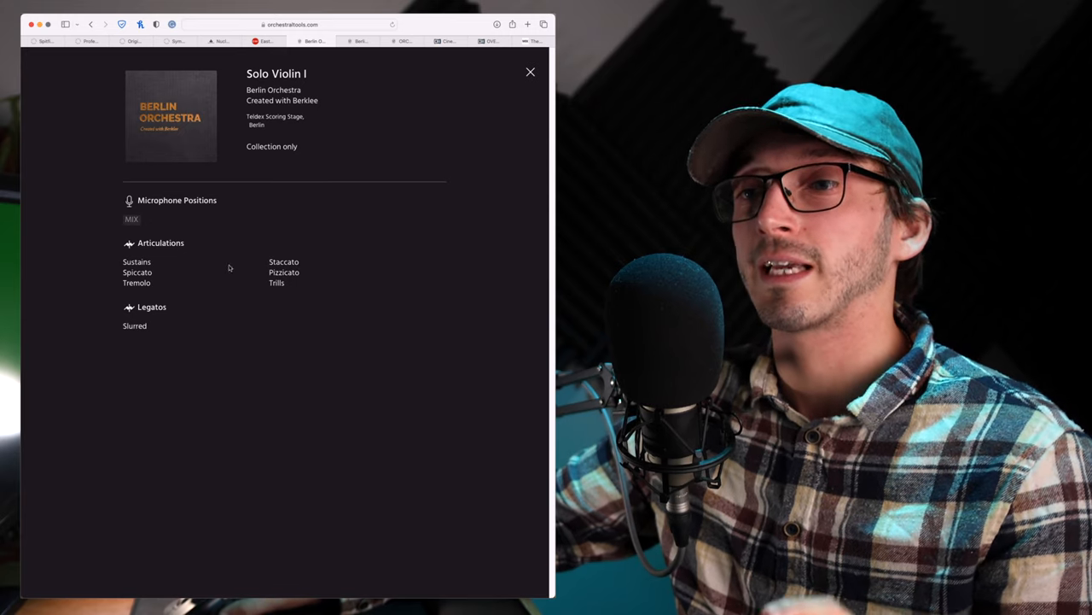
mouse_move(305, 306)
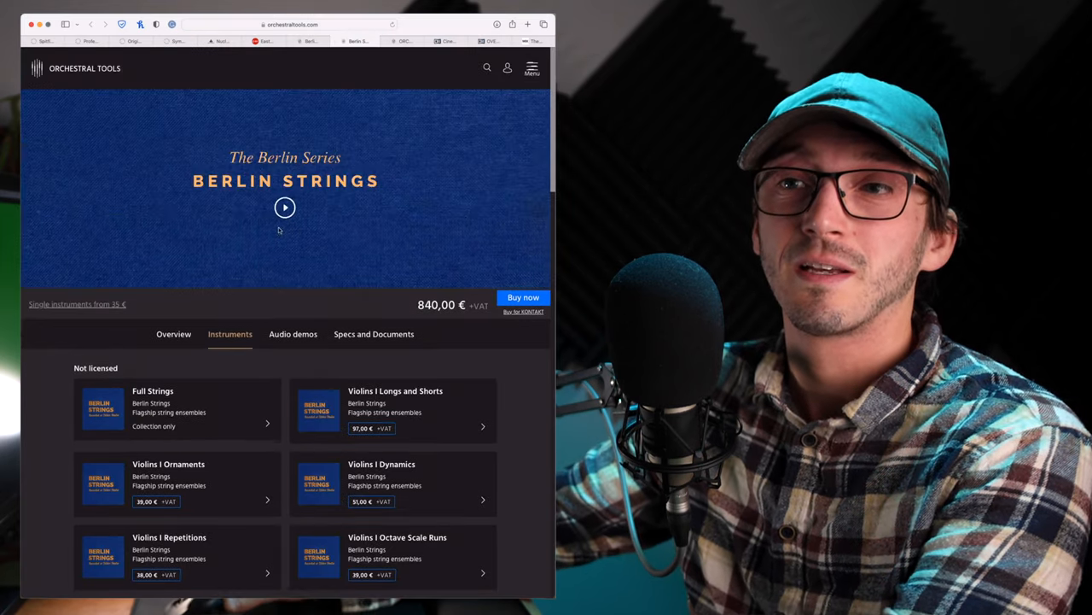
Step: Return to Solo Violin I's details, then switch to the Orchestral Tools bundles store
click(285, 207)
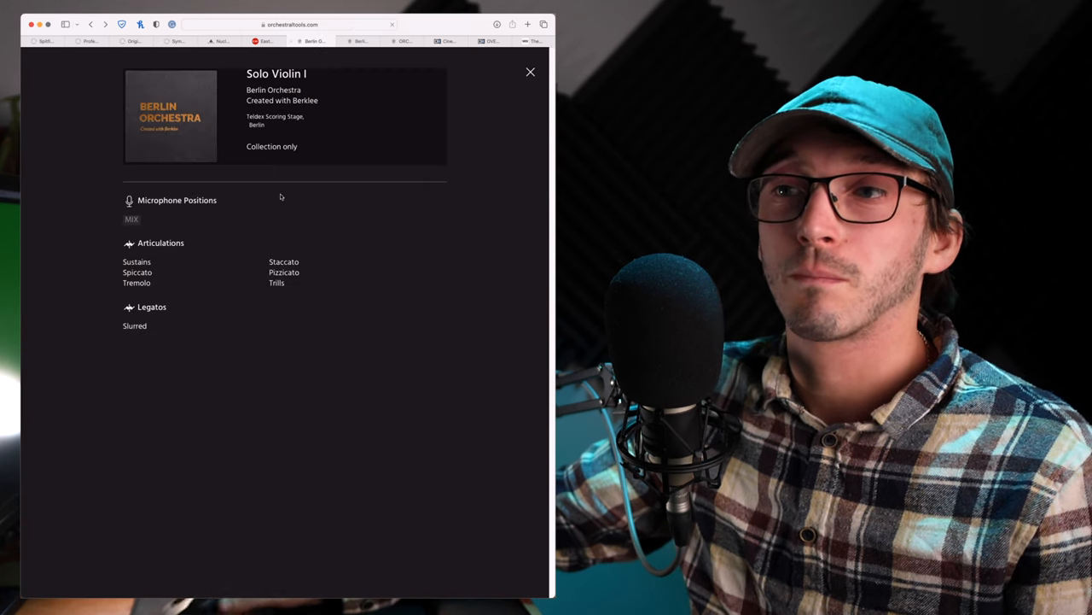
click(530, 71)
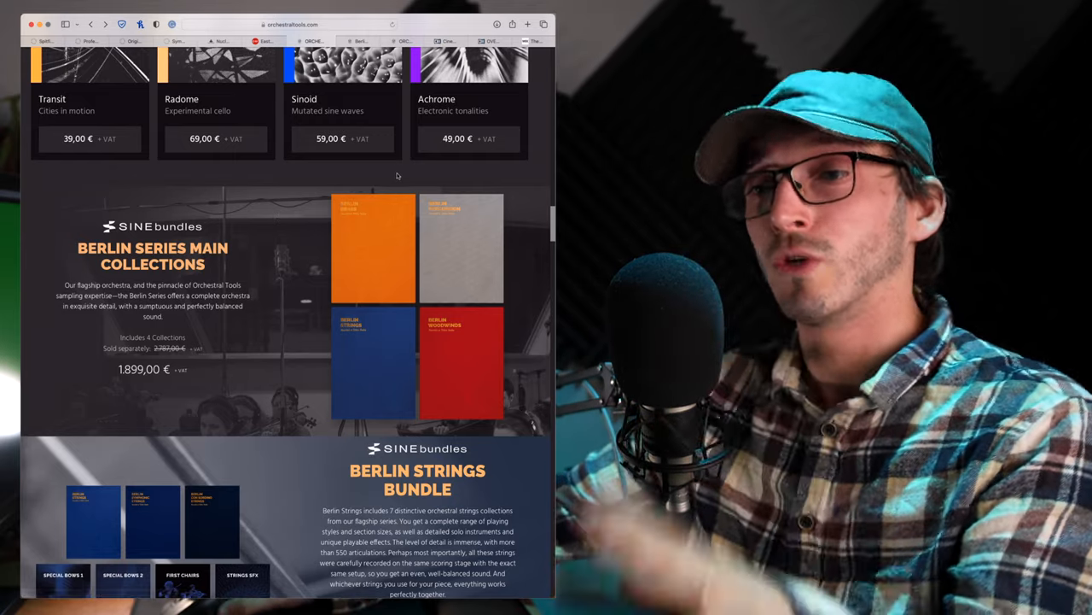
mouse_move(336, 298)
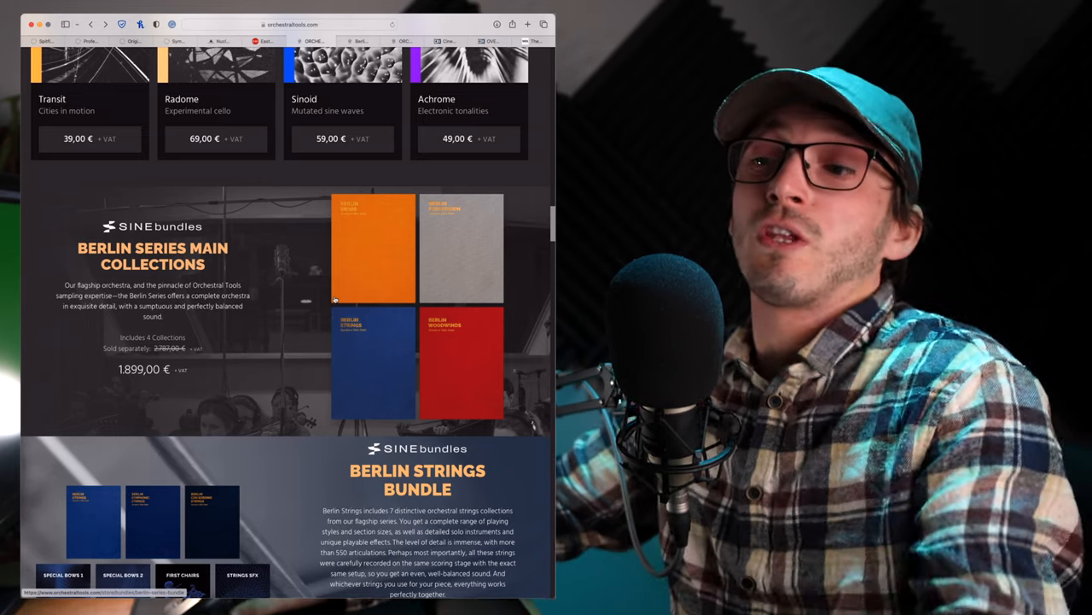
scroll(down, 3)
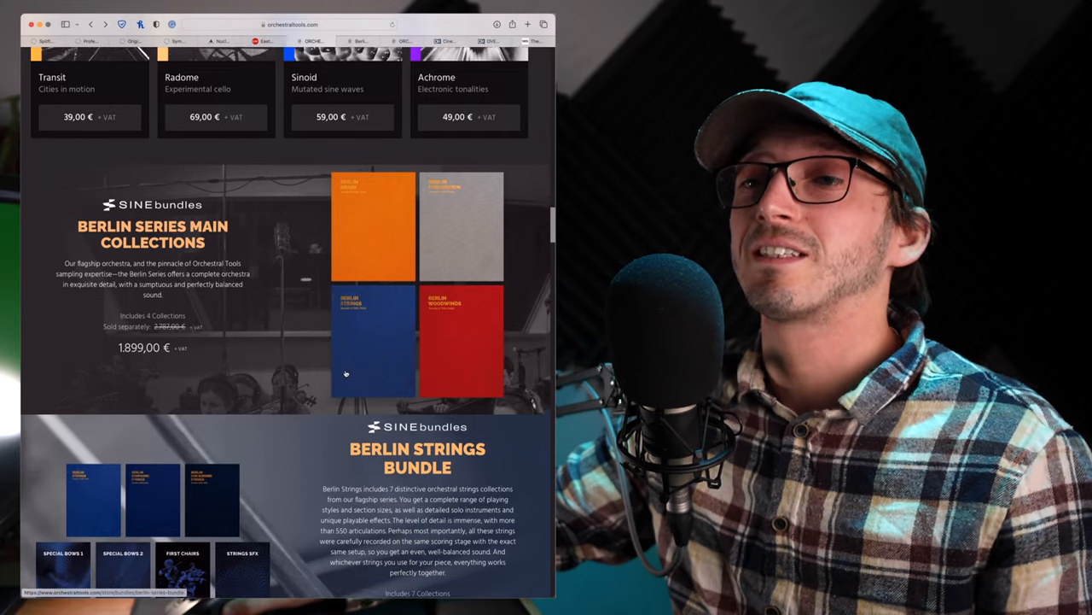
scroll(down, 3)
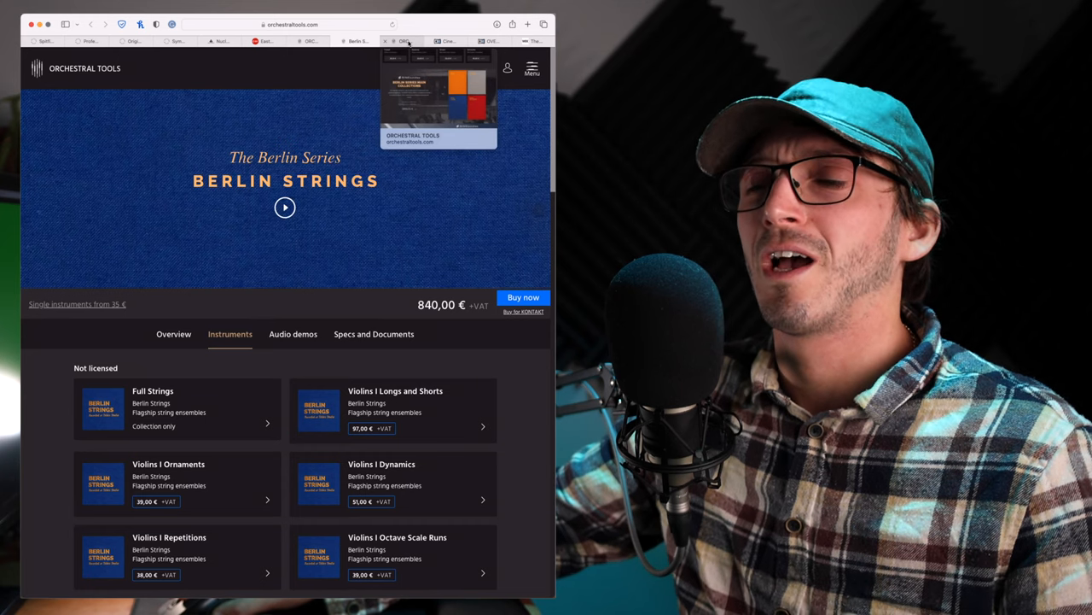
mouse_move(284, 444)
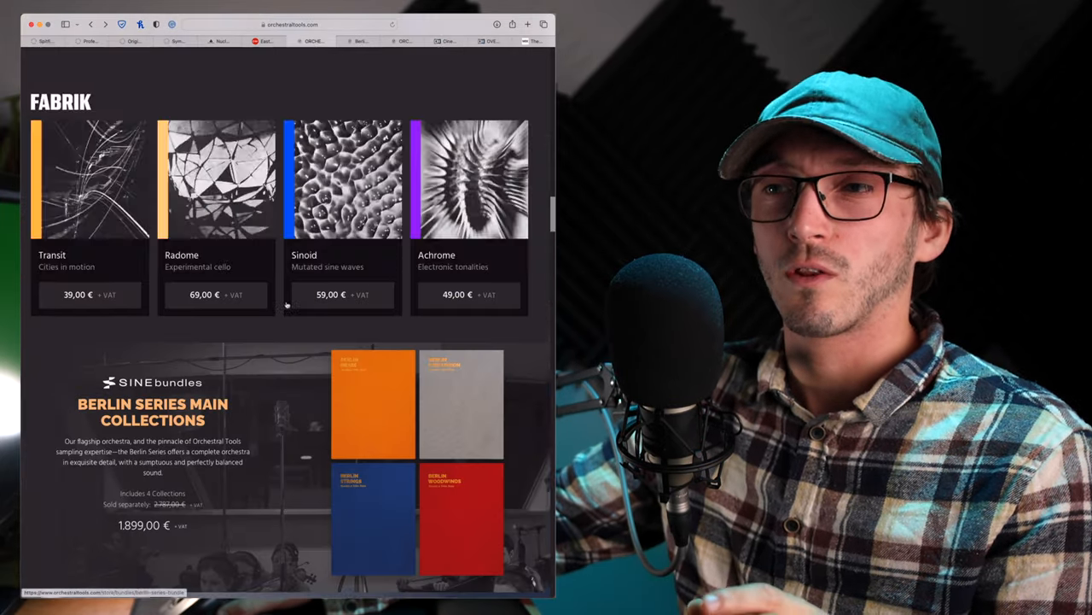
scroll(down, 3)
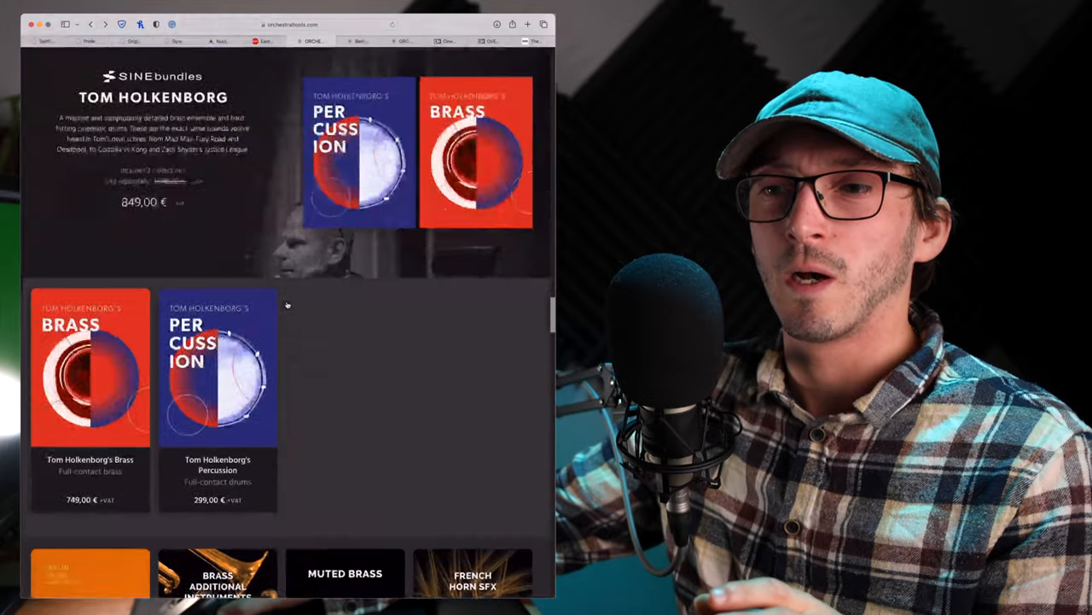
scroll(down, 3)
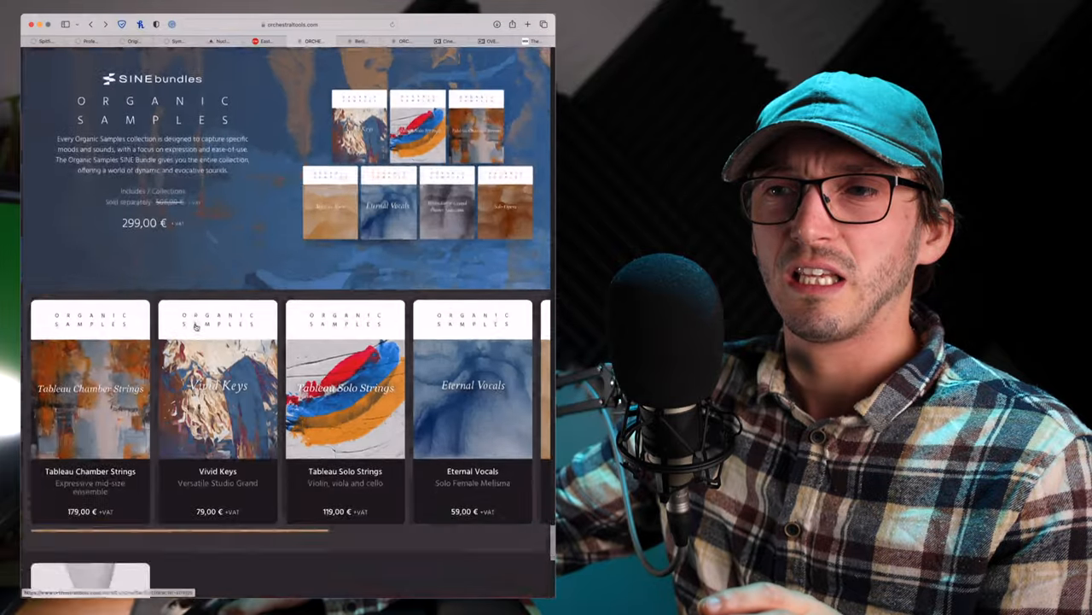
scroll(down, 3)
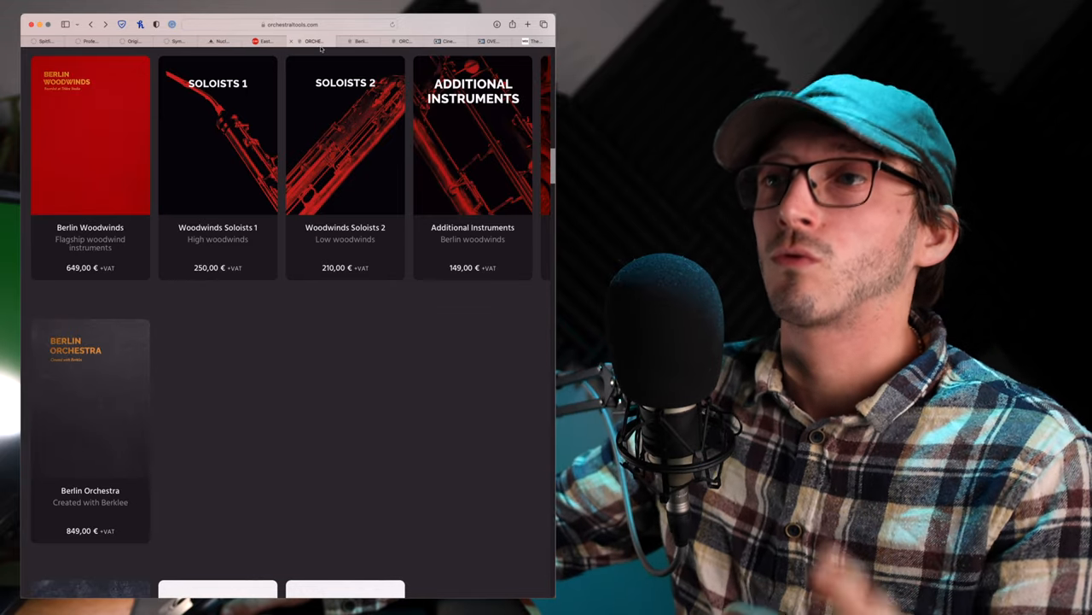
Step: View the Inspire bundle at 549,00 €, then switch to Symphony Series Percussion
scroll(down, 3)
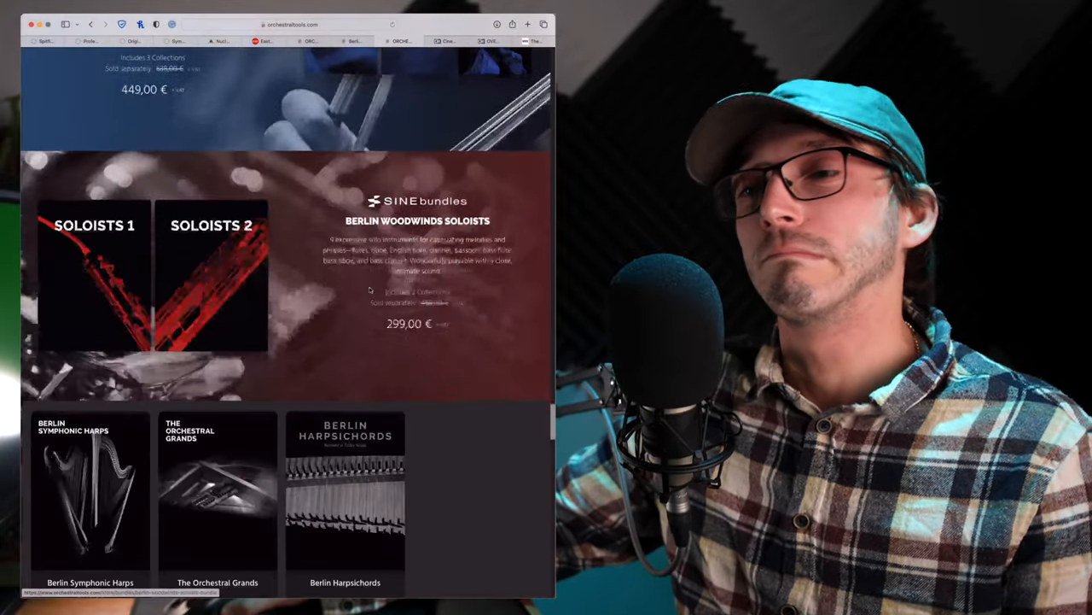
scroll(down, 3)
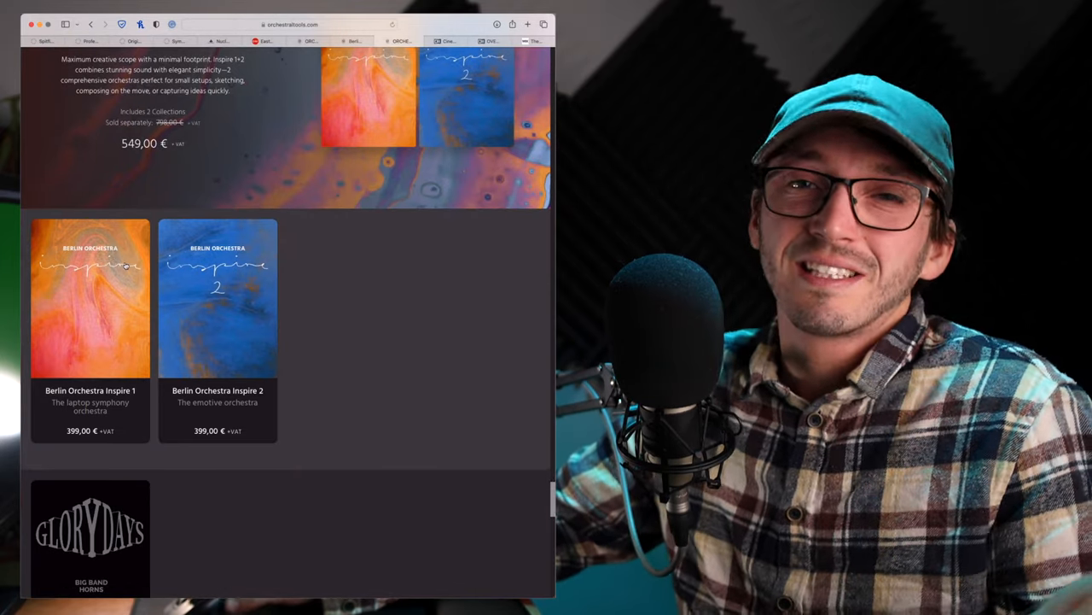
mouse_move(217, 341)
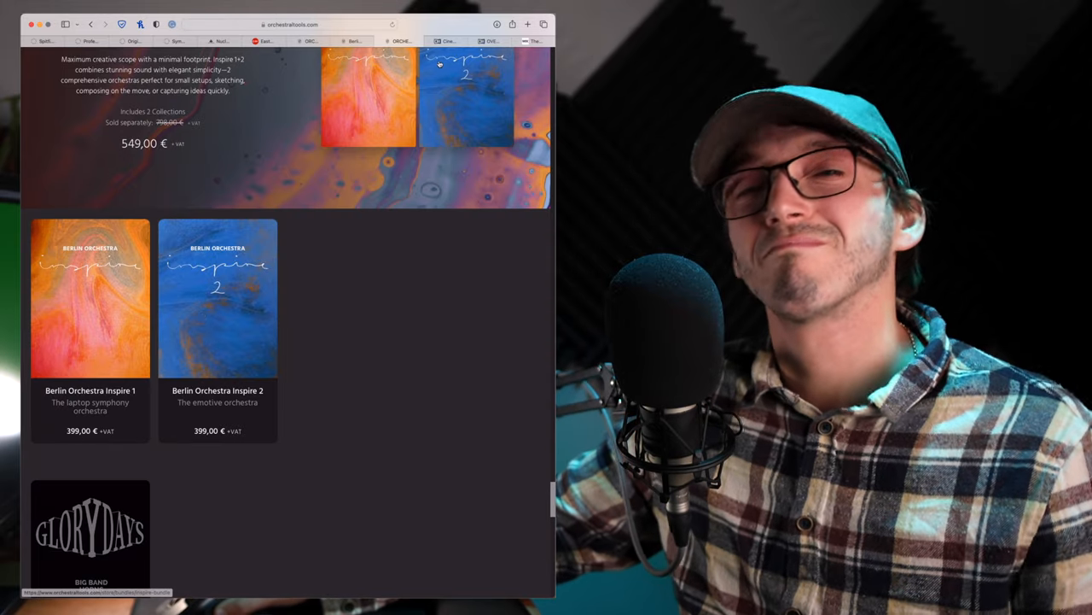
scroll(up, 3)
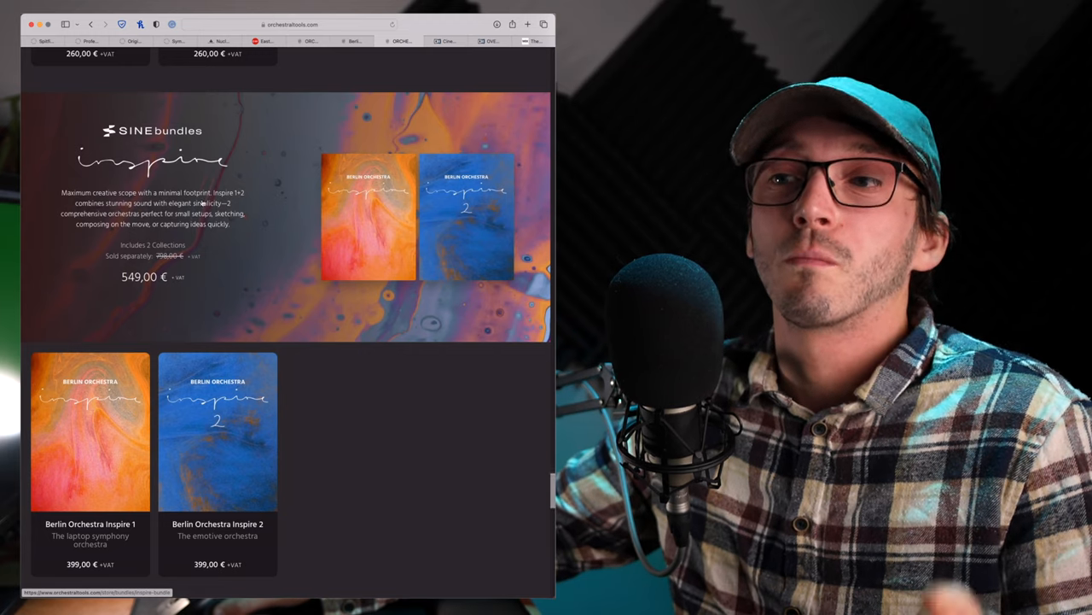
mouse_move(436, 59)
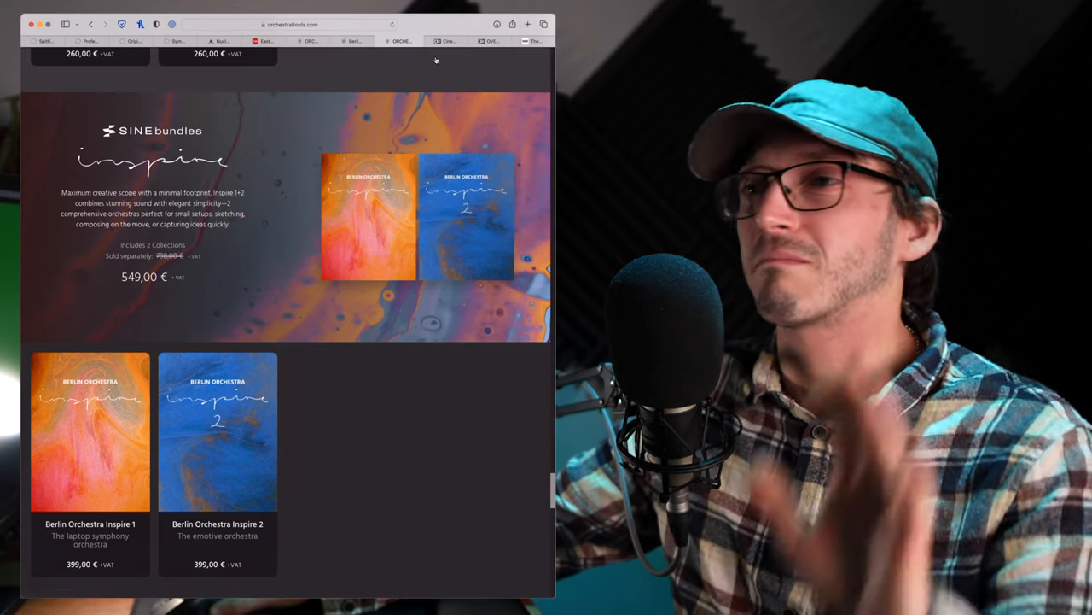
click(444, 41)
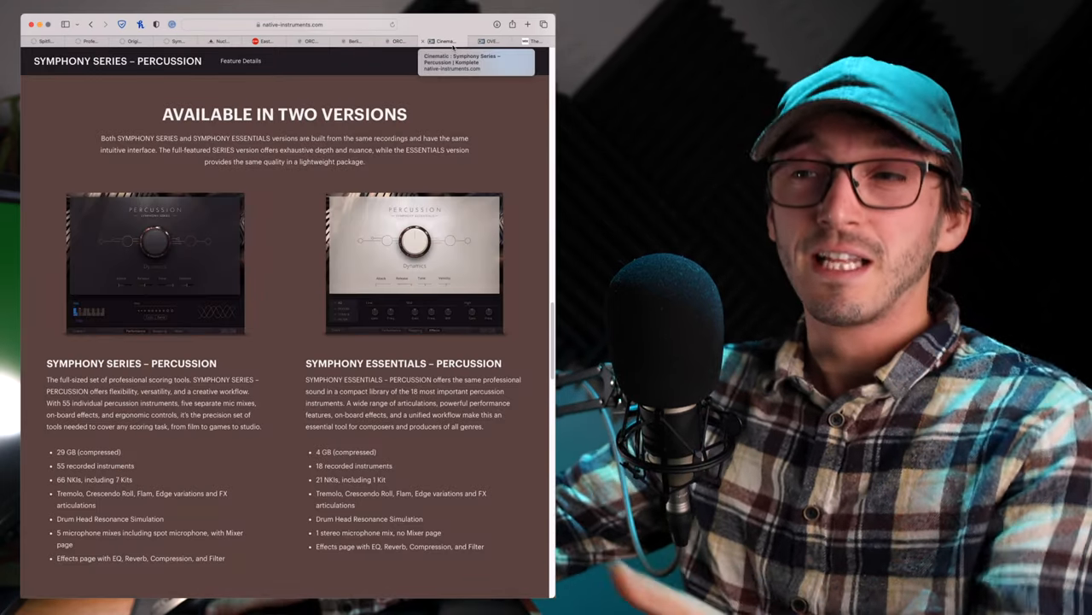
Step: Use the product search to reach the £449.00 Symphony Series String Ensemble page
scroll(down, 3)
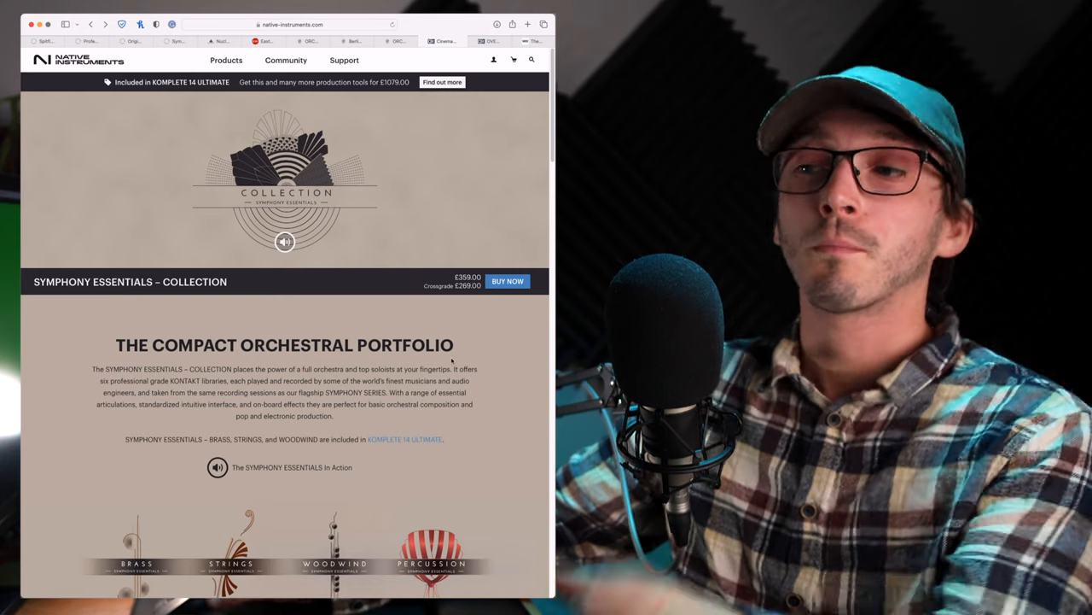
click(532, 60)
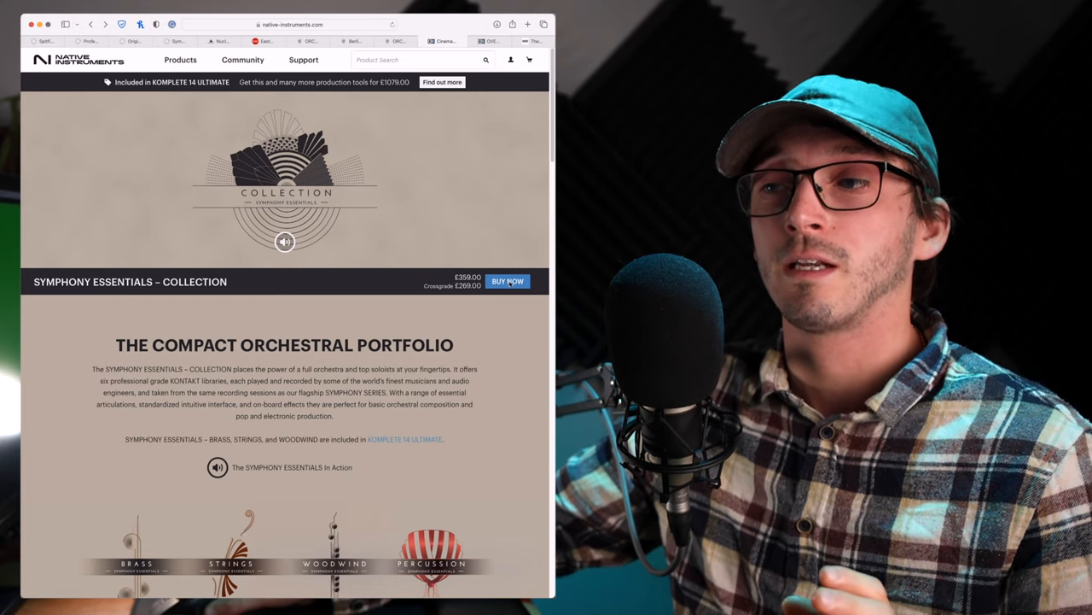
click(507, 281)
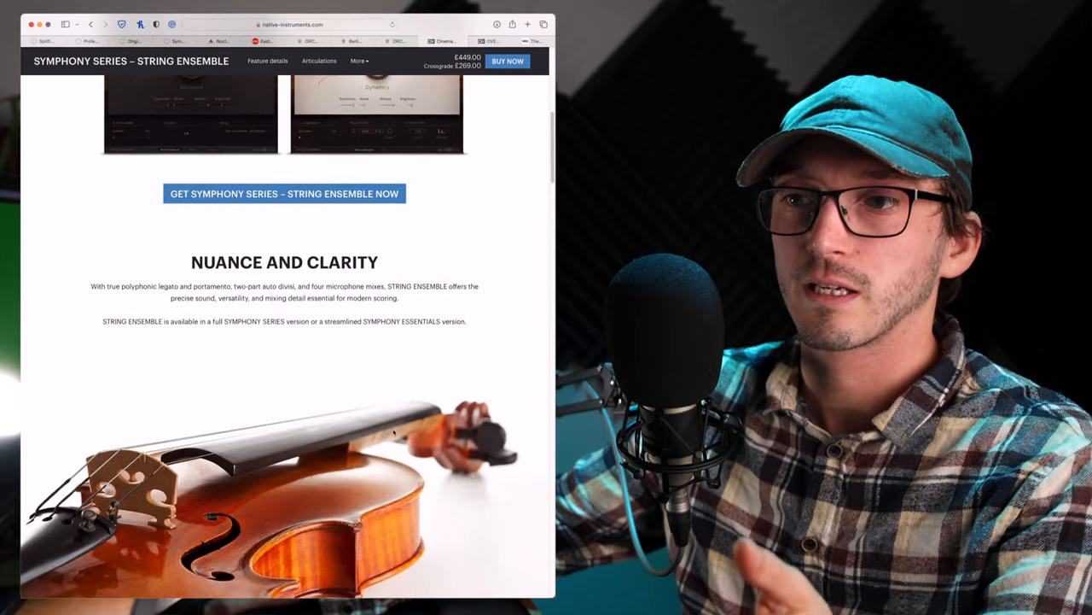
Step: Read through the String Ensemble Articulations section
scroll(down, 3)
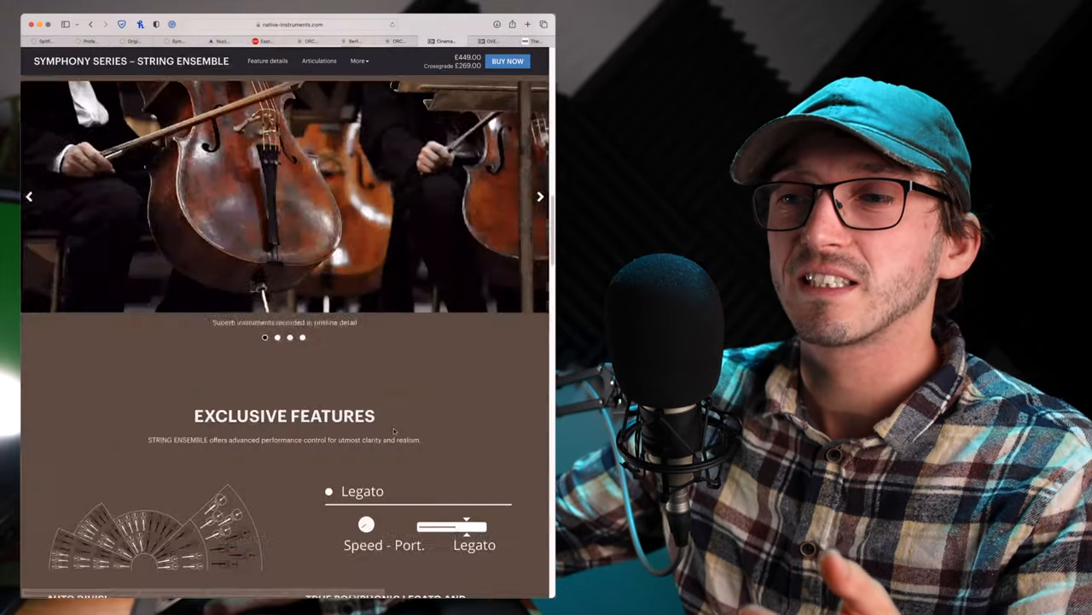
scroll(down, 3)
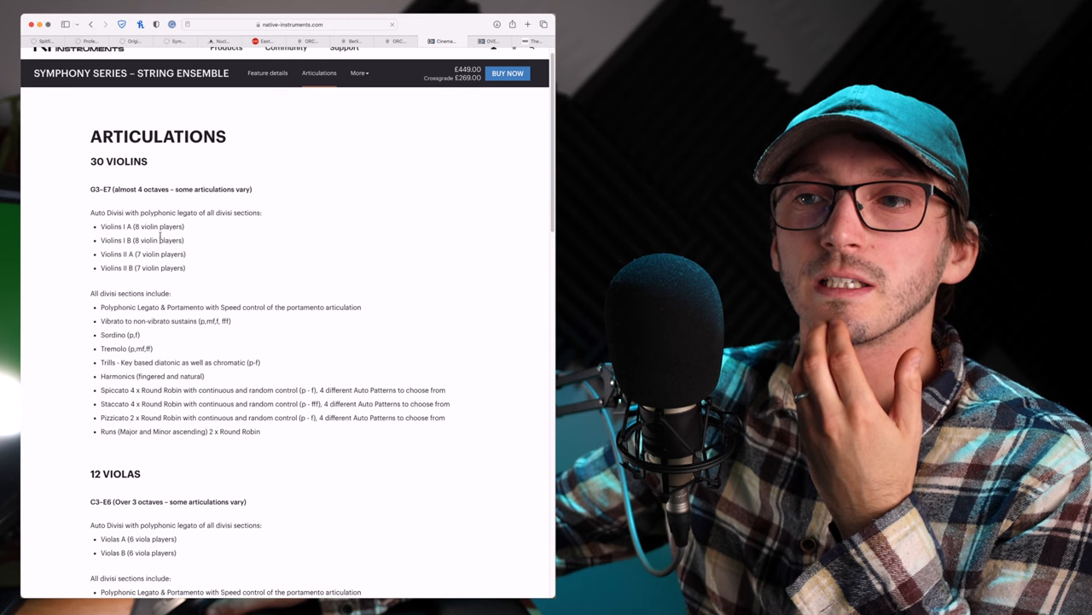
scroll(up, 3)
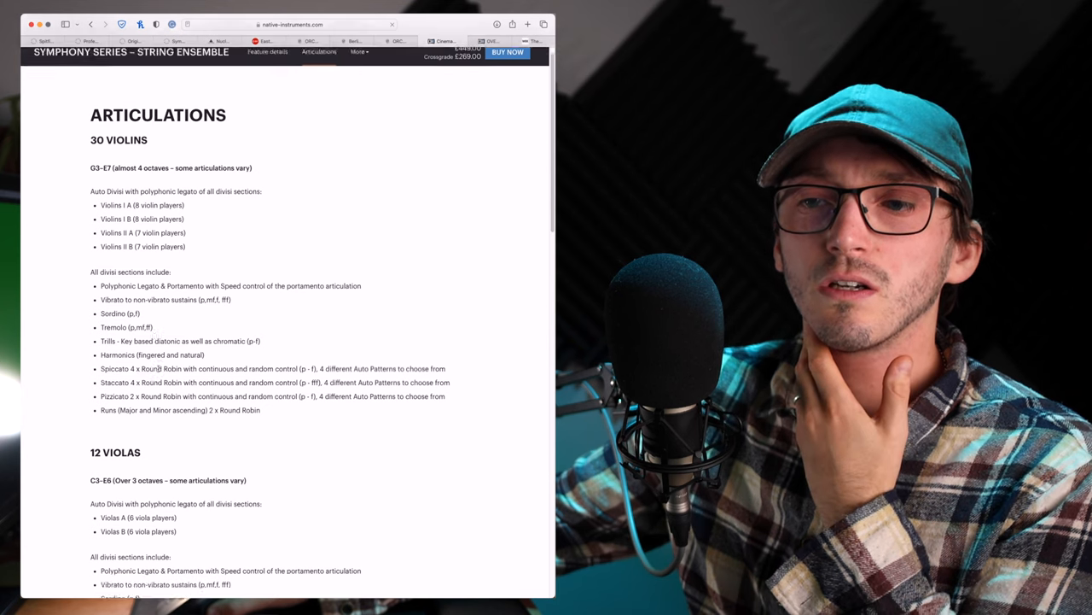
scroll(down, 3)
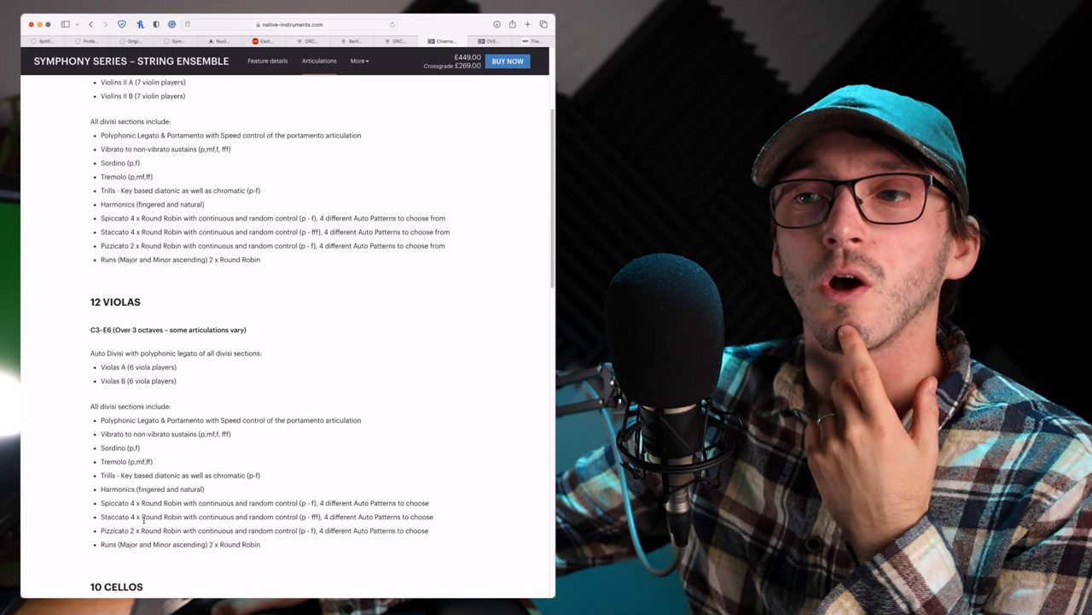
scroll(up, 3)
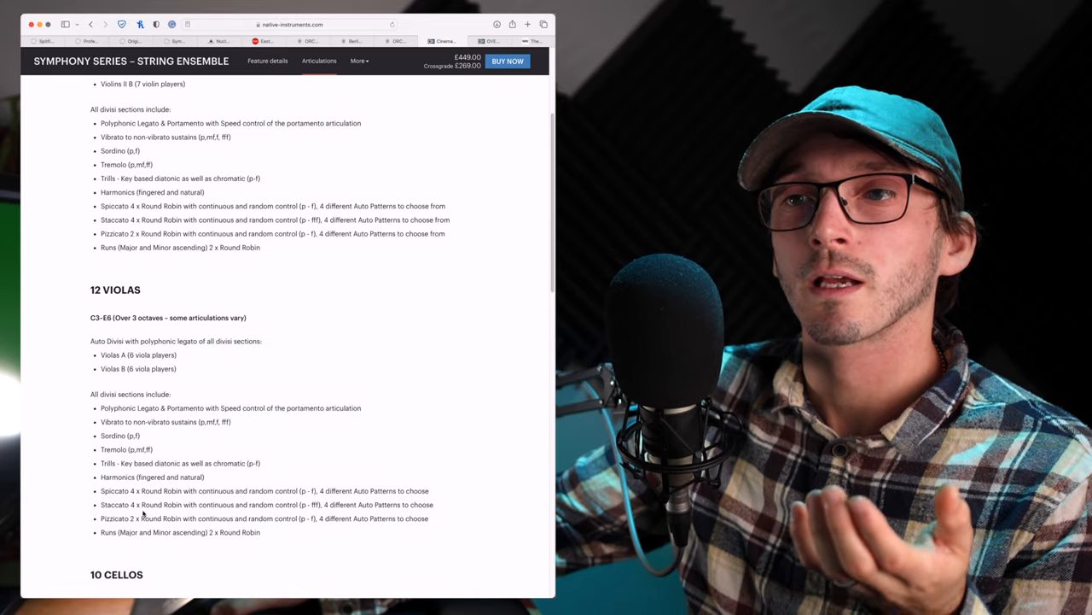
scroll(down, 3)
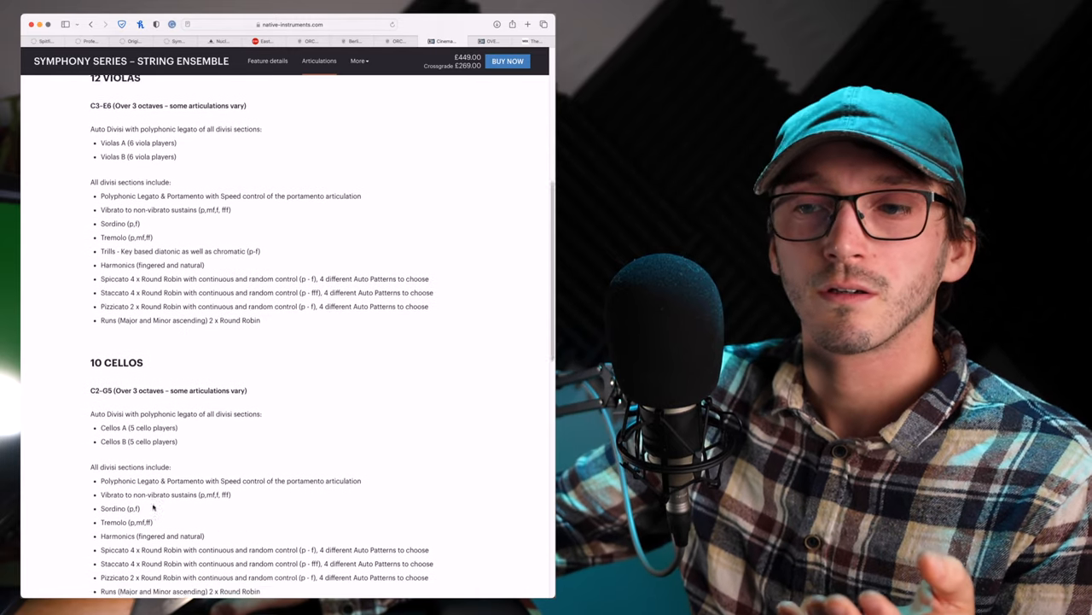
scroll(down, 3)
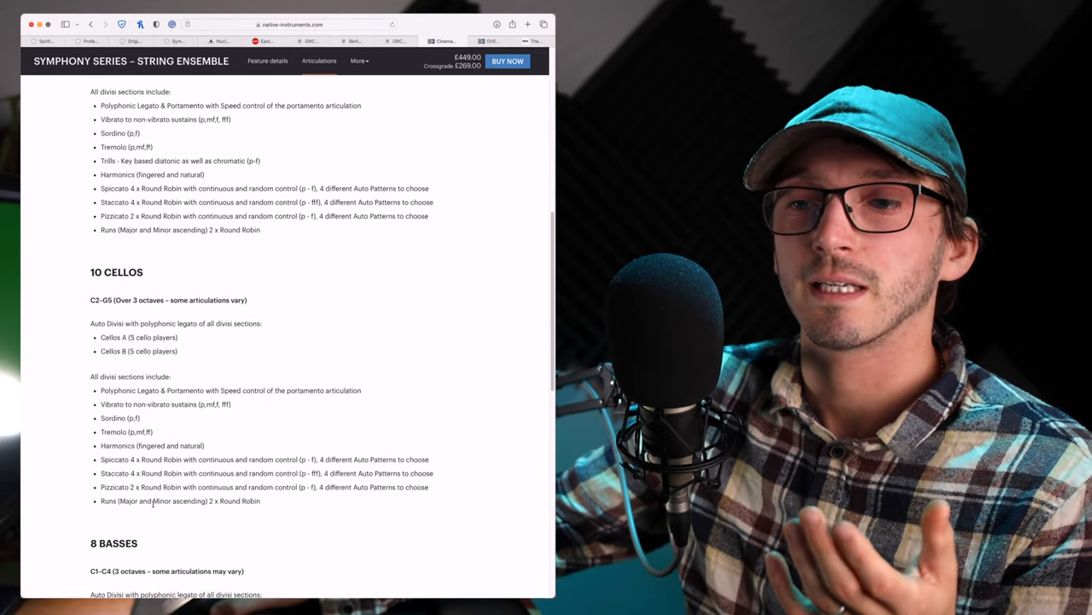
scroll(down, 3)
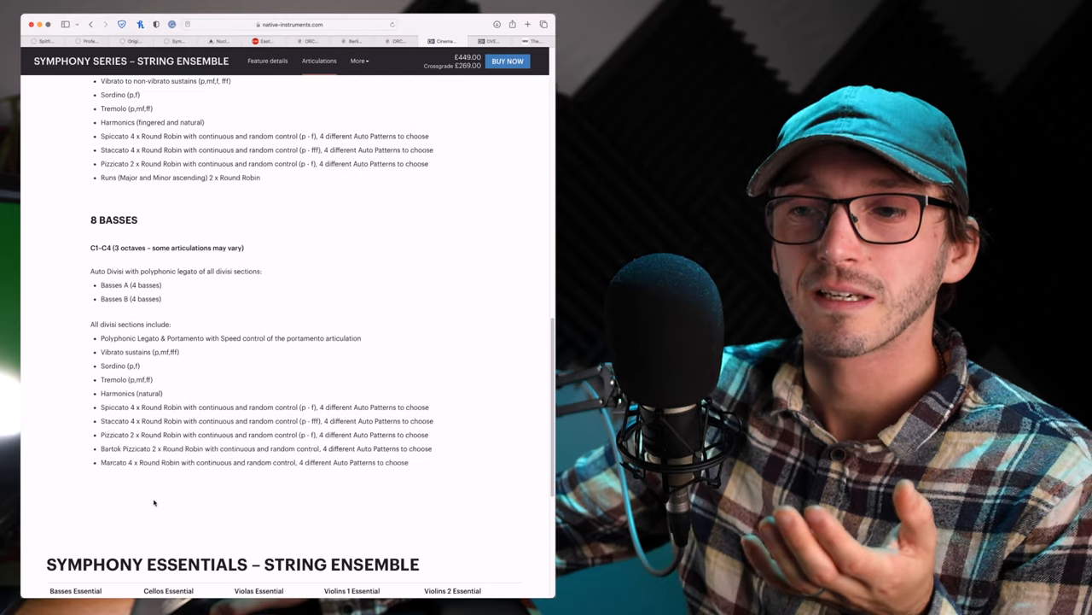
scroll(down, 3)
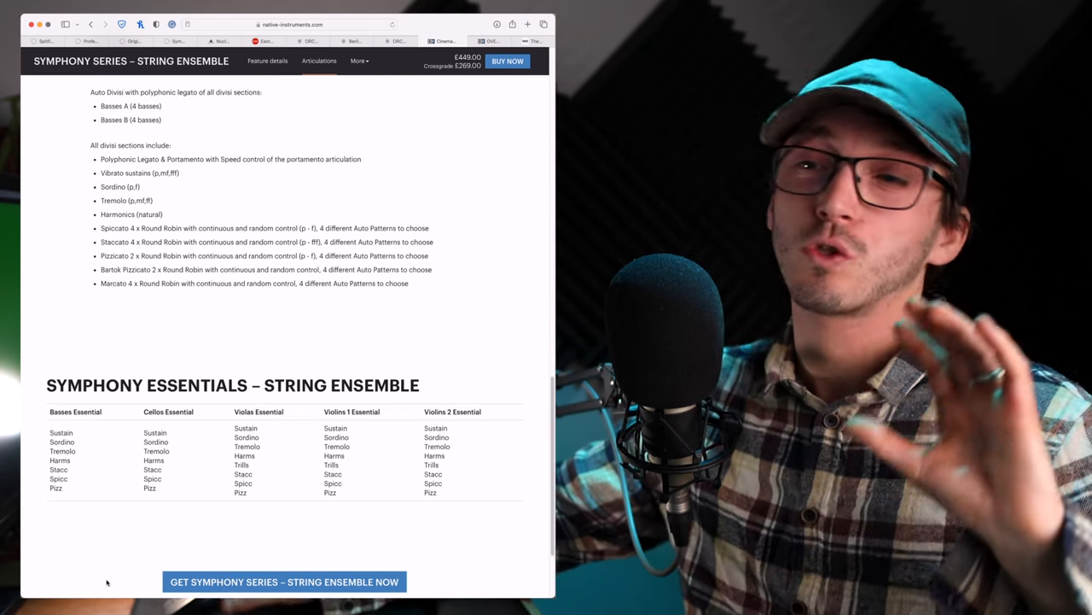
Step: Browse the Symphony Series Collection (£899.00) and Symphony Essentials Collection pages
scroll(up, 3)
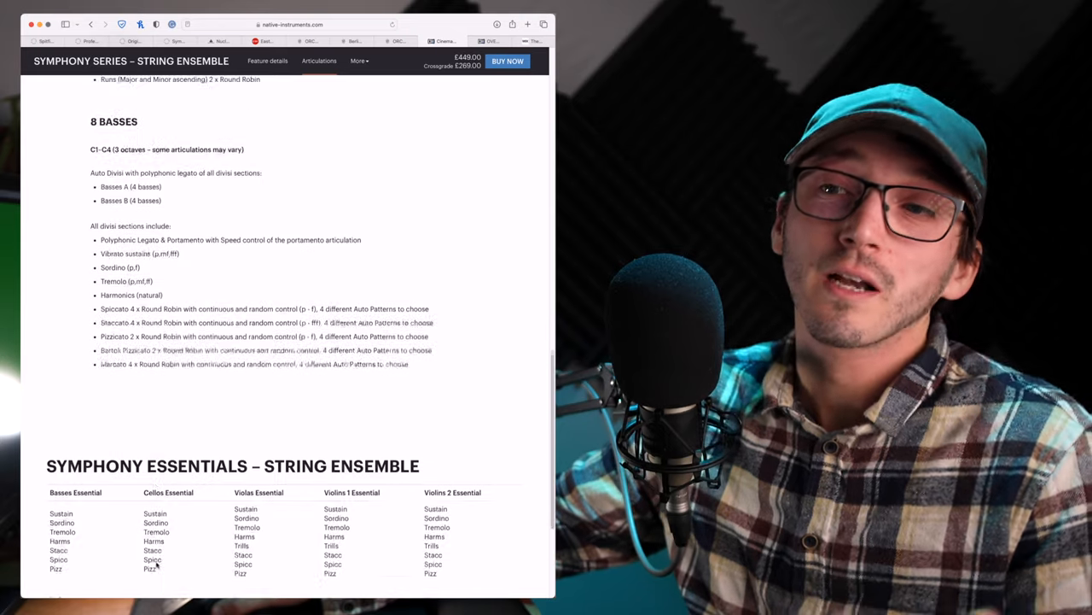
scroll(up, 3)
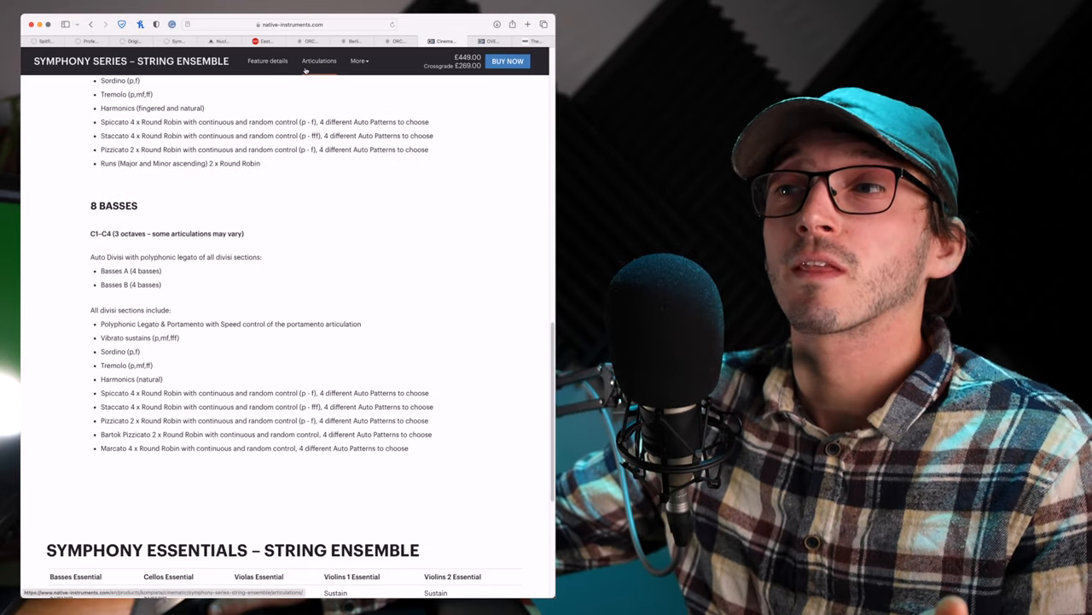
scroll(up, 3)
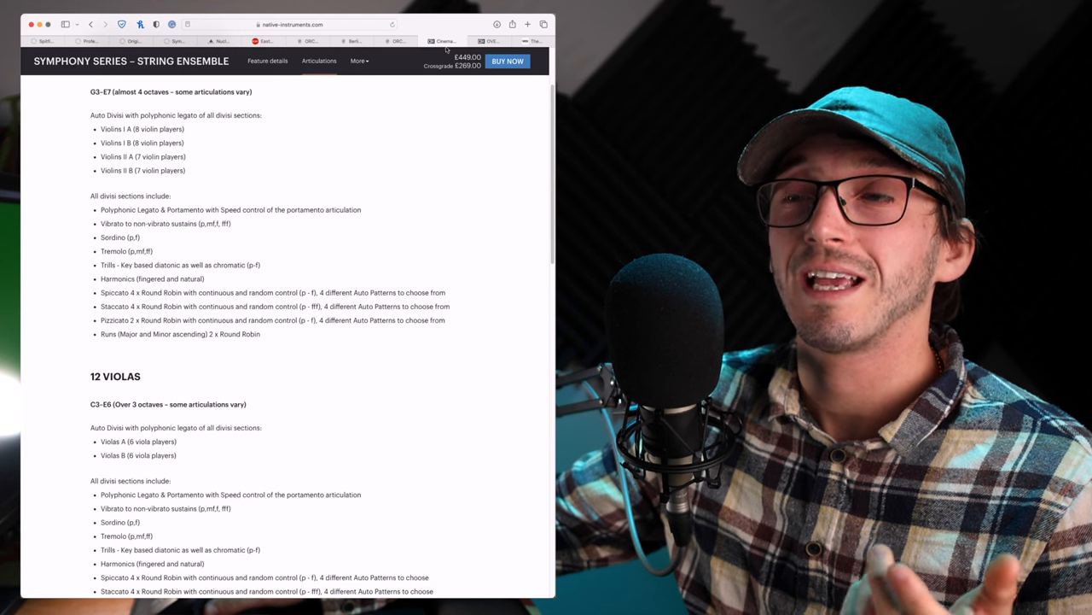
scroll(up, 3)
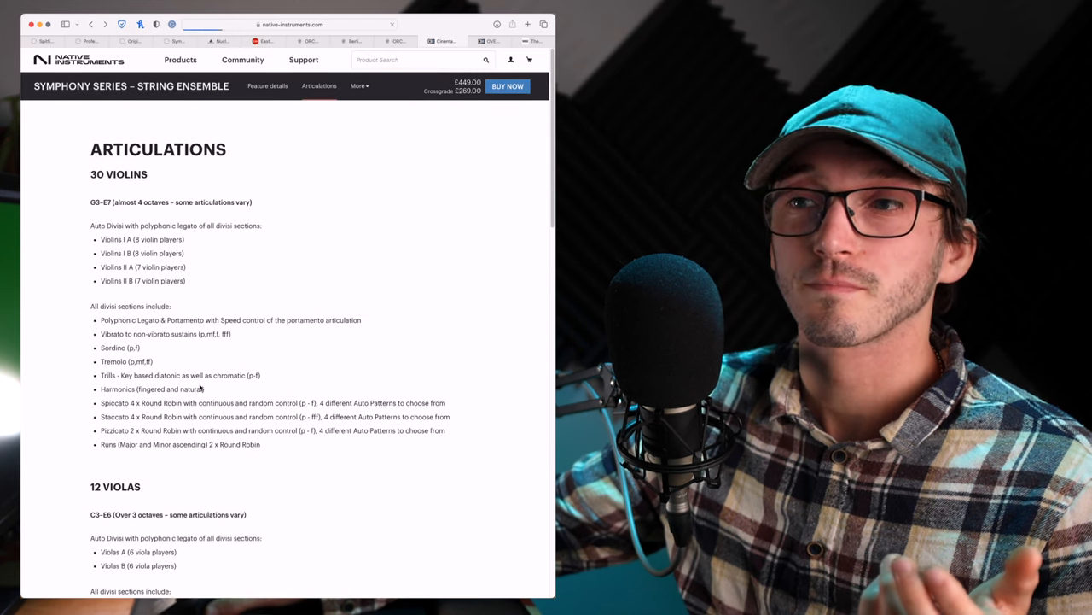
scroll(up, 3)
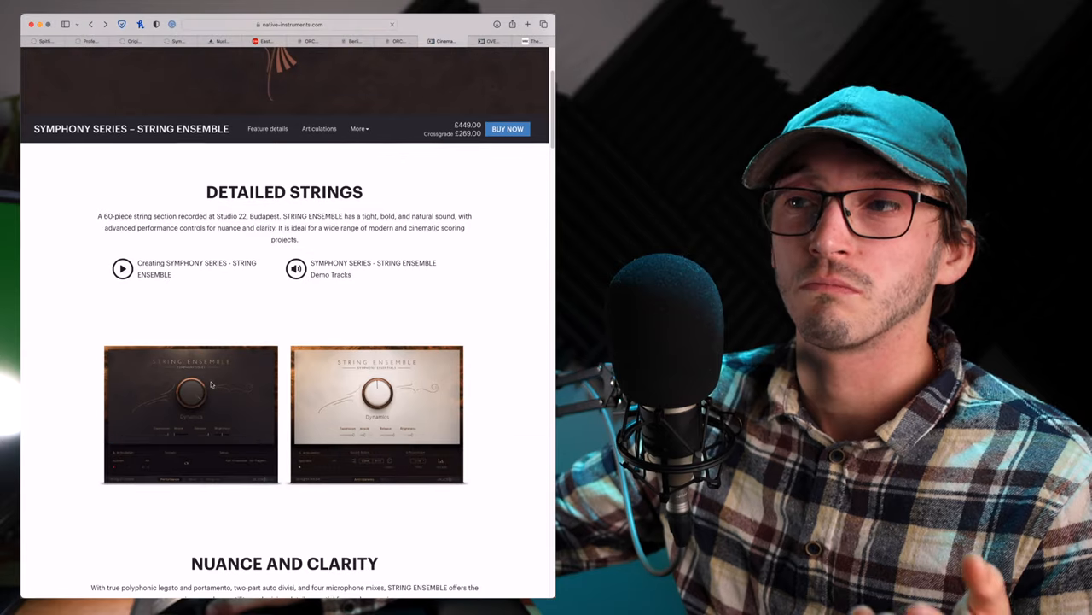
scroll(down, 3)
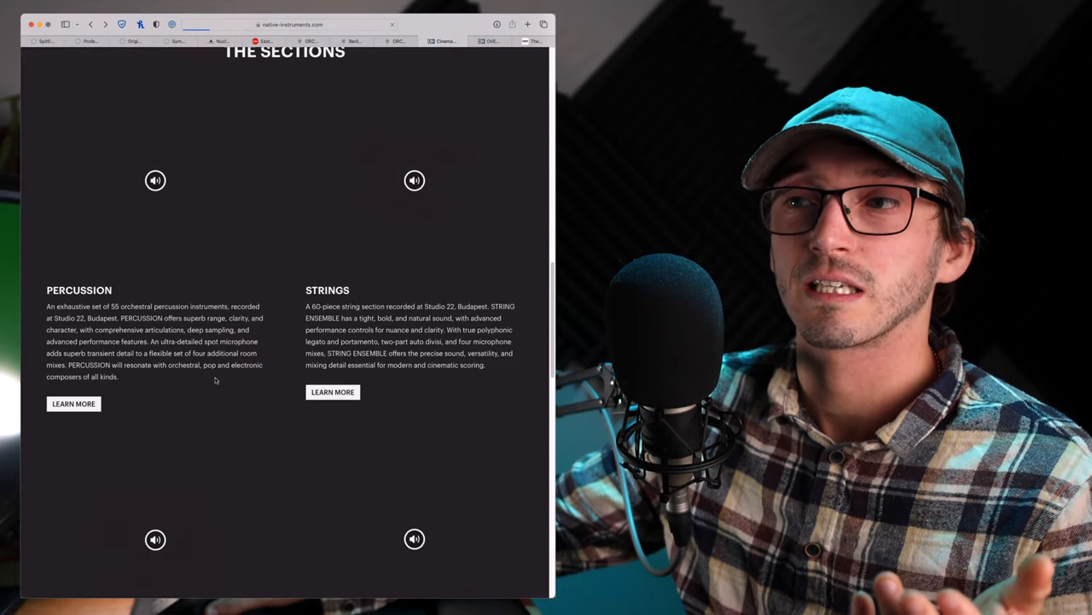
scroll(up, 3)
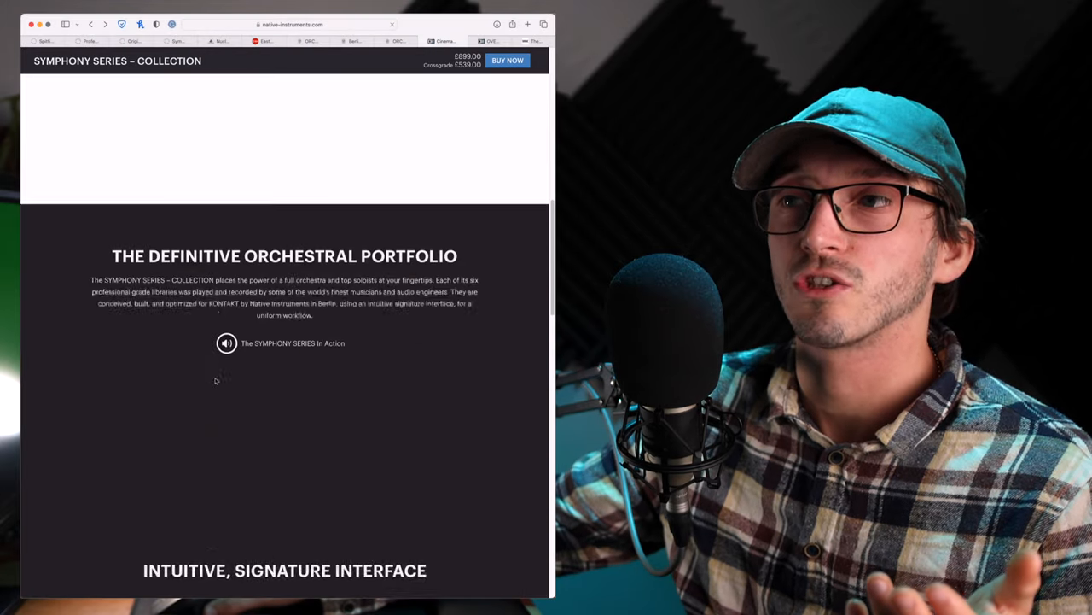
scroll(down, 3)
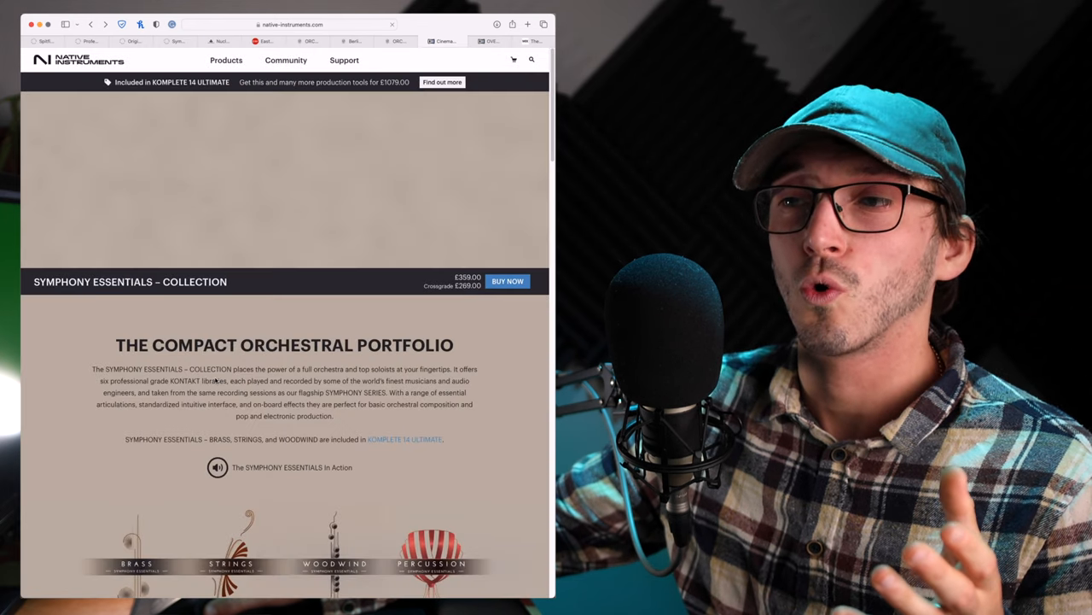
scroll(down, 3)
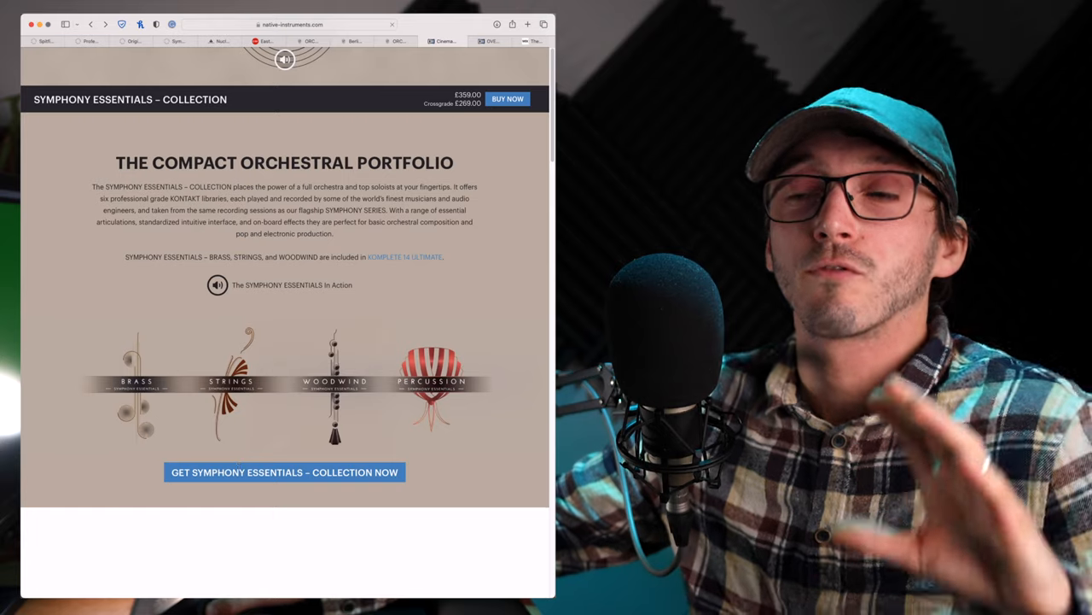
scroll(down, 3)
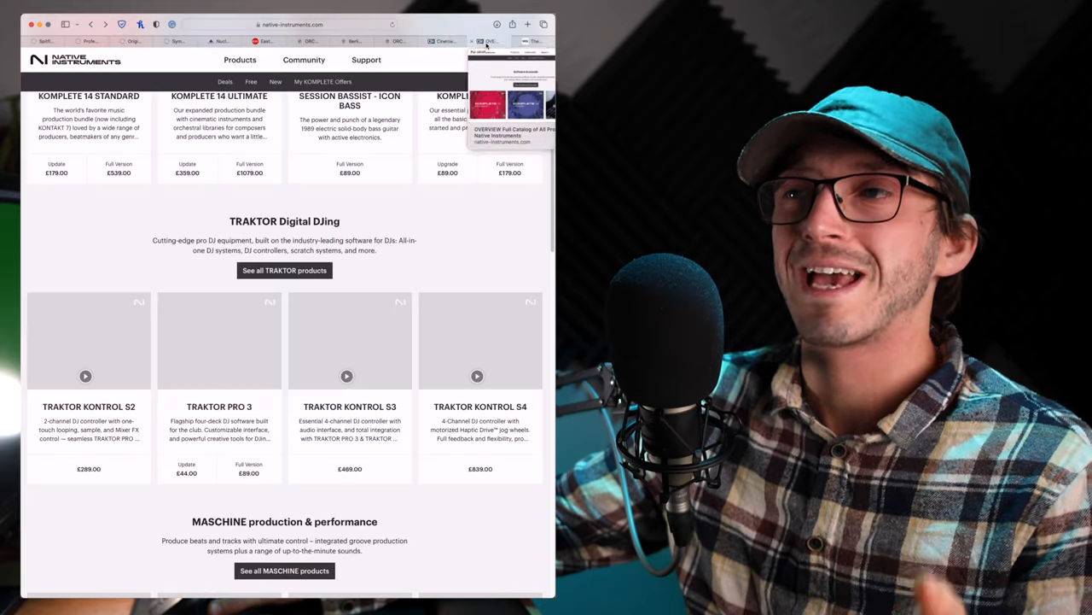
Step: Scroll up to the Software & sounds row with KOMPLETE 14 prices
scroll(up, 3)
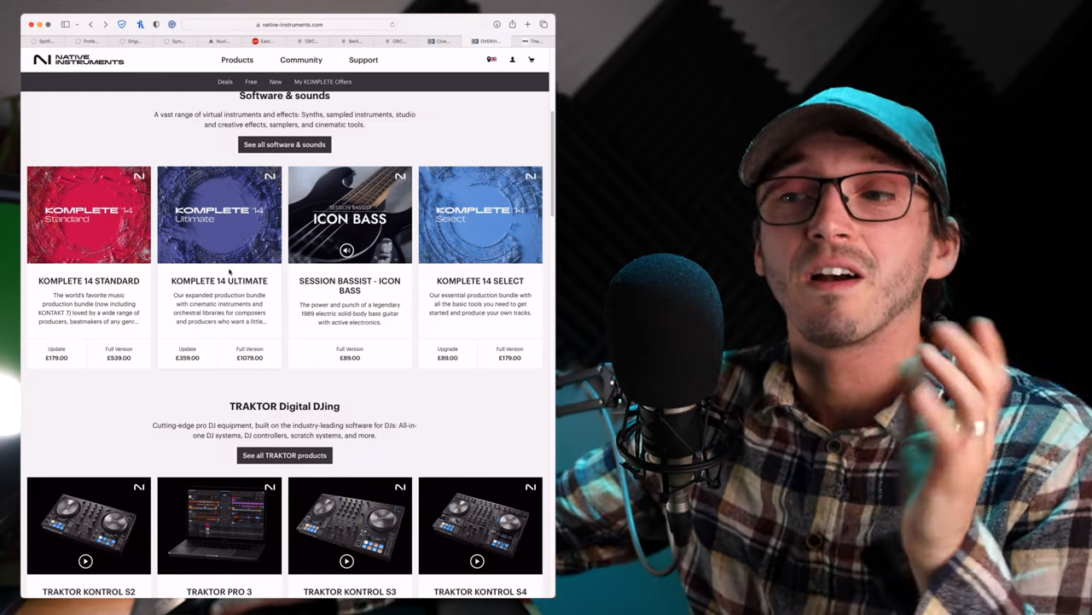
mouse_move(220, 281)
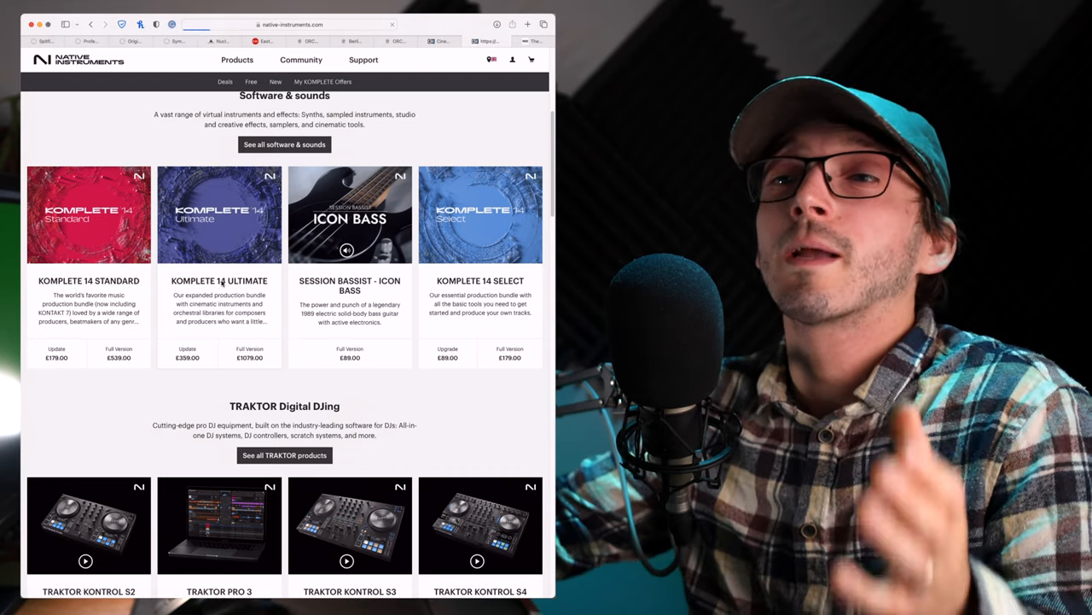
Step: Open the £1079.00 Komplete 14 Ultimate page and scroll through its highlights
click(218, 214)
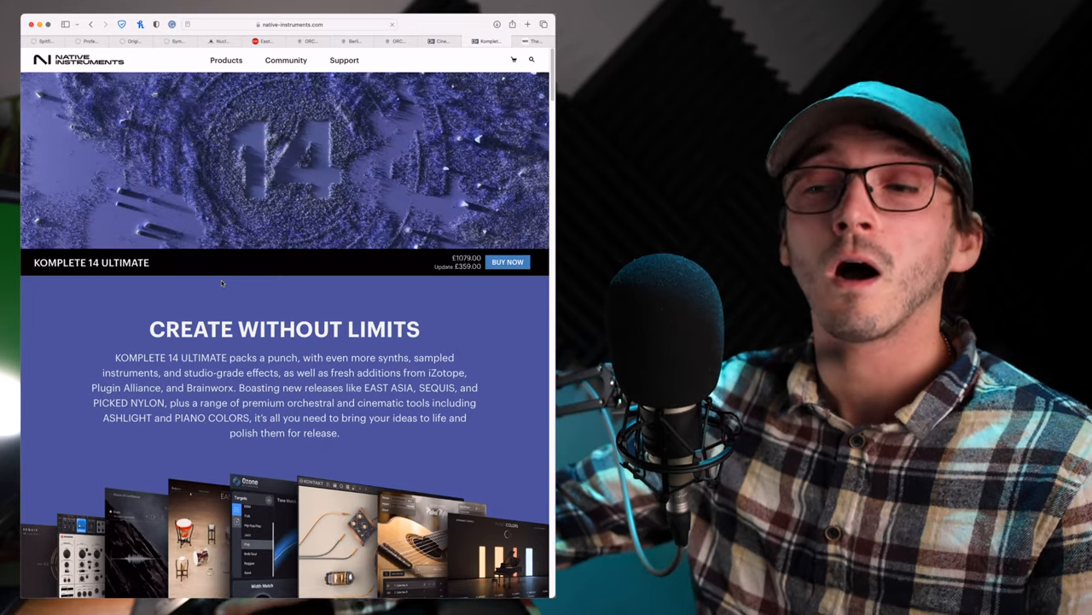
scroll(down, 3)
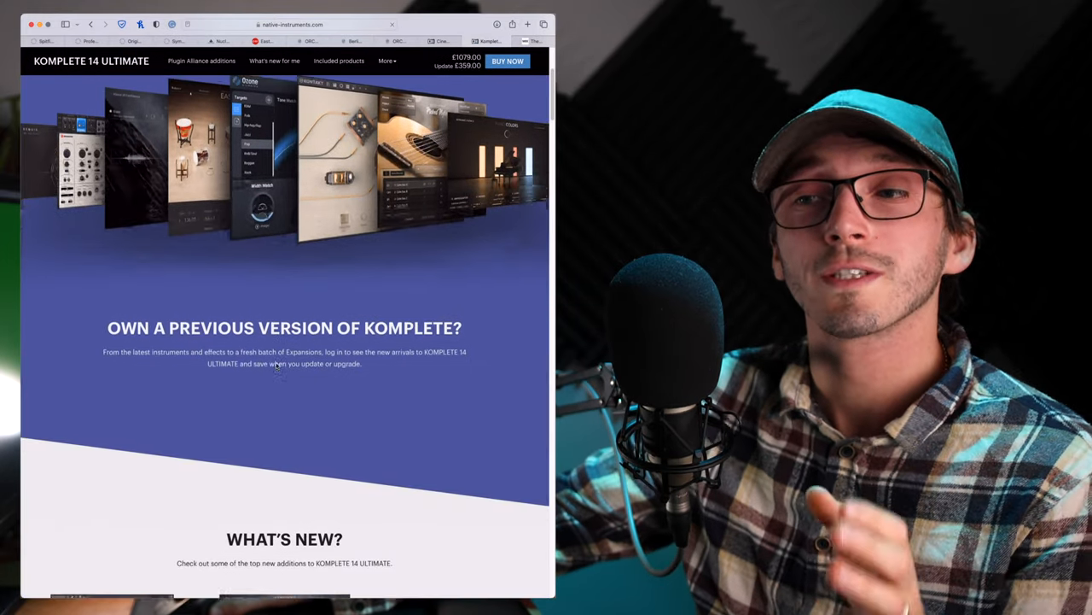
scroll(down, 3)
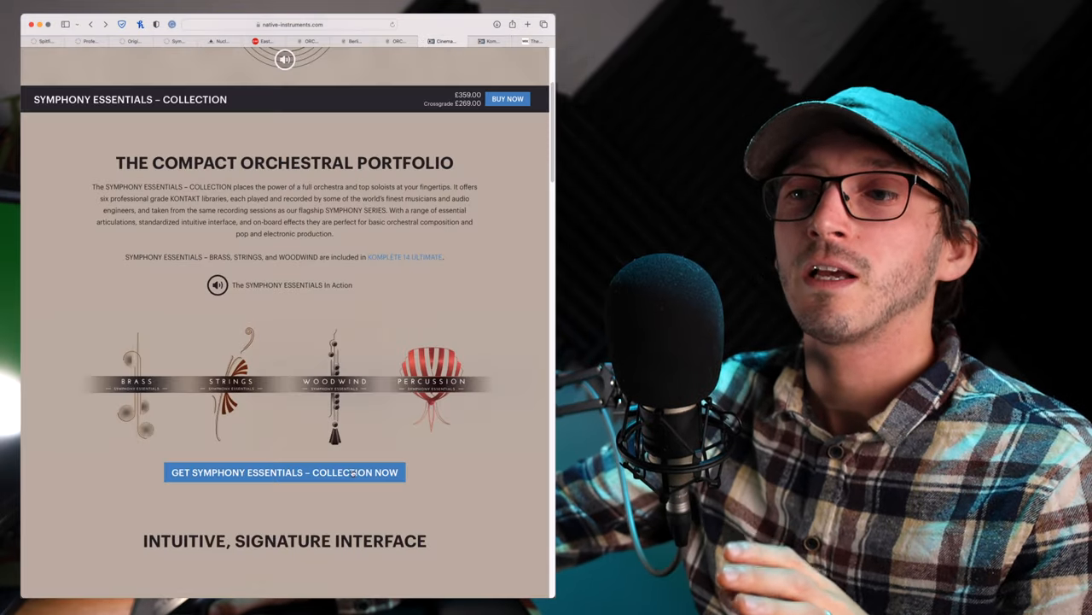
scroll(up, 3)
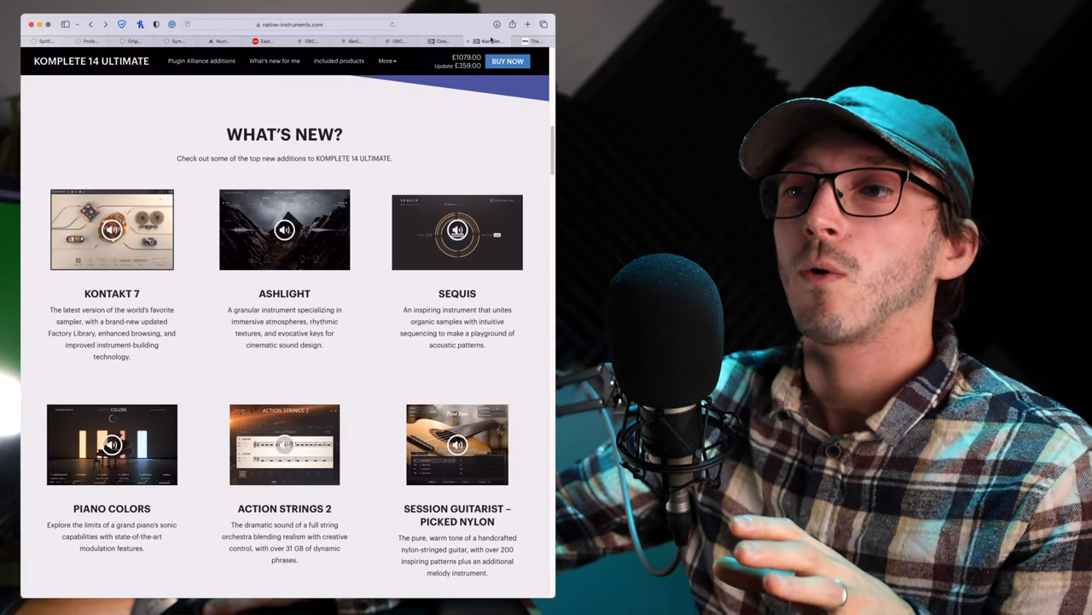
scroll(down, 3)
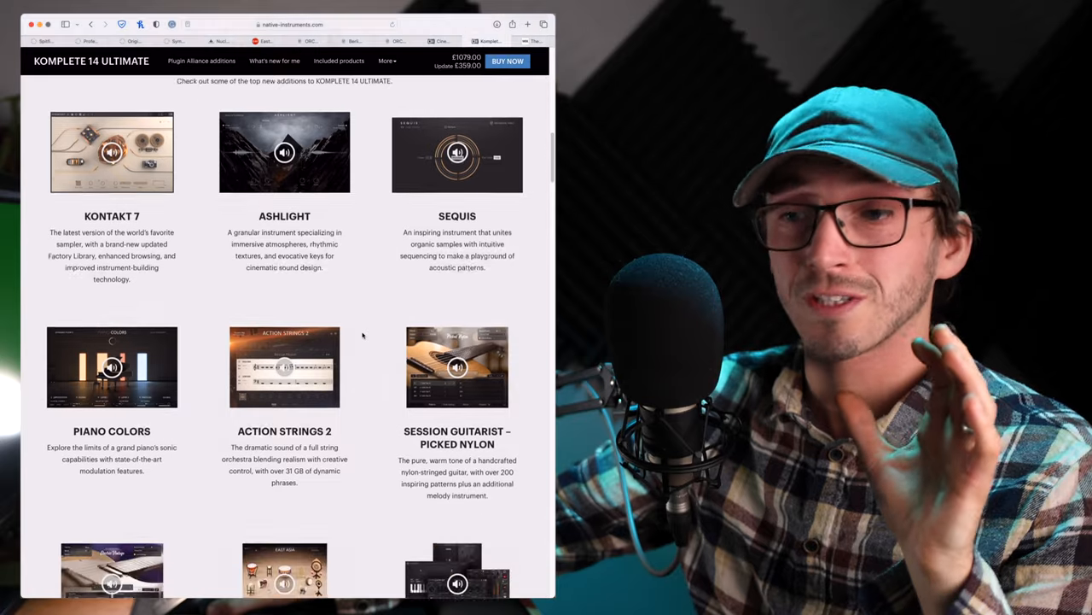
scroll(down, 3)
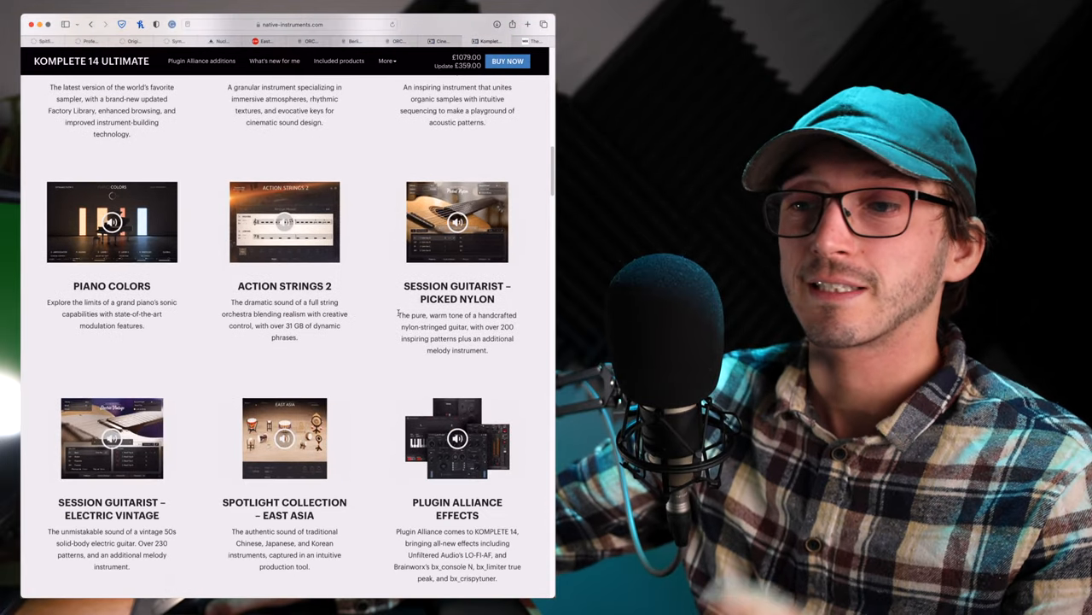
scroll(down, 3)
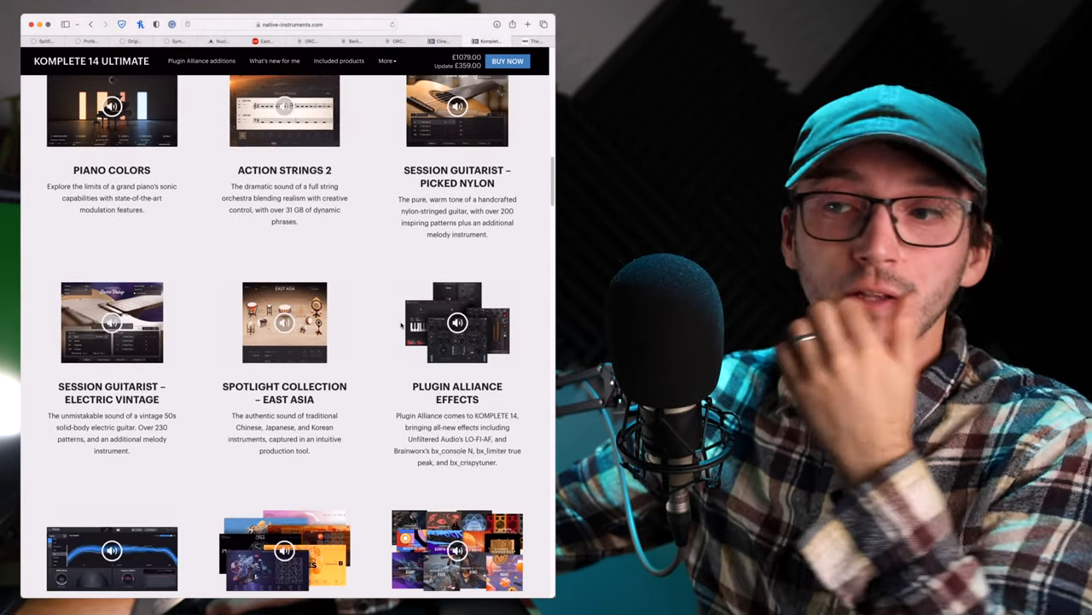
Step: Scroll through the Take a Closer Look sections down to 65 Expansions
scroll(down, 3)
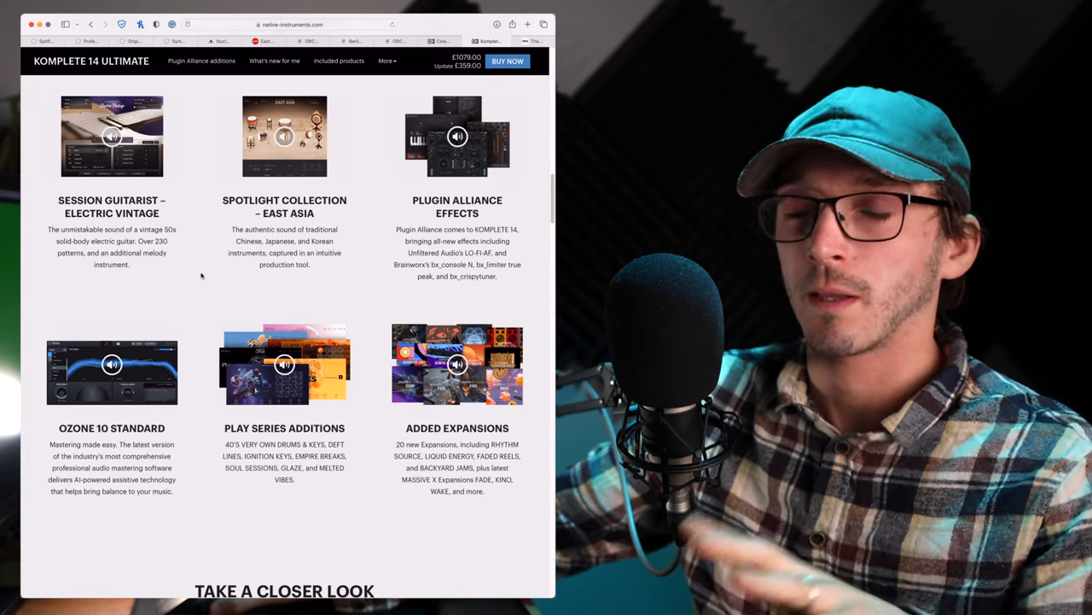
scroll(down, 3)
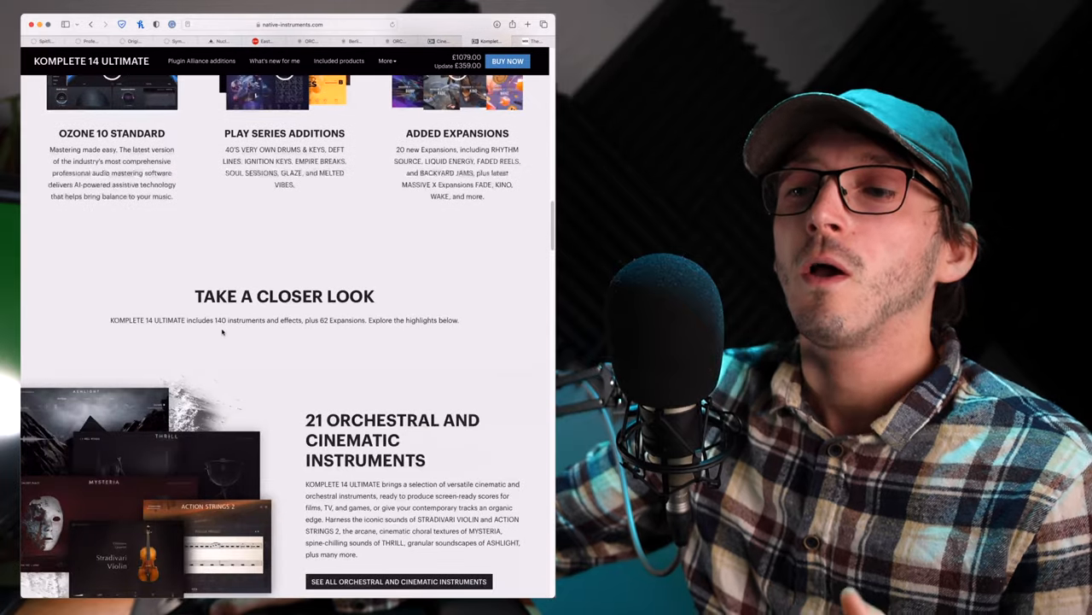
scroll(down, 3)
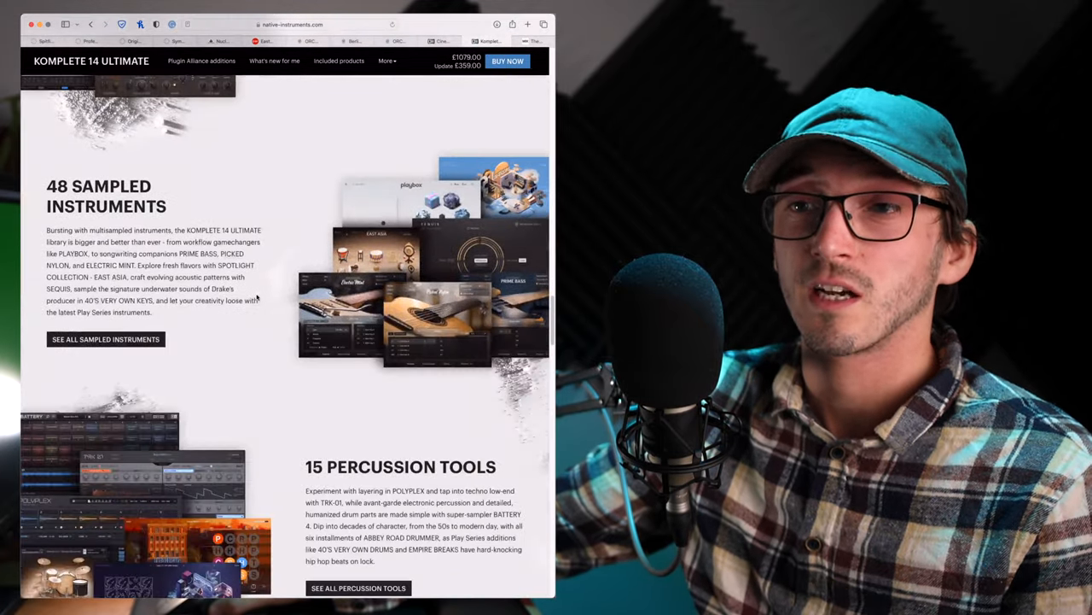
scroll(down, 3)
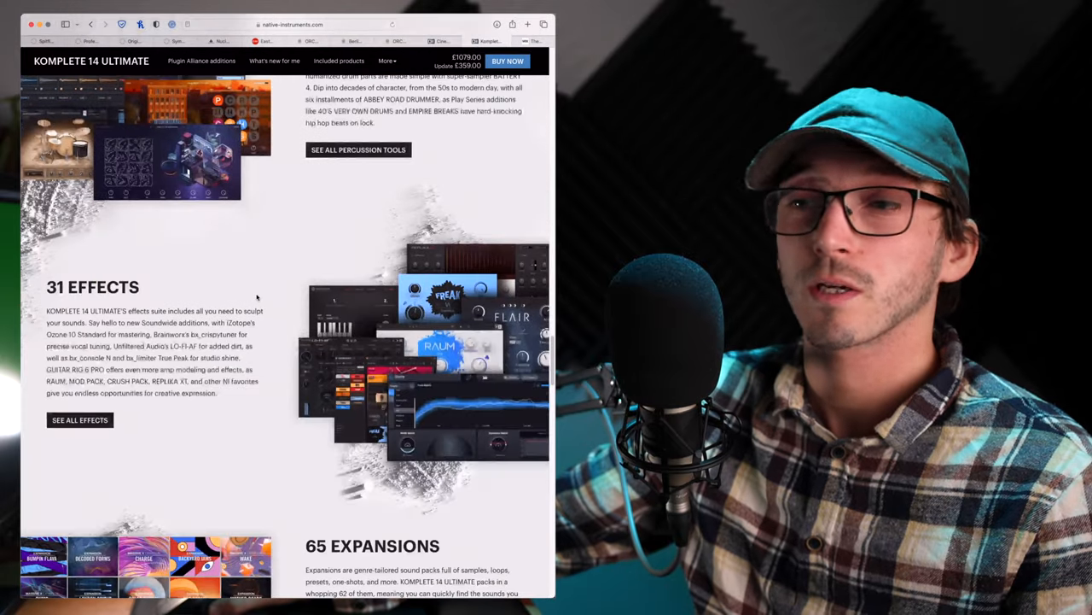
scroll(down, 3)
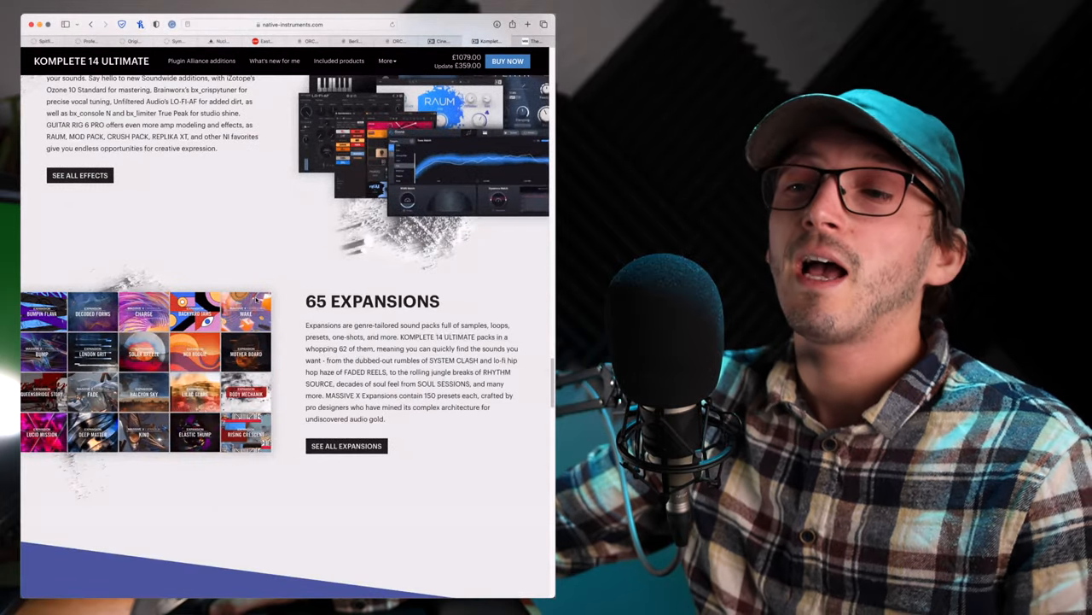
scroll(up, 3)
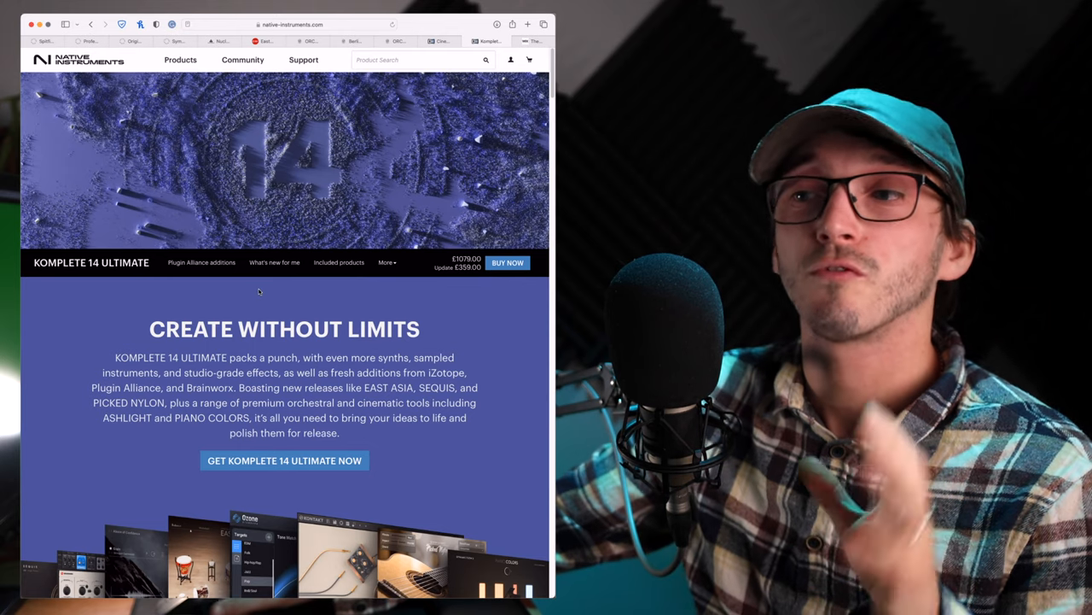
mouse_move(339, 262)
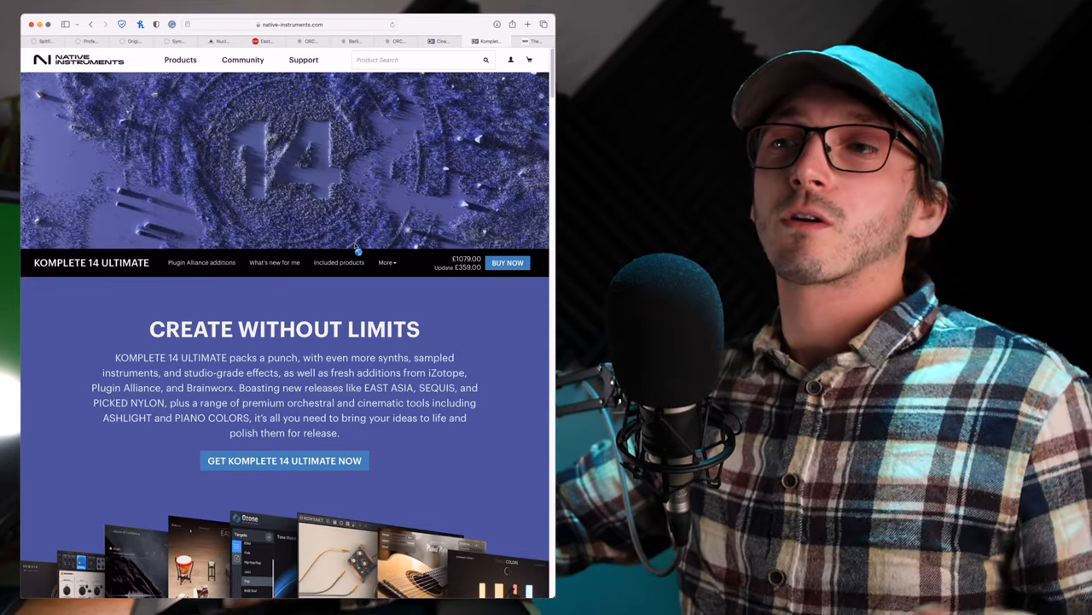
Step: Scroll Komplete 14 Ultimate's included products past Symphony Essentials to the synthesizers and Kontakt 7
scroll(down, 3)
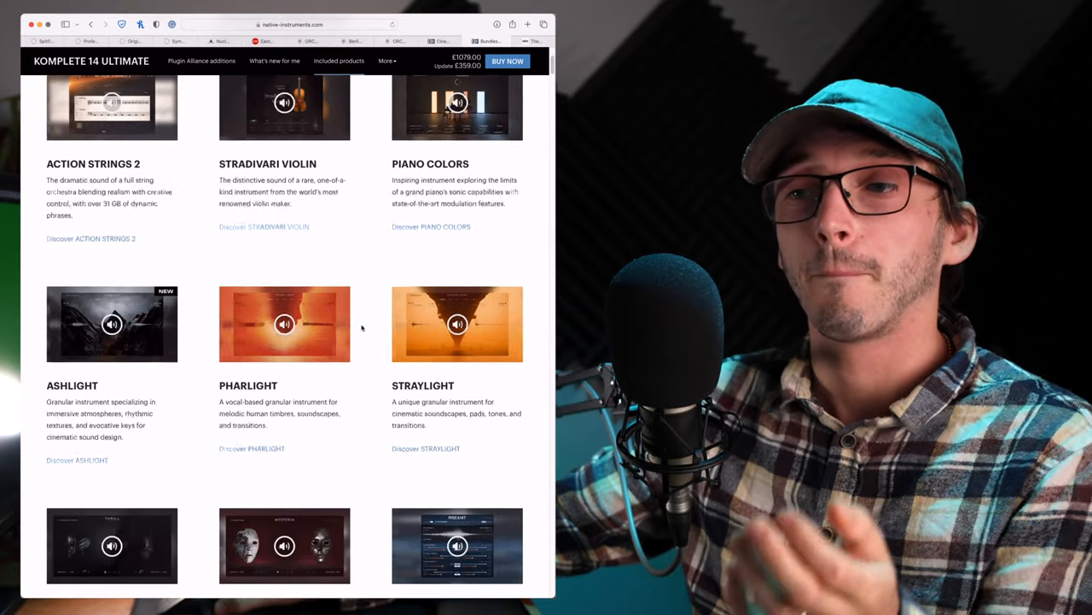
scroll(down, 3)
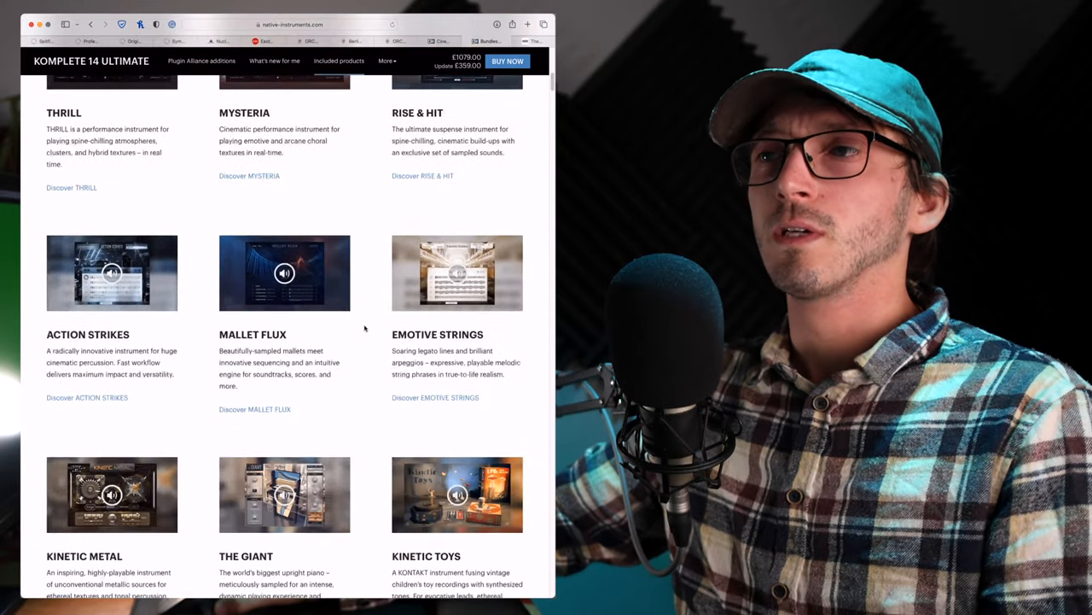
scroll(down, 3)
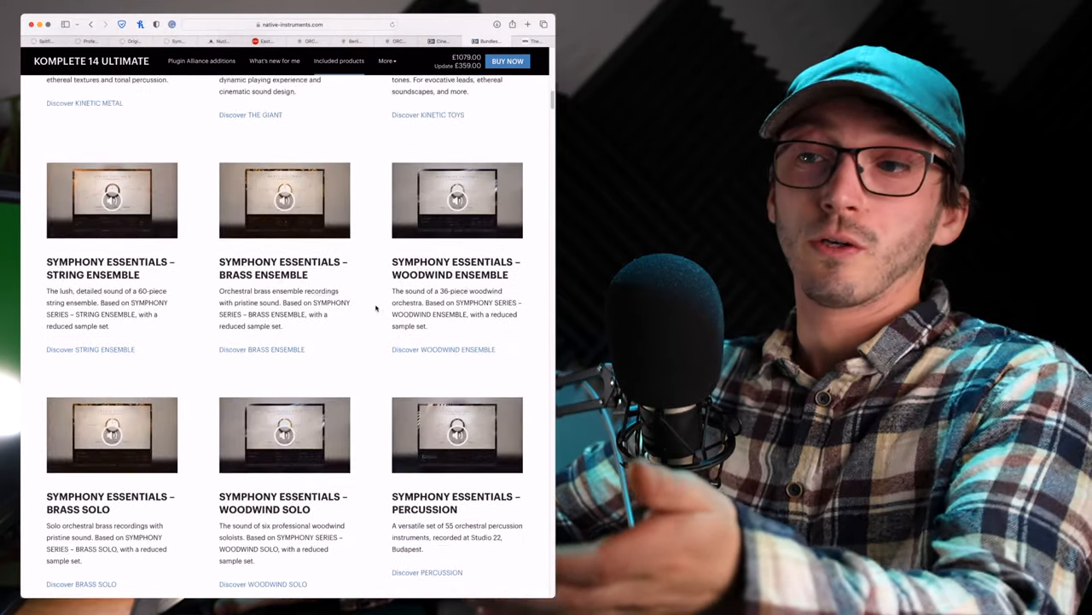
scroll(down, 3)
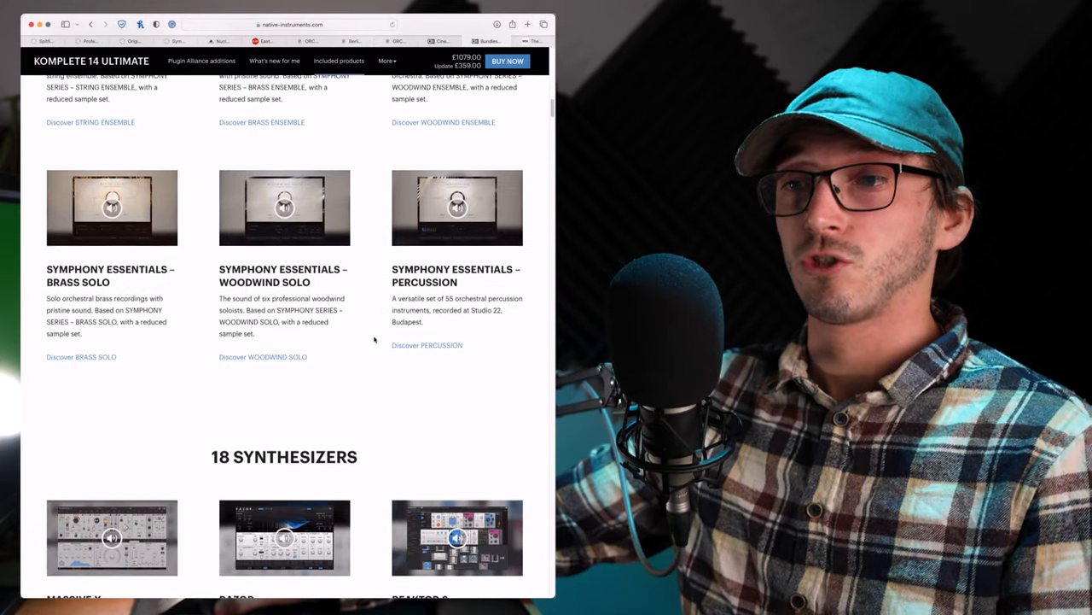
scroll(up, 3)
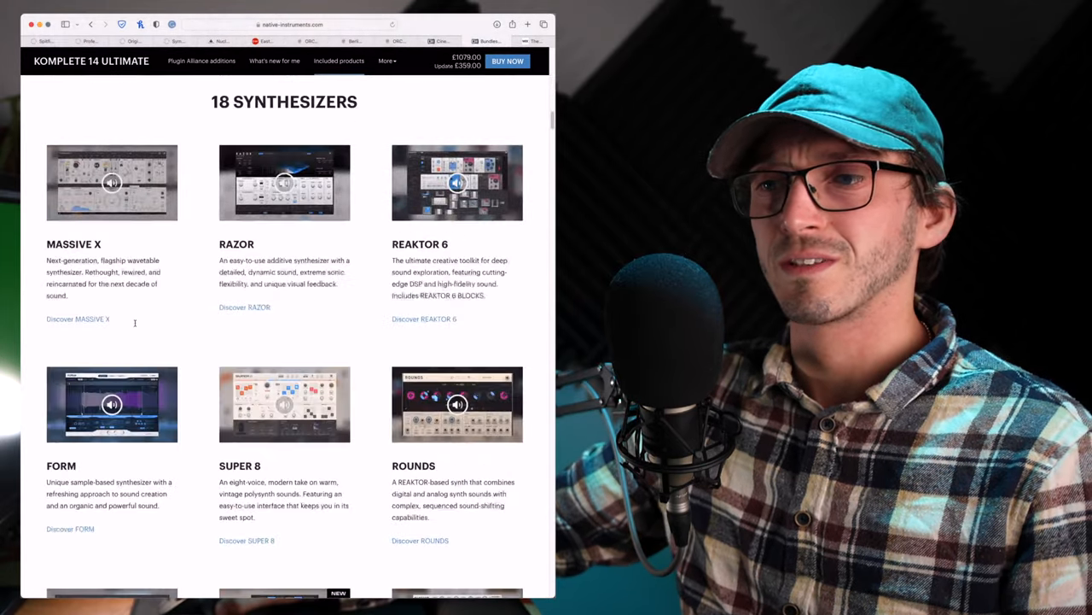
scroll(down, 3)
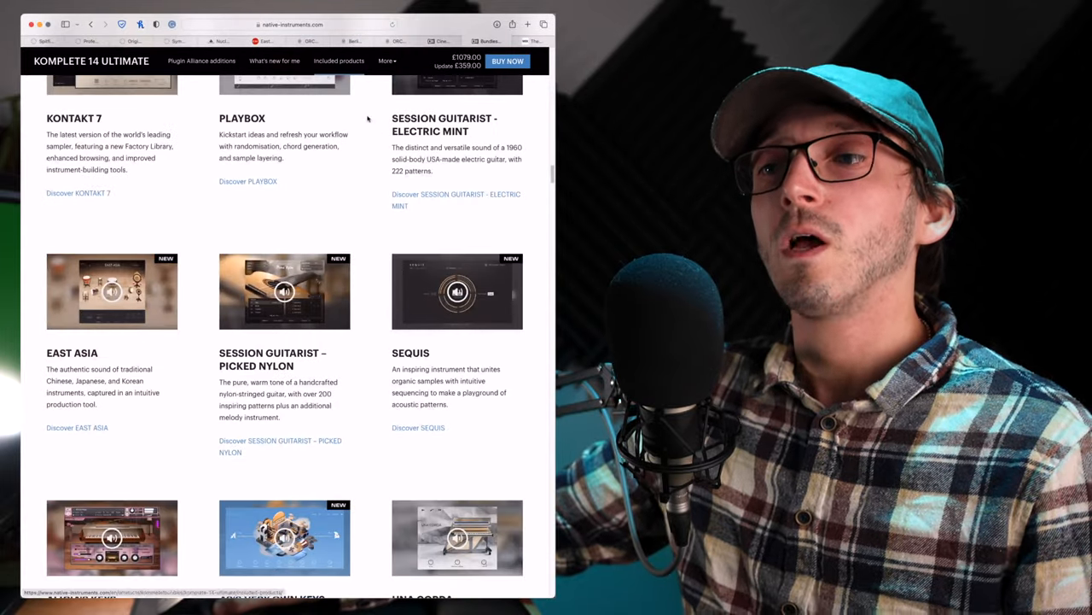
Step: Switch to The Alpine Project page and browse to its 2021 Edition download form and FAQ
click(529, 41)
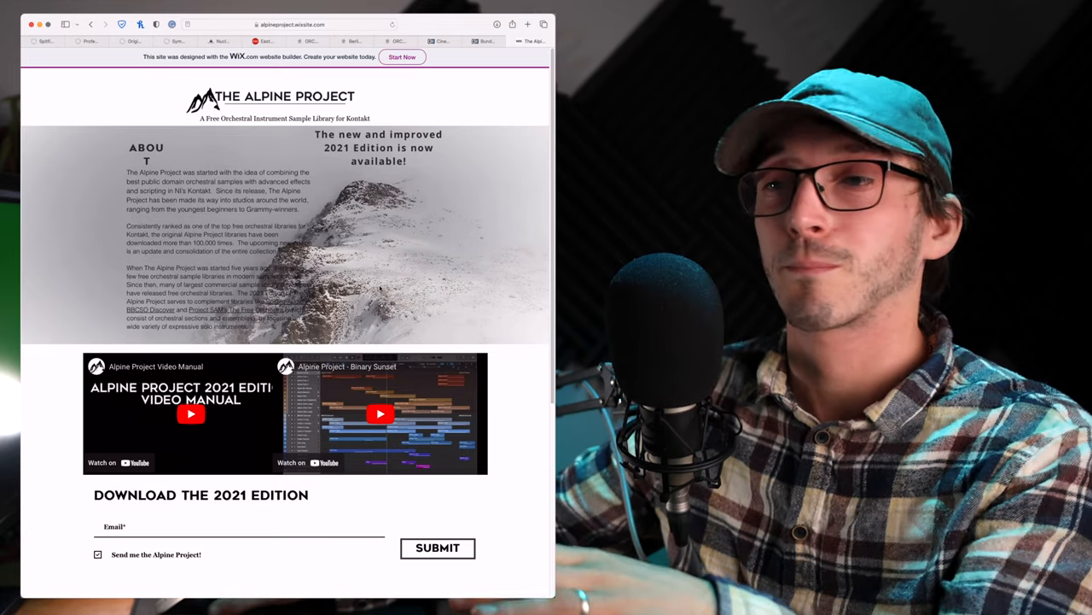
scroll(down, 3)
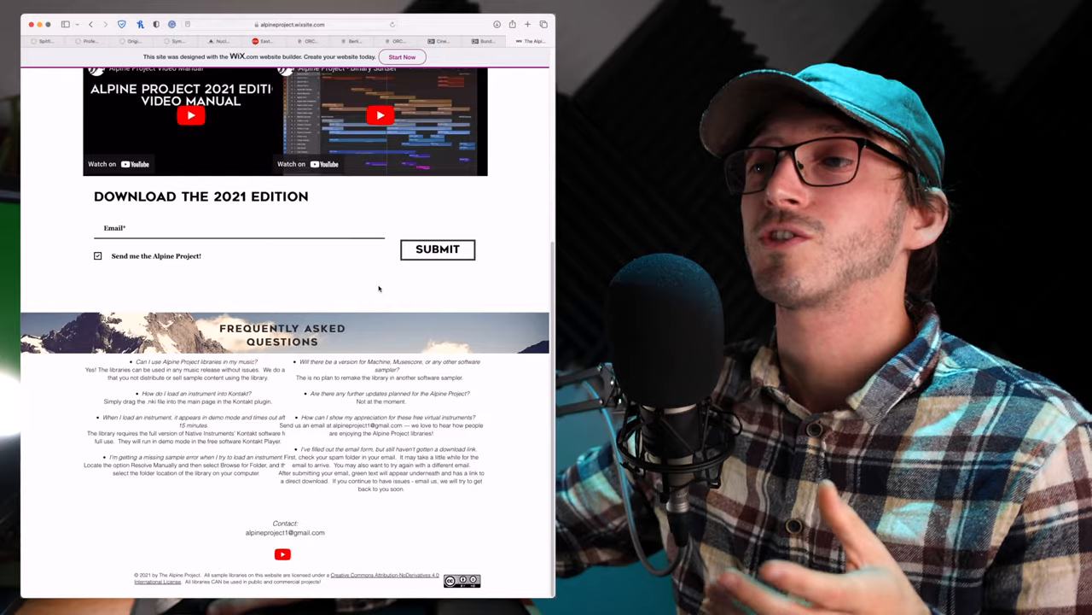
scroll(up, 3)
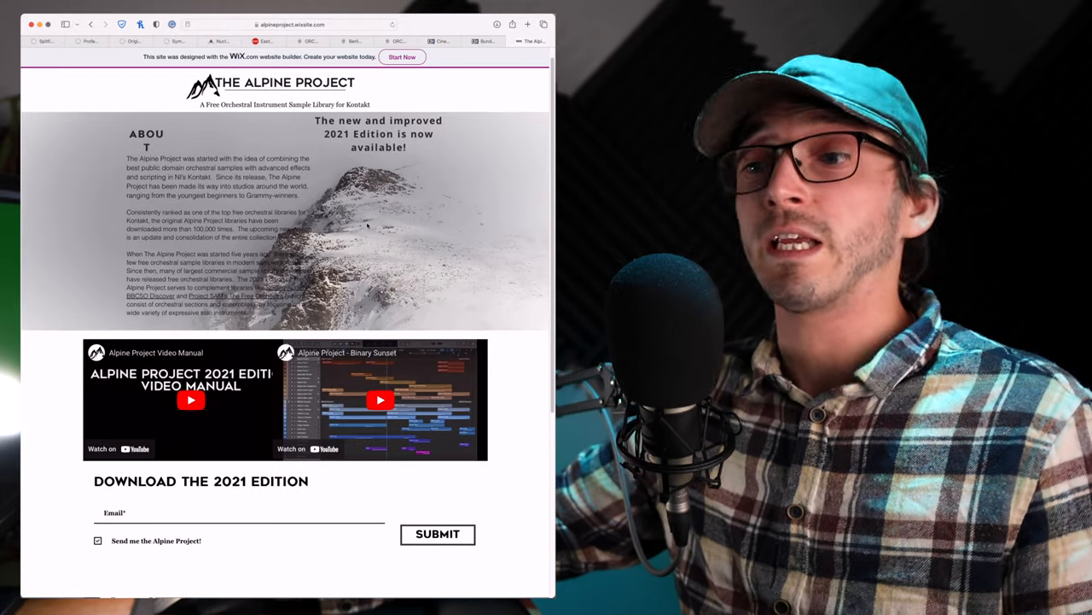
scroll(down, 3)
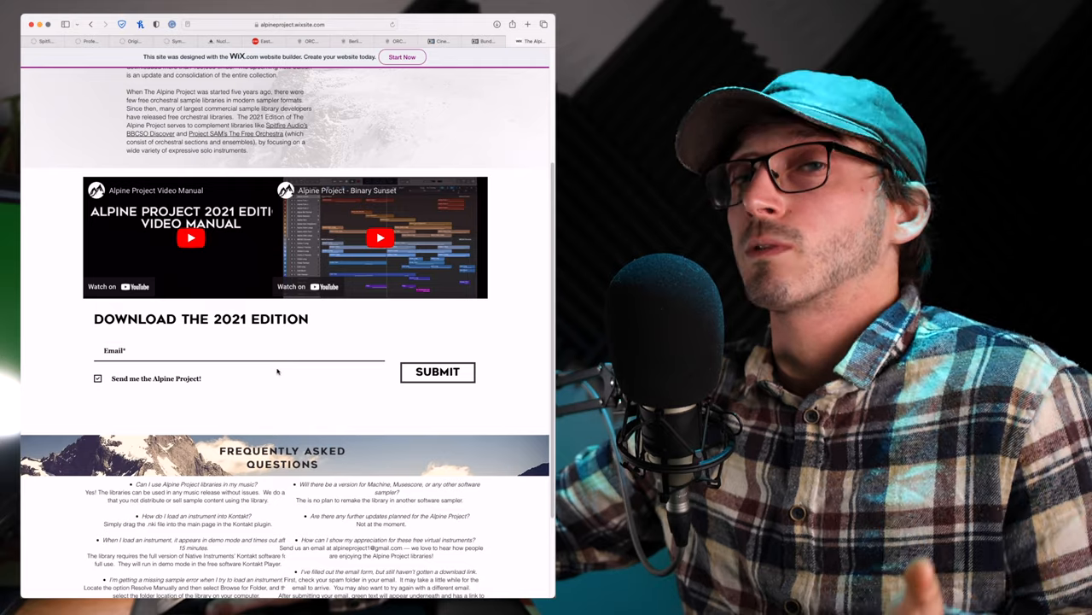
scroll(up, 3)
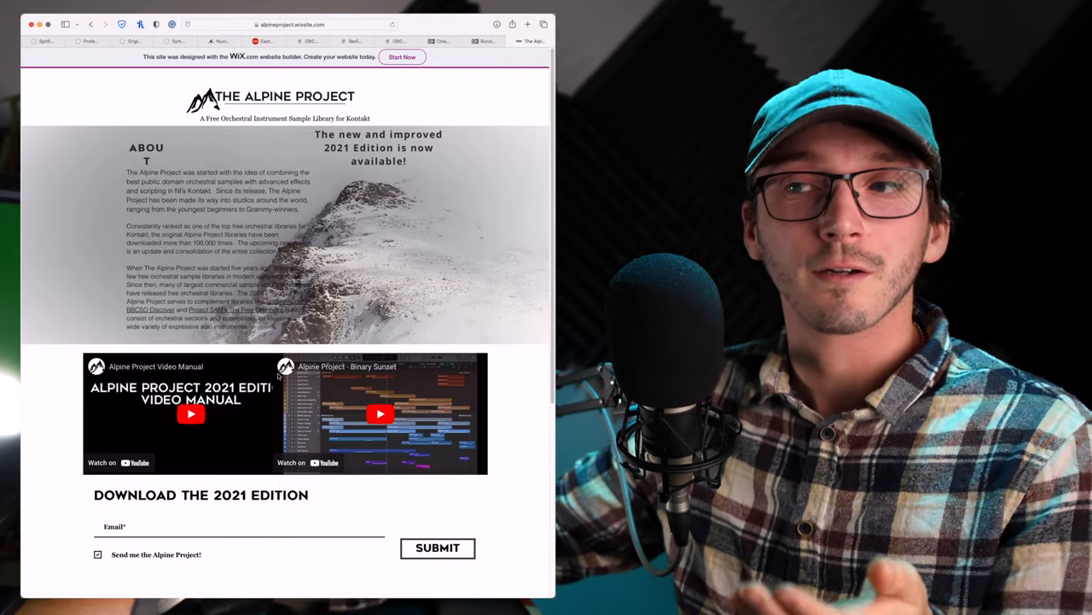
scroll(down, 3)
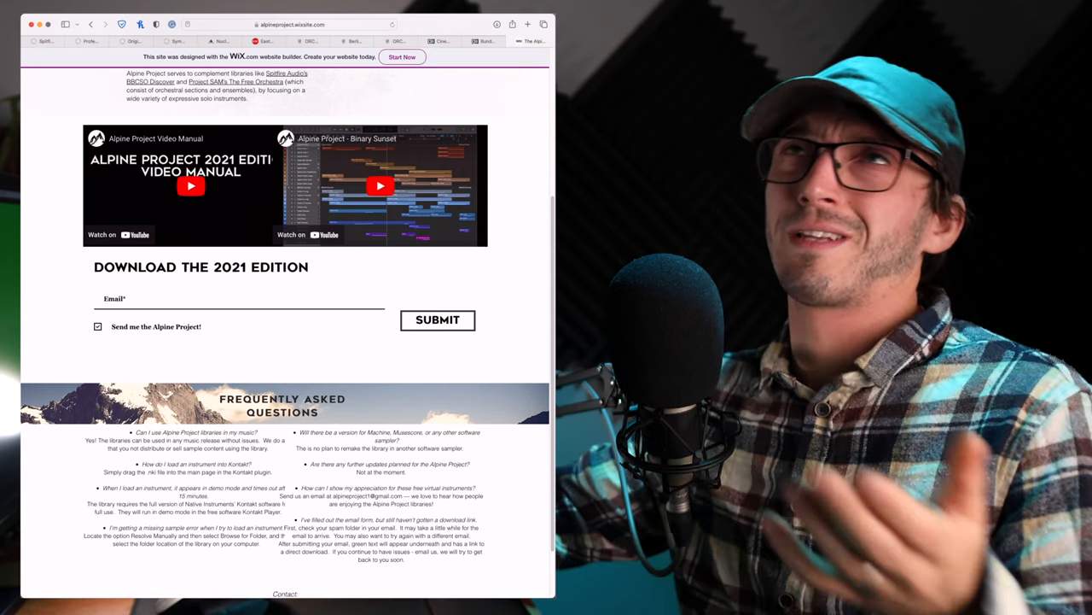
scroll(up, 3)
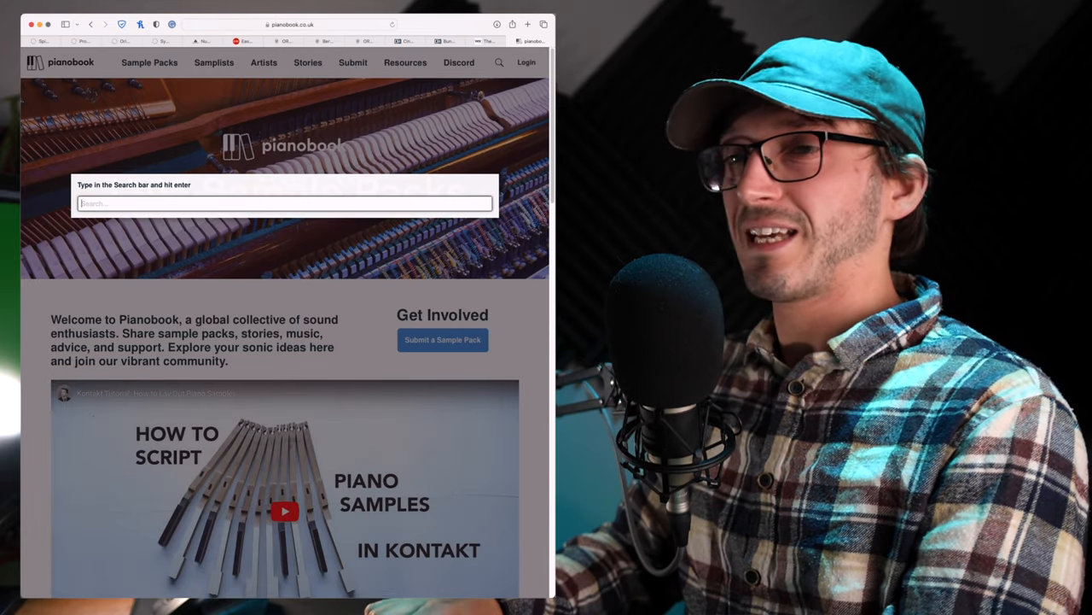
Step: Run a Pianobook search for 'experience'
text(experien)
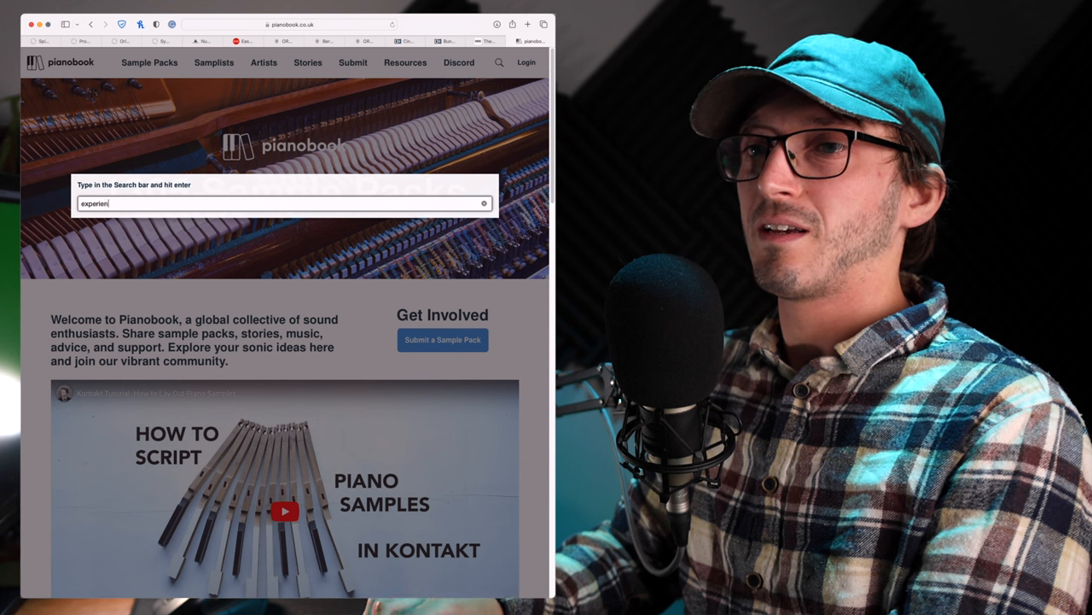
text(ce)
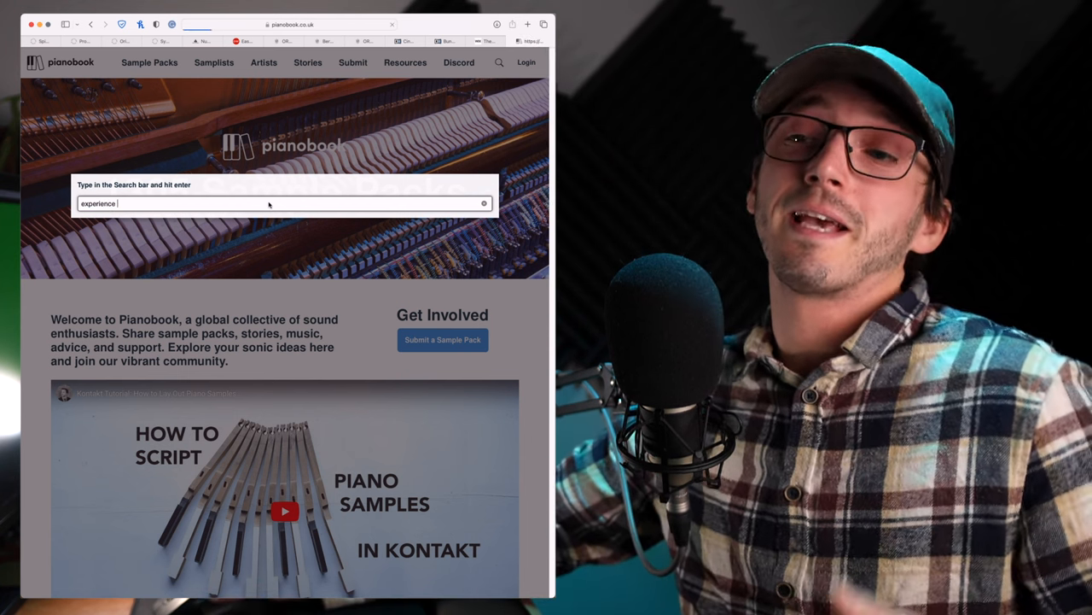
key(Return)
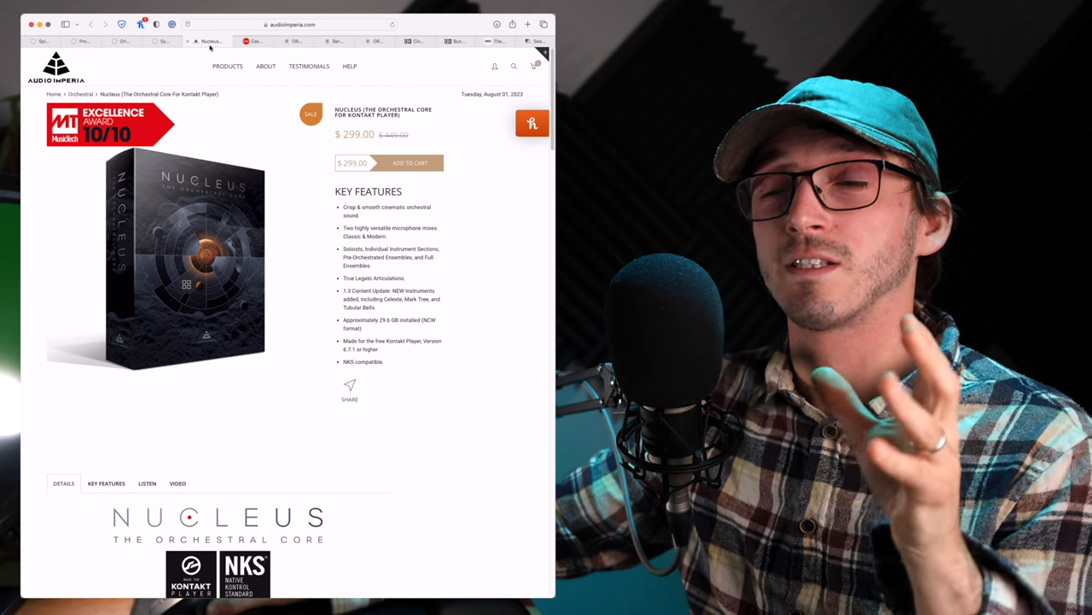
mouse_move(228, 66)
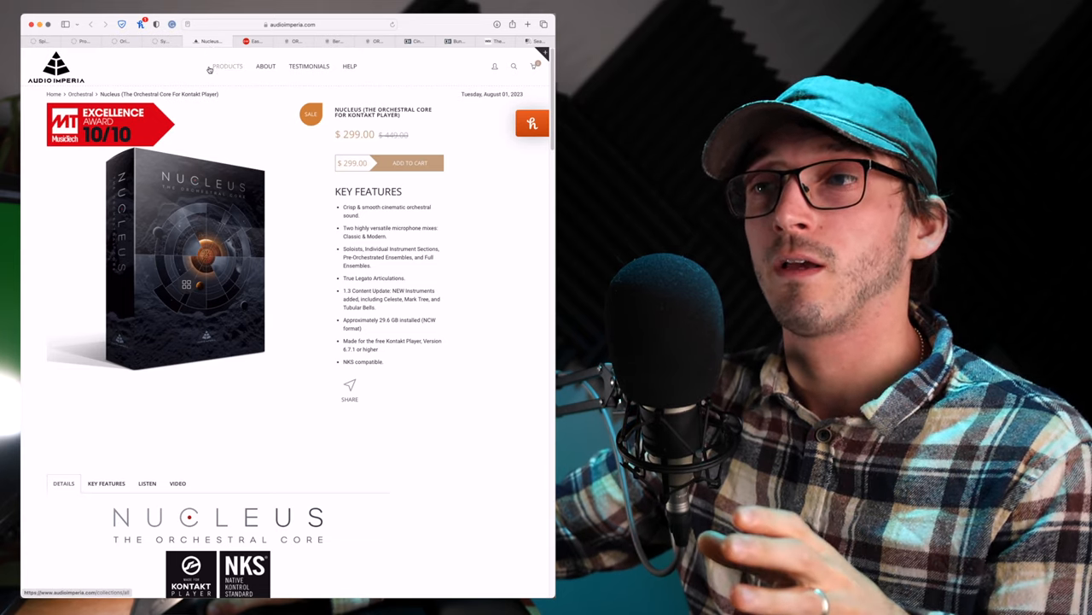